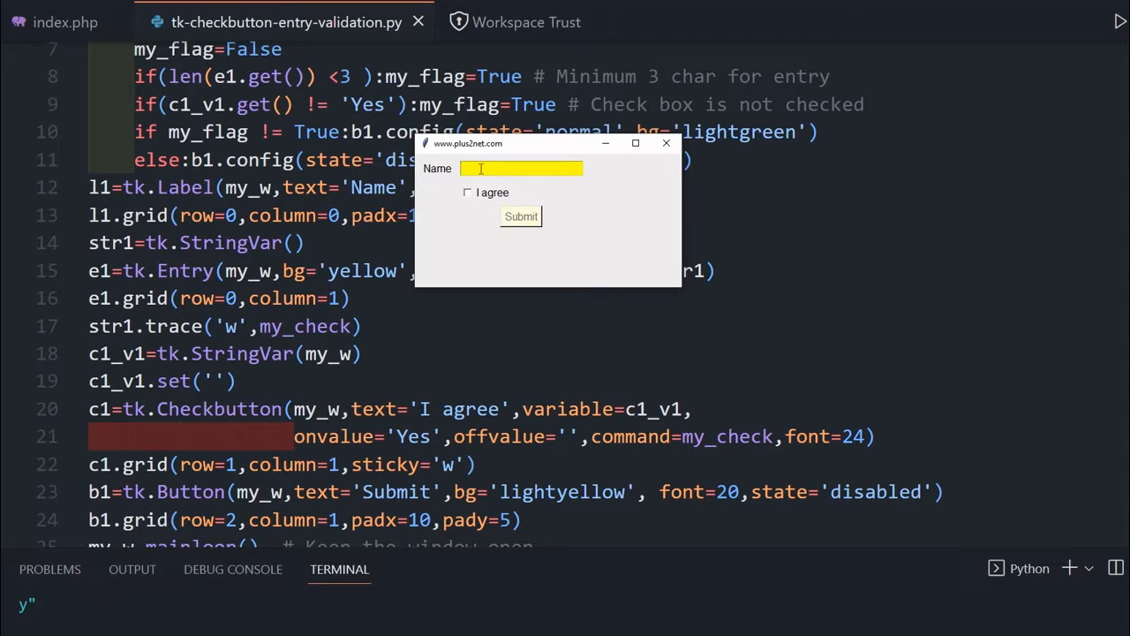
- Tick 'I agree', enter 'abc' and toggle the checkbox to watch Submit turn light green
left_click(467, 192)
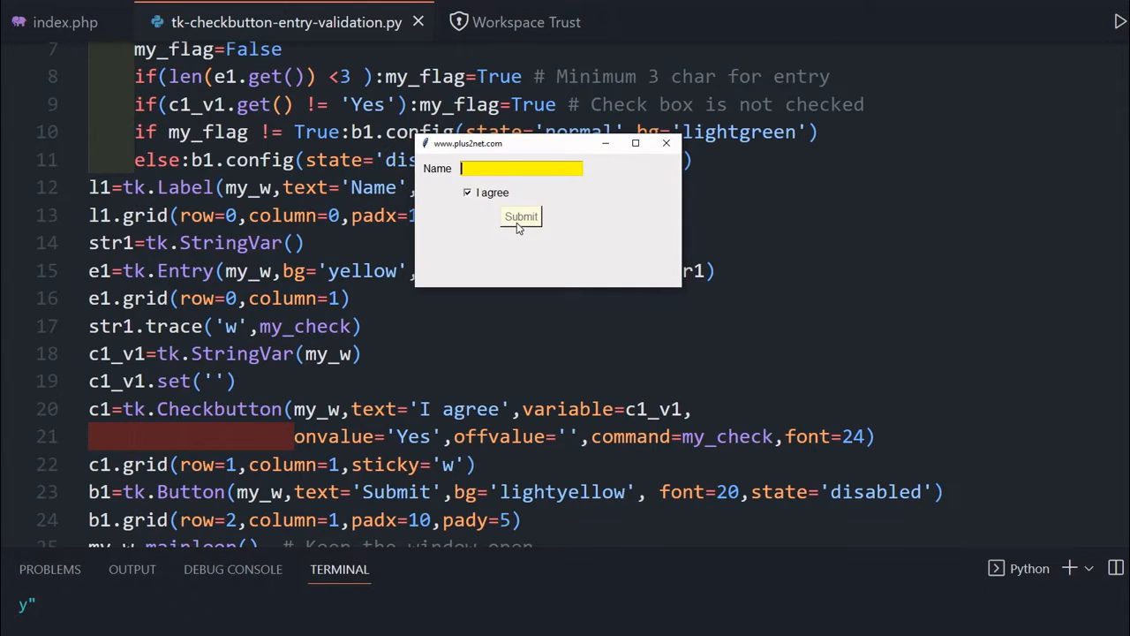
mouse_move(530, 220)
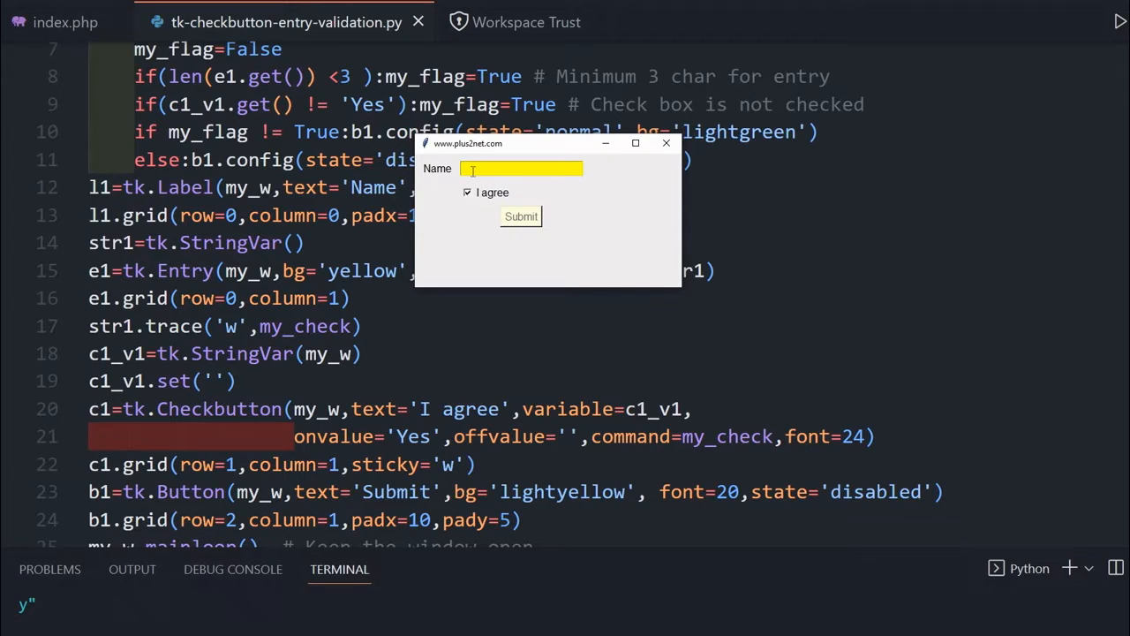
type("abc")
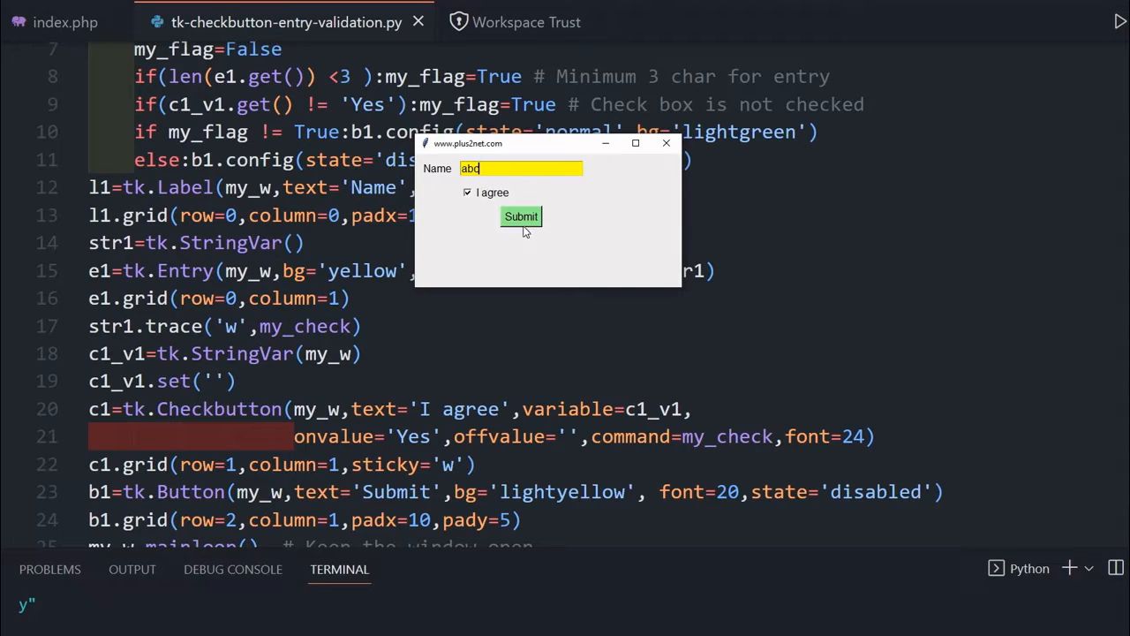
mouse_move(530, 221)
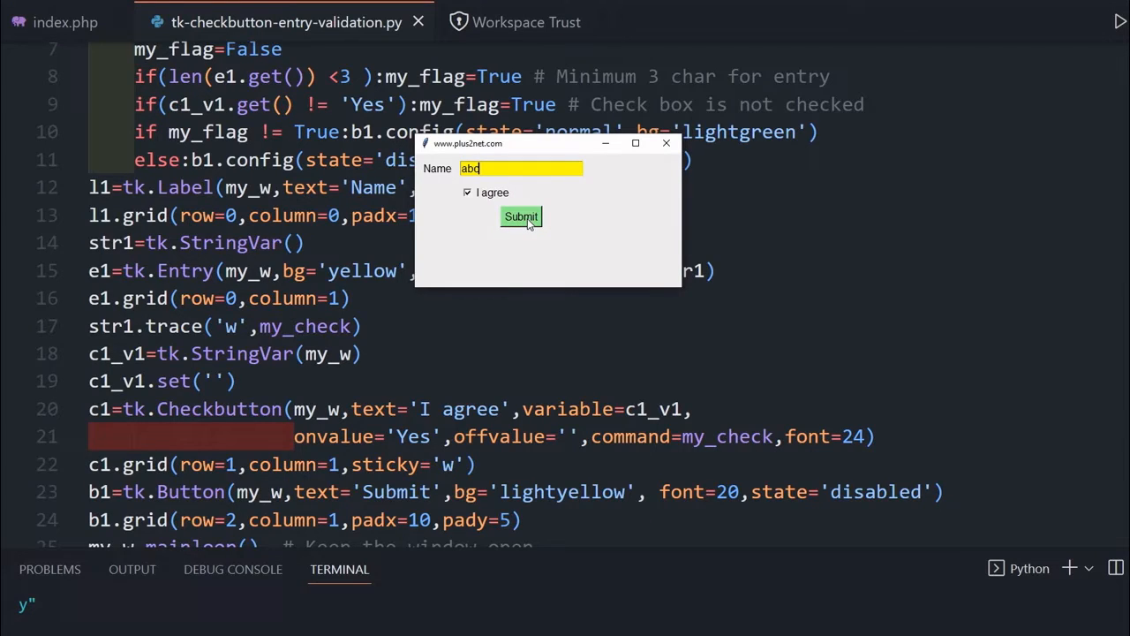
left_click(467, 192)
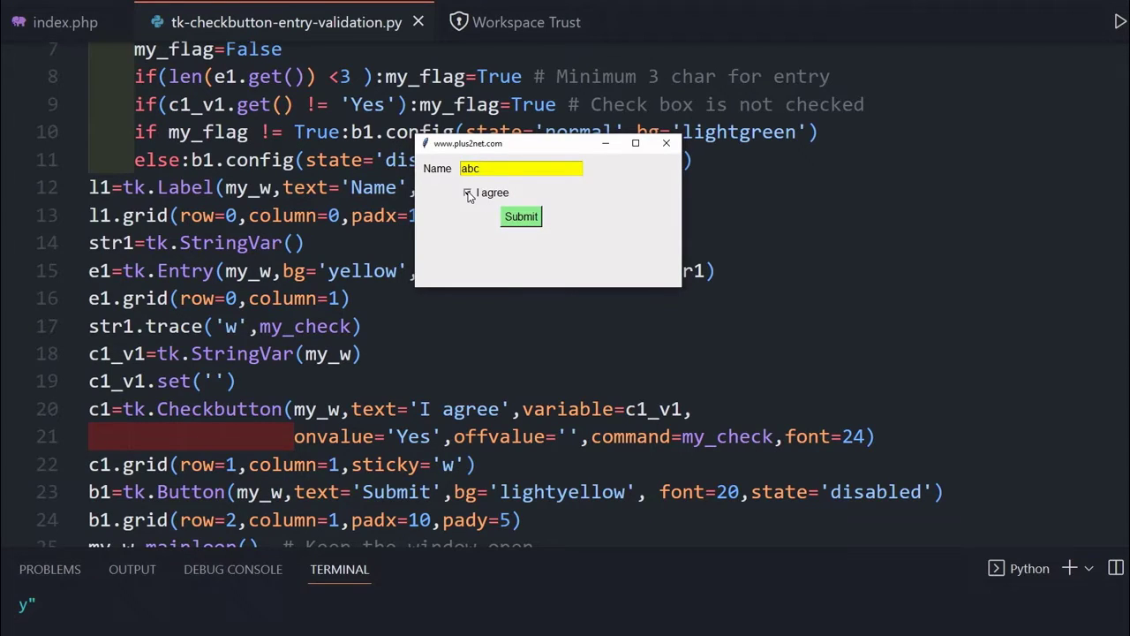
left_click(467, 192)
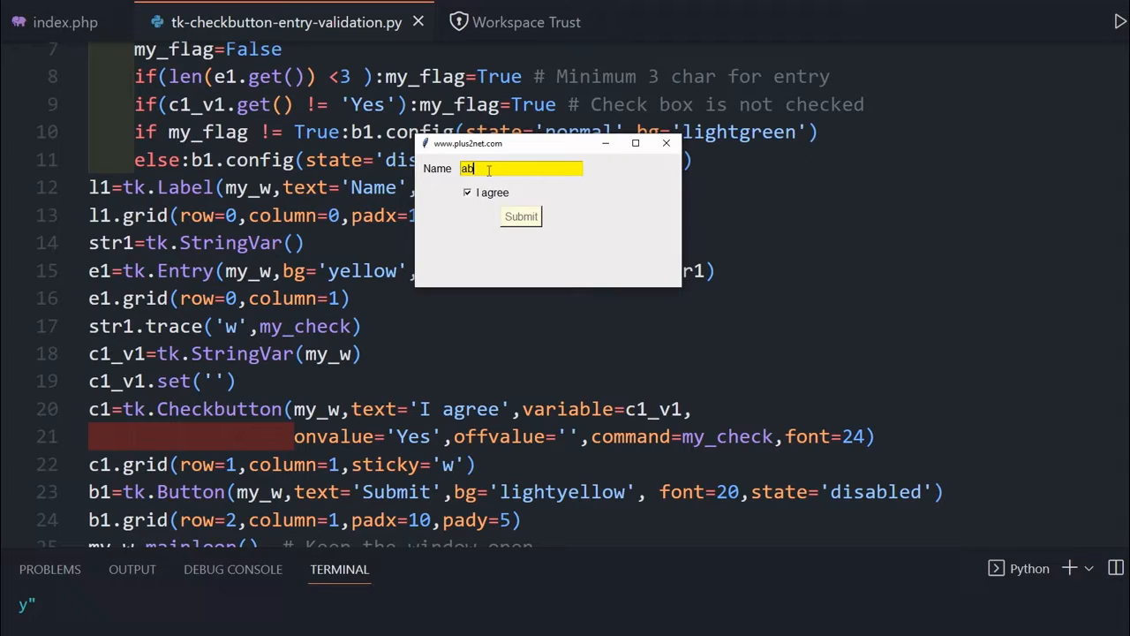
type("c")
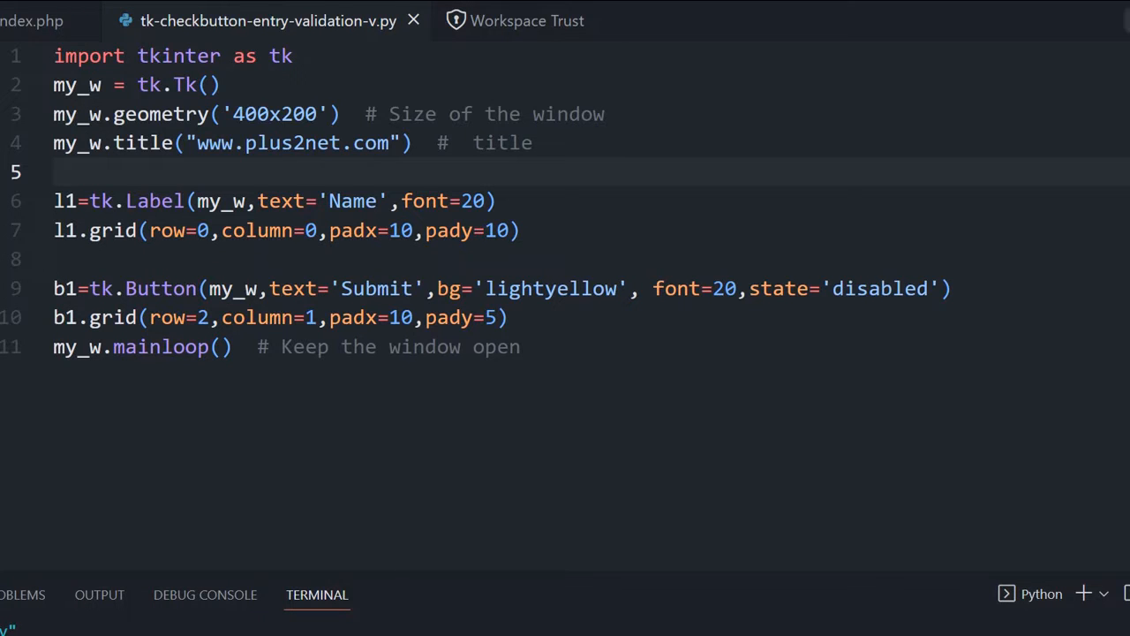
- Run the starter script with F5 to preview the Name label and disabled Submit window
key("F5")
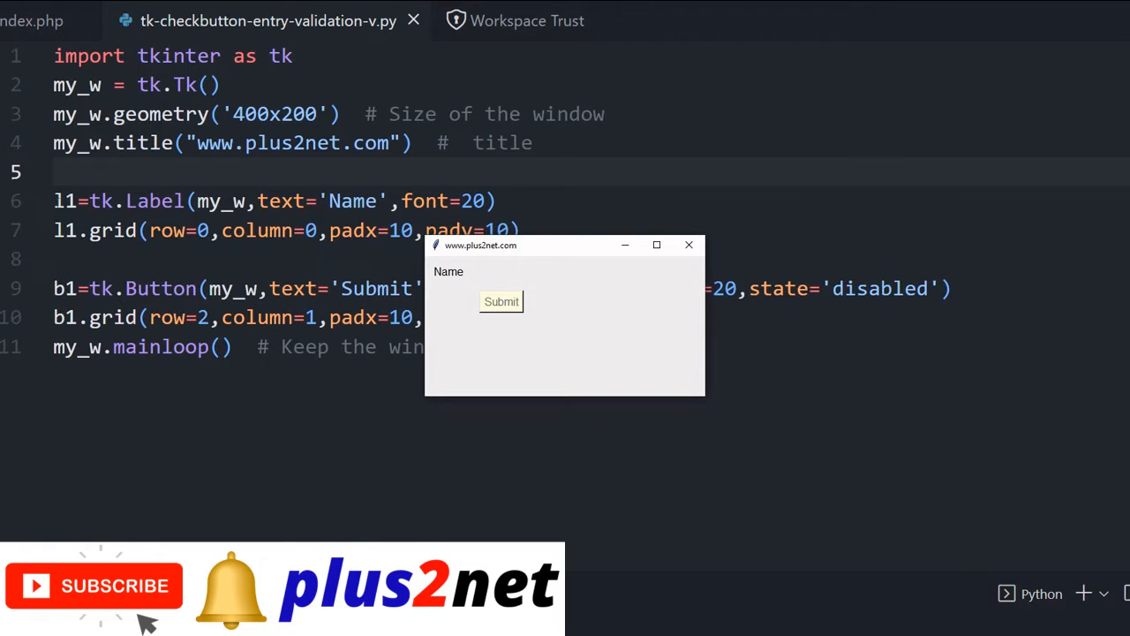
mouse_move(499, 269)
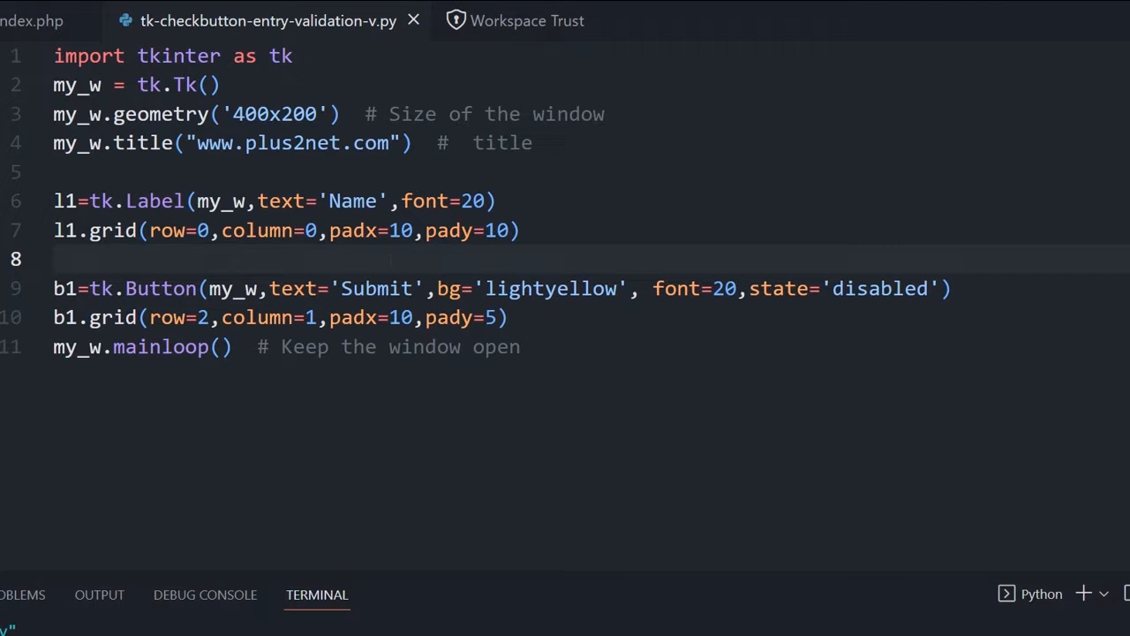
- Write e1=tk.Entry(my_w,bg='yellow',font=20,textvariable=str1) on line 8
type("e1=")
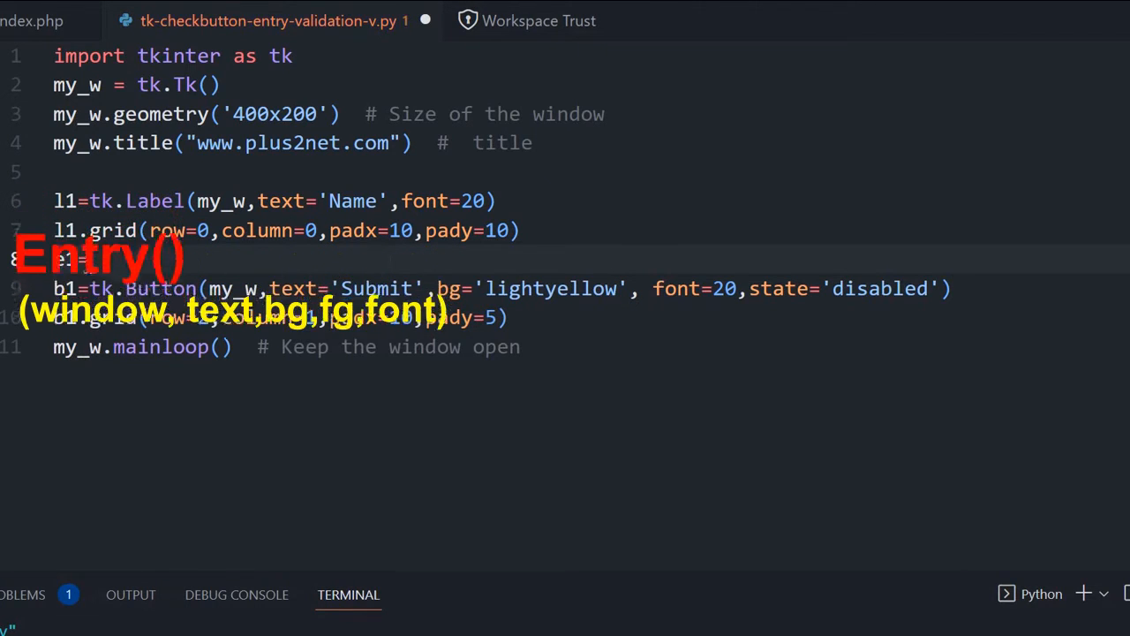
type("e1=tk.Entry")
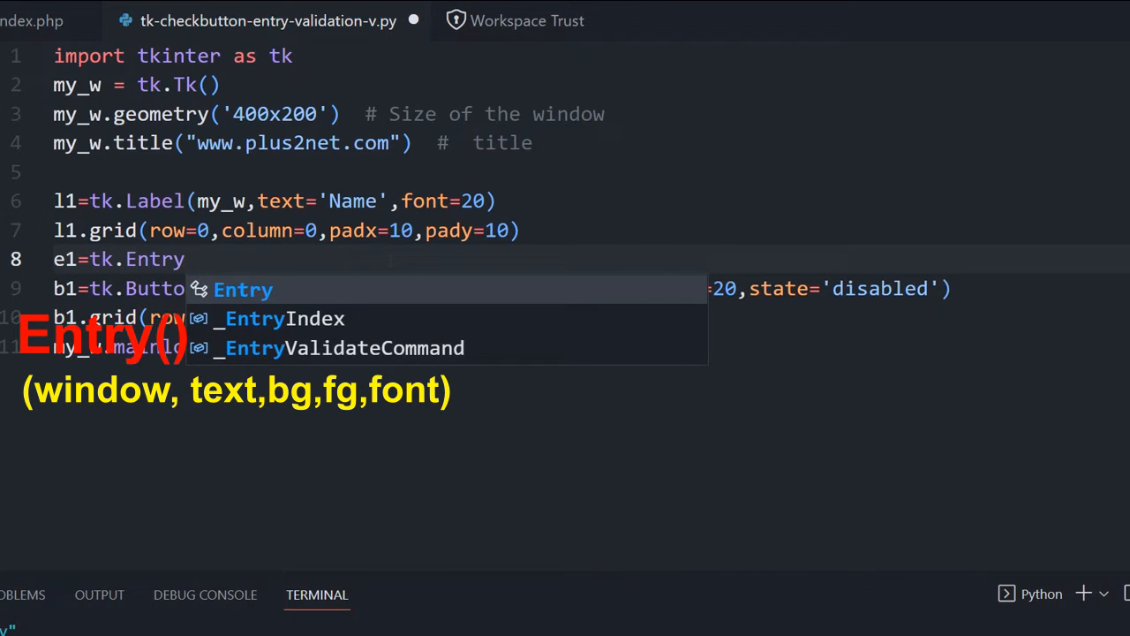
type("(my")
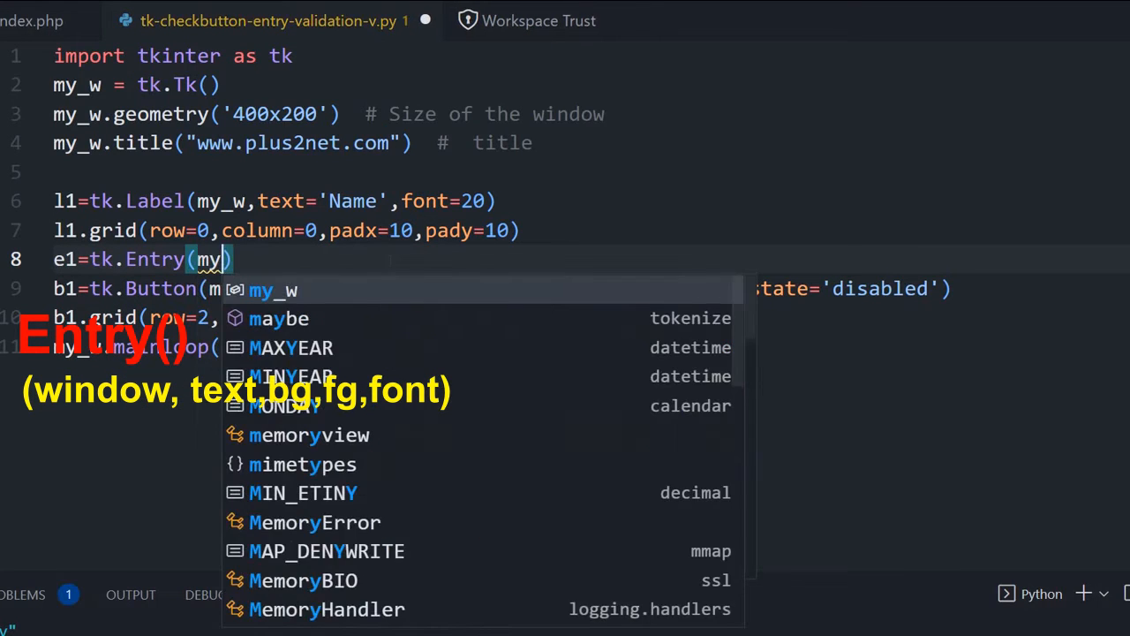
type(",bg")
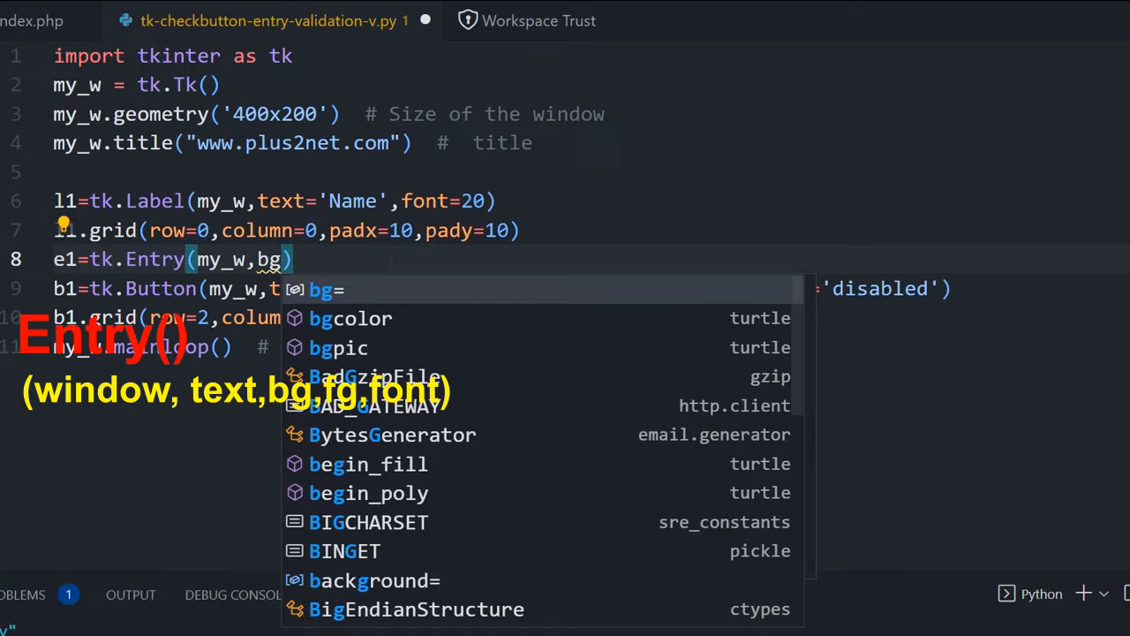
type("='yell'")
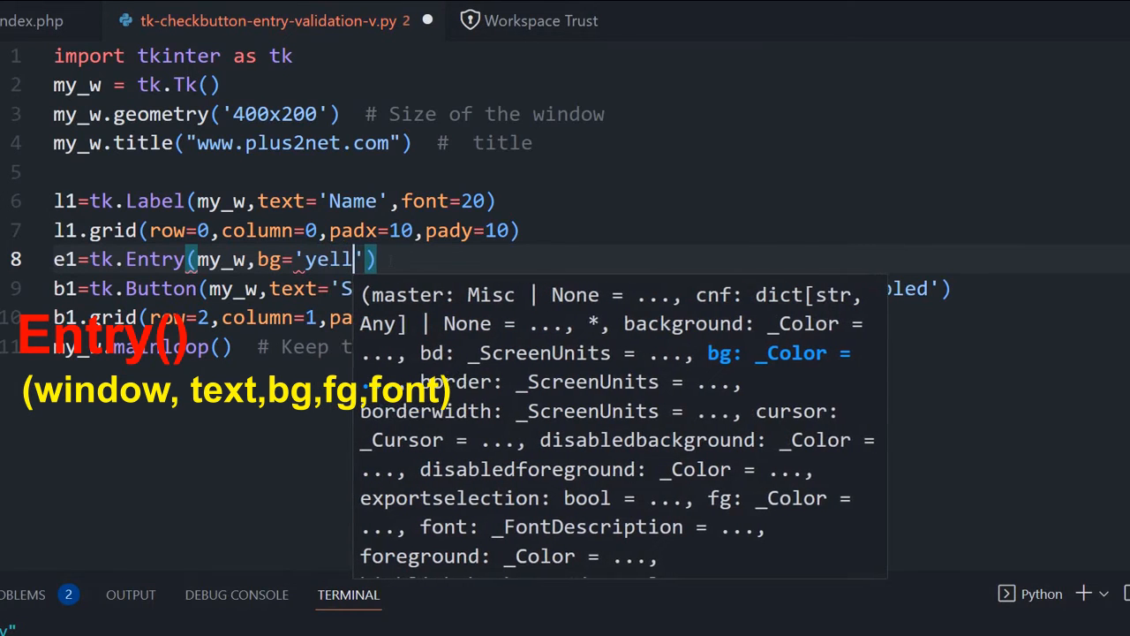
type("ow")
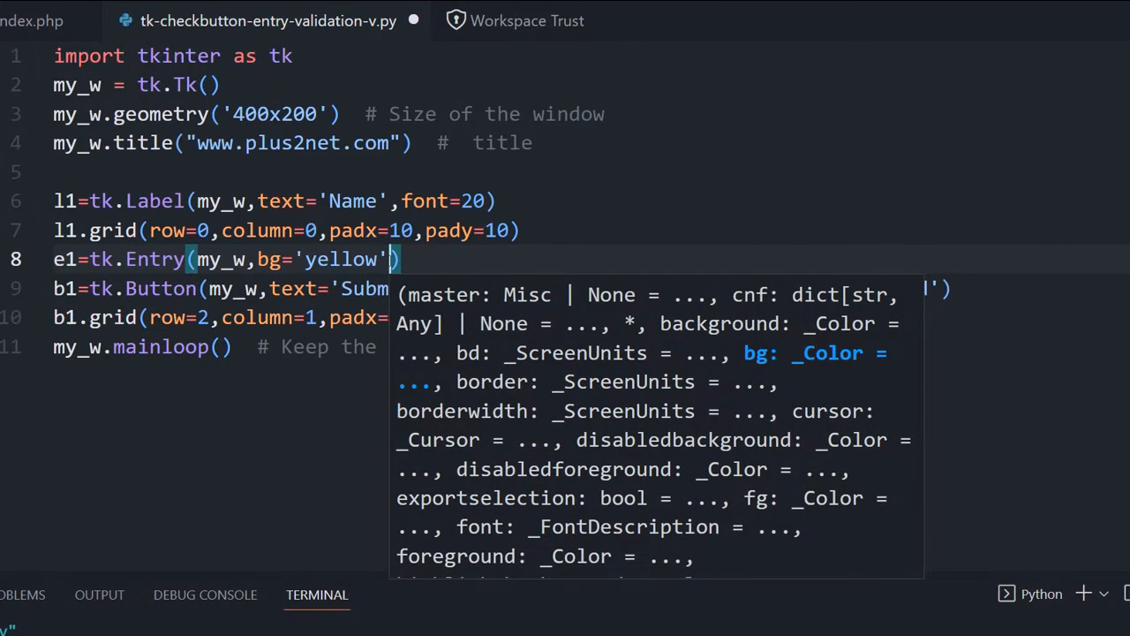
type(",font=")
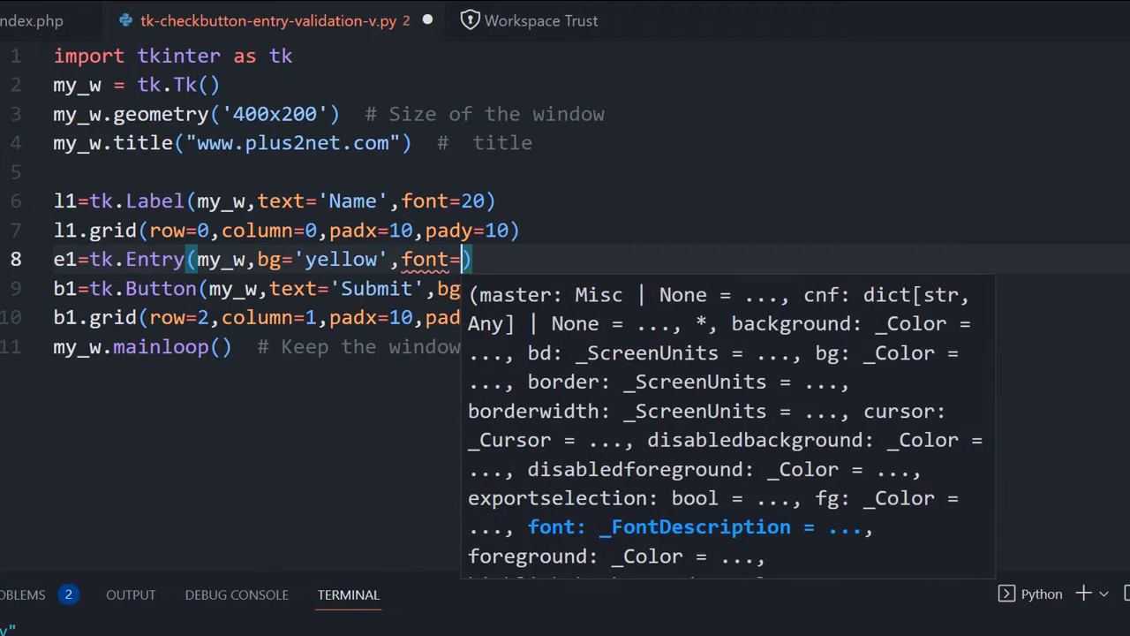
type("20,")
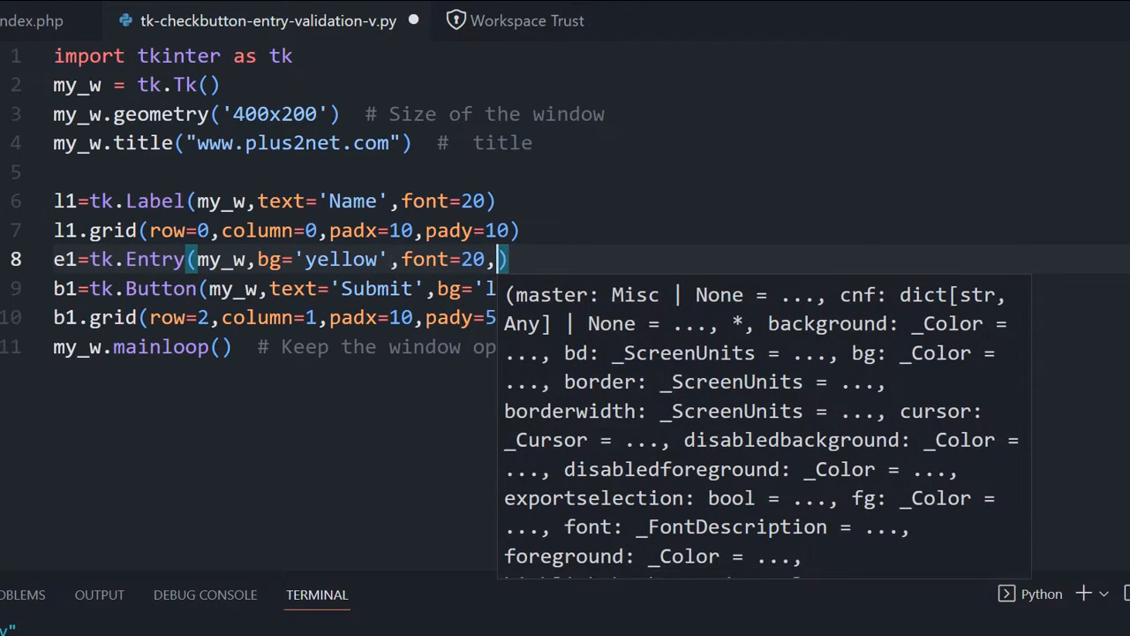
type("text")
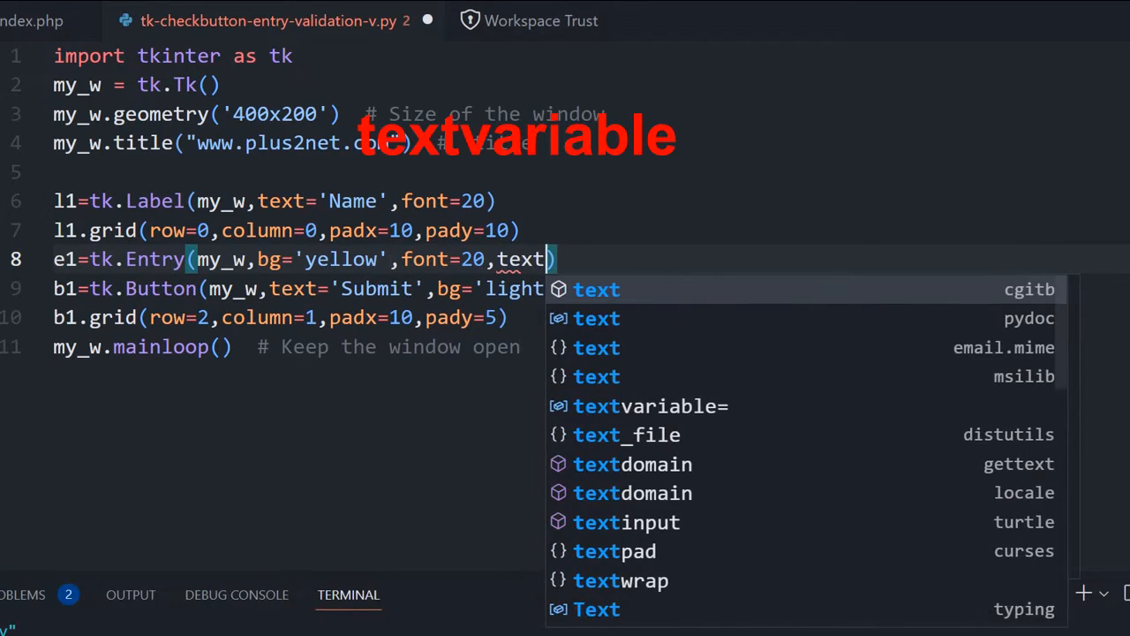
left_click(650, 406)
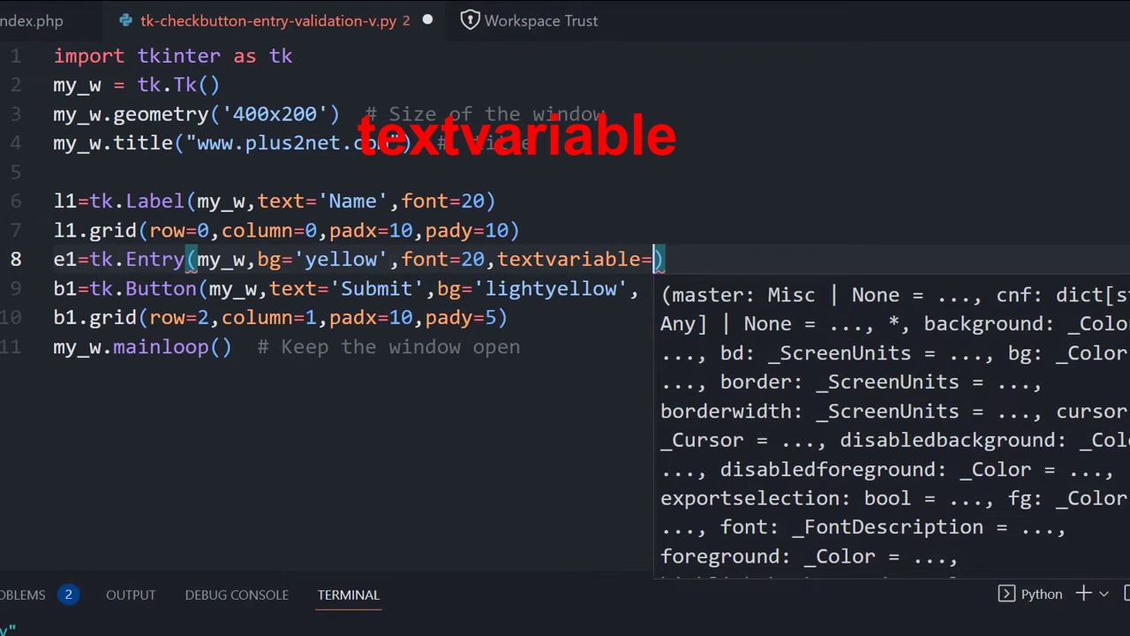
type("str1")
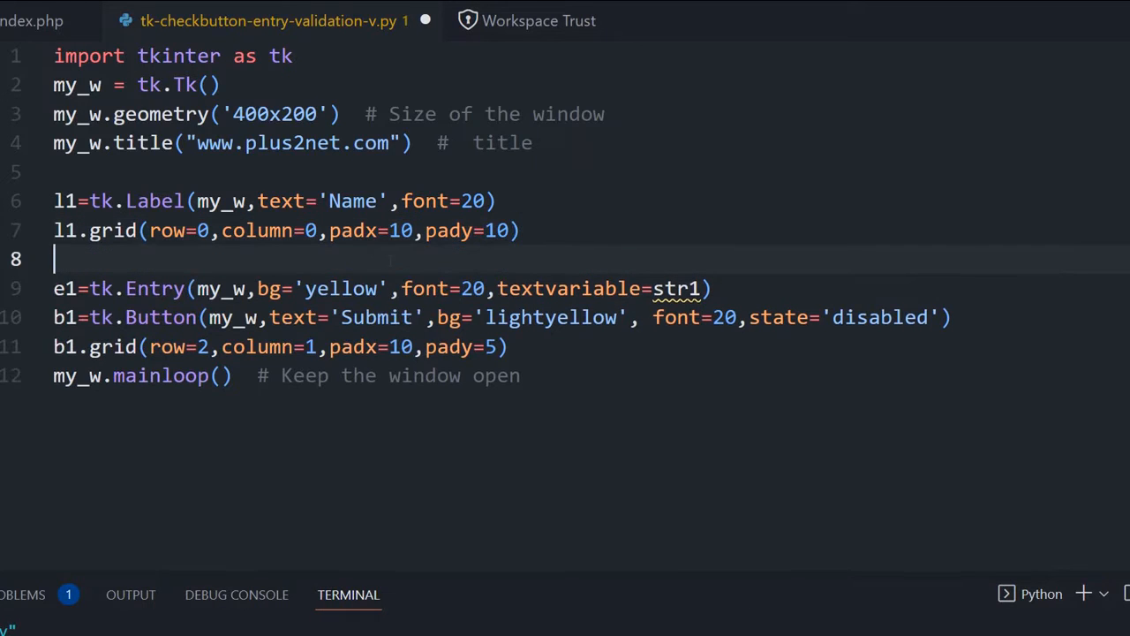
- Declare str1=tk.StringVar() and start a new line after the Entry line
type("str")
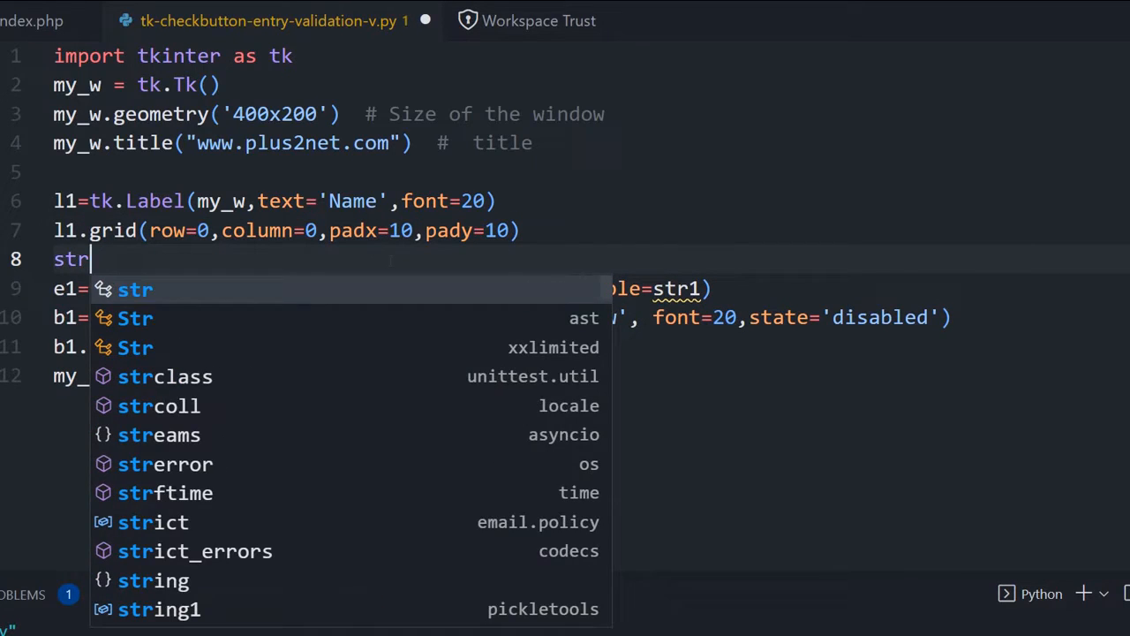
type("1=tk.")
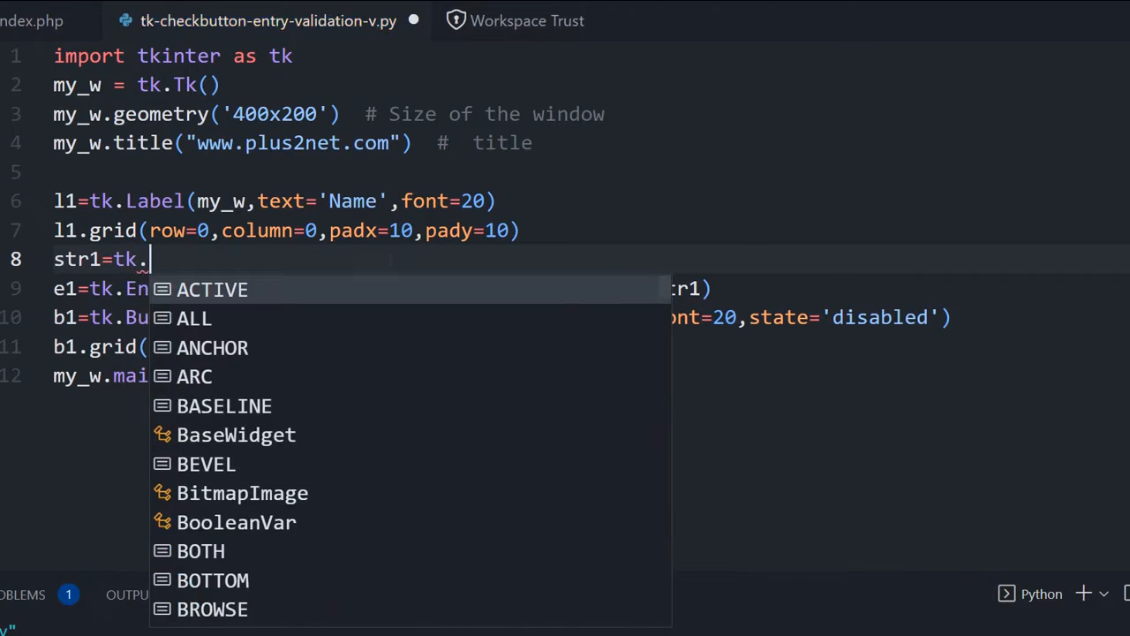
type("StringVar")
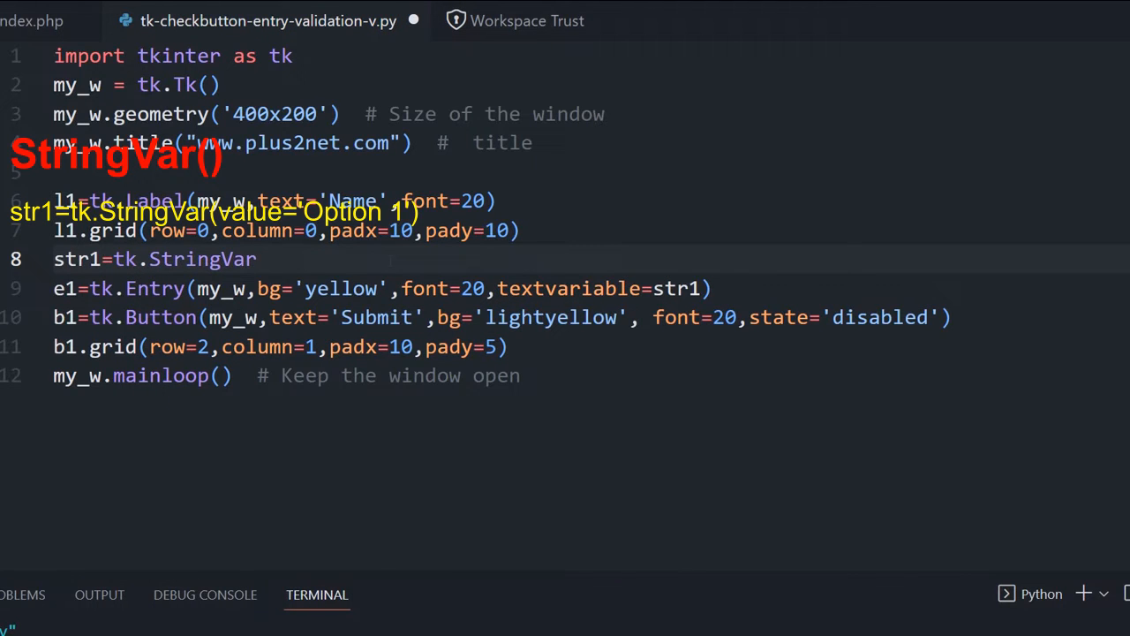
type("()")
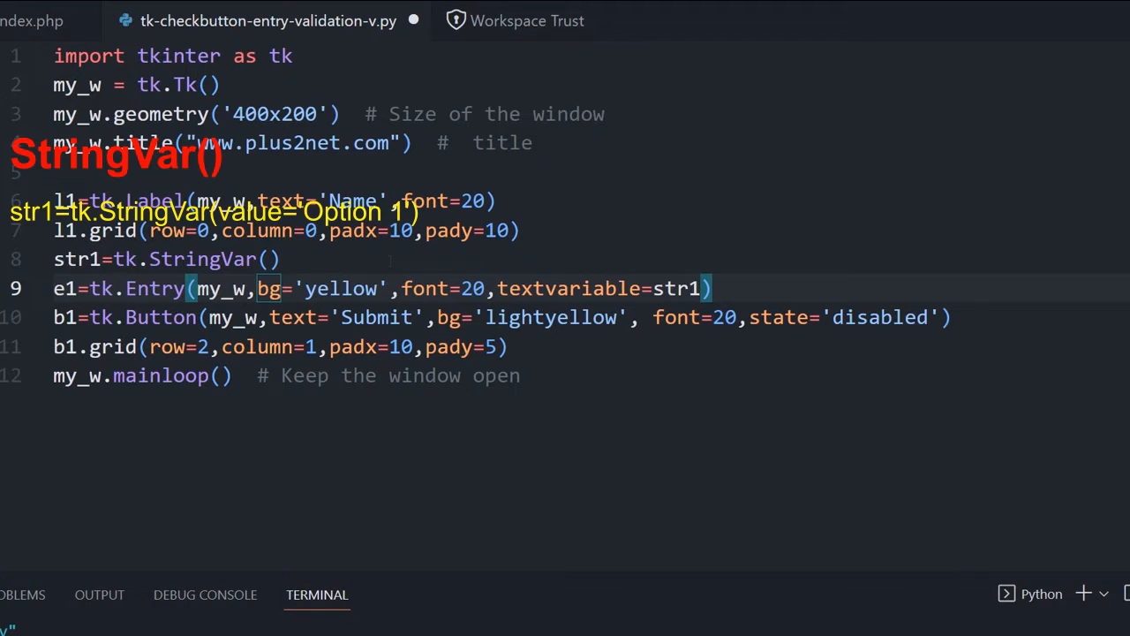
left_click(711, 287)
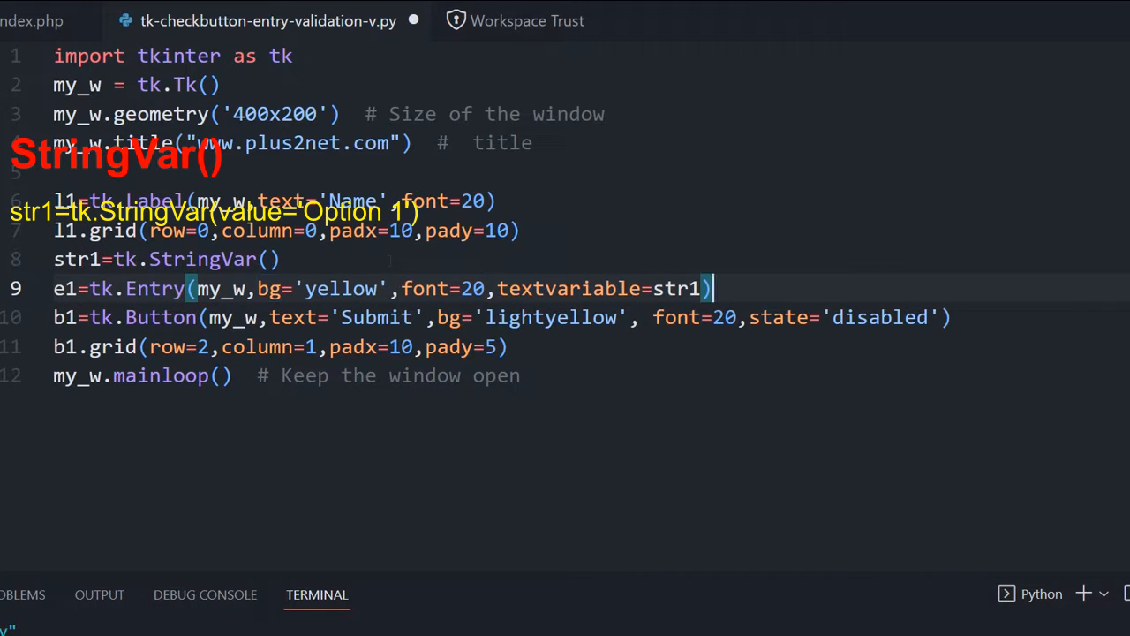
key("Enter")
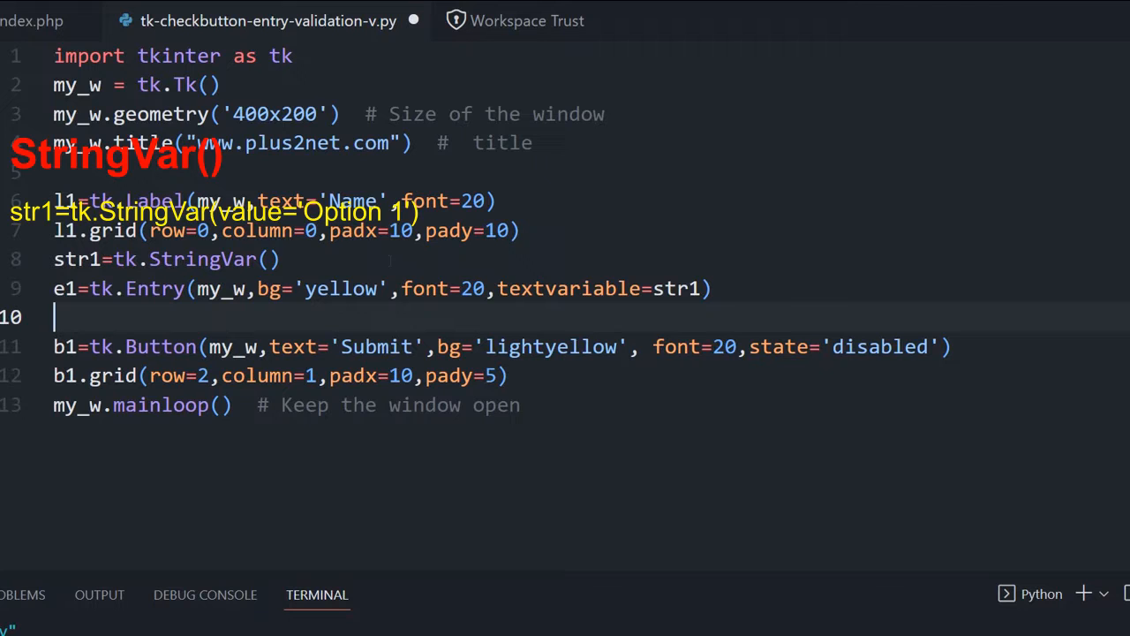
- Write e1.grid(row=0,column=1) on line 10
type("e1.")
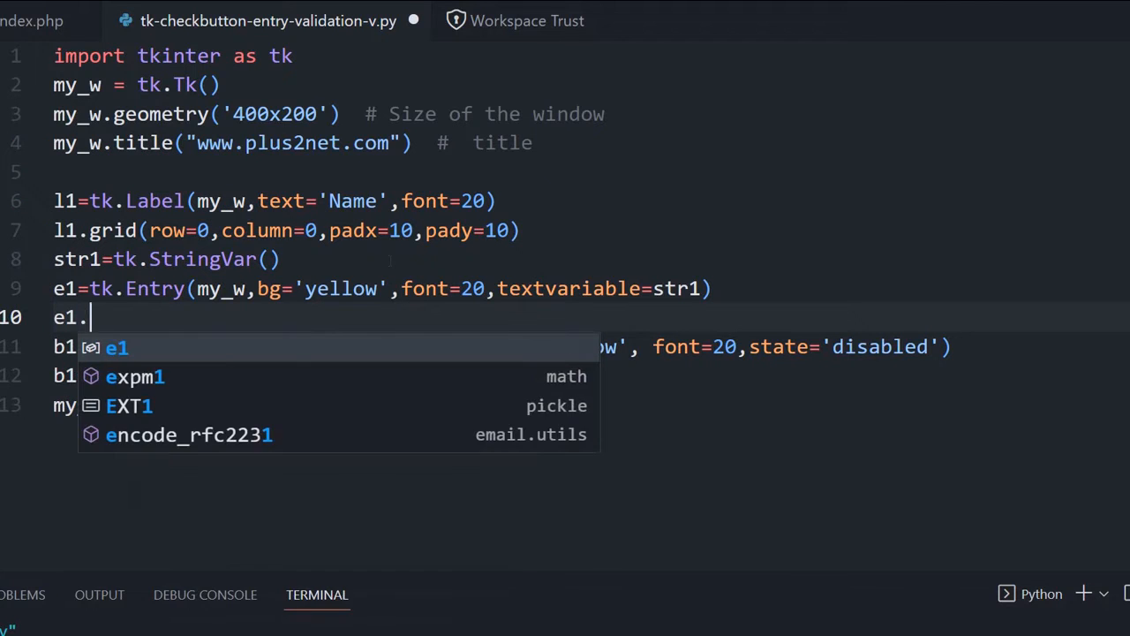
type("grid(")
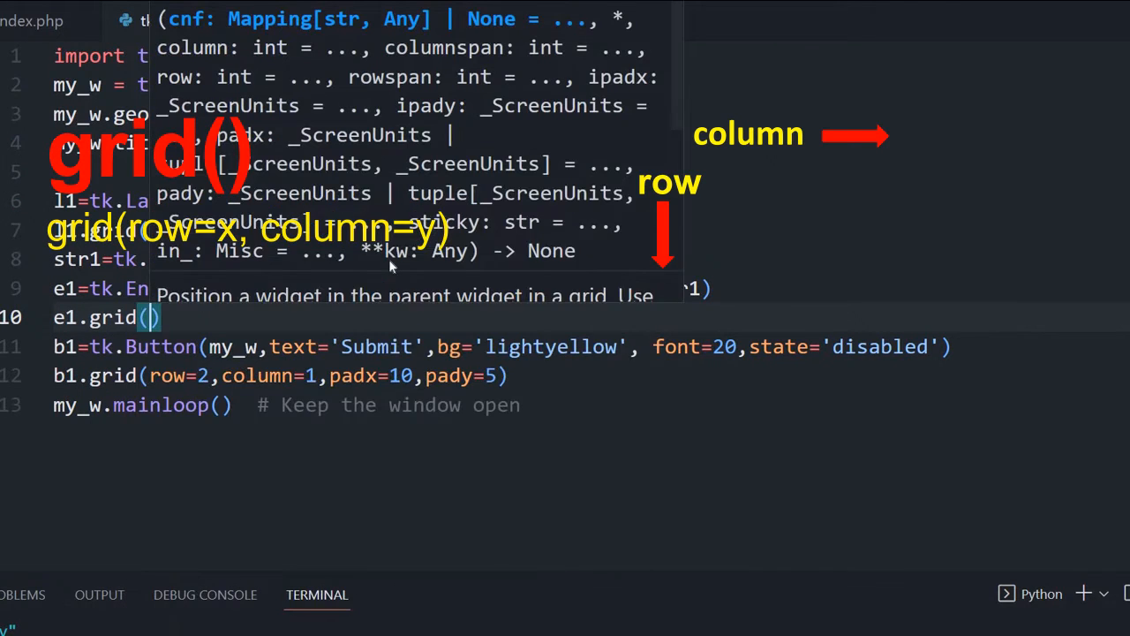
type("row=0")
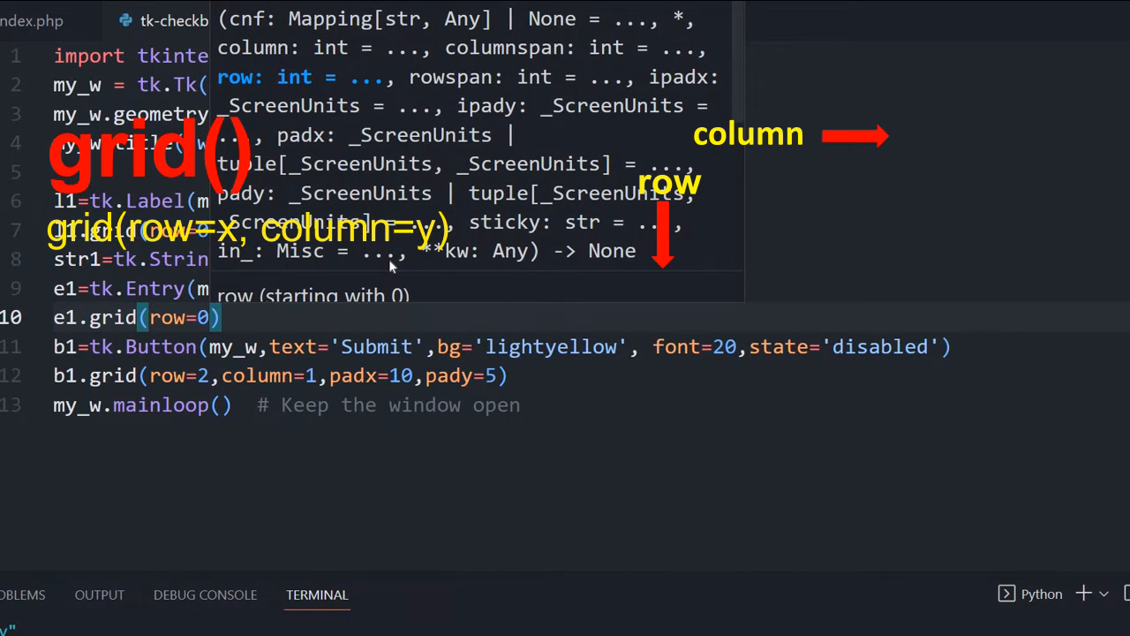
type(",column")
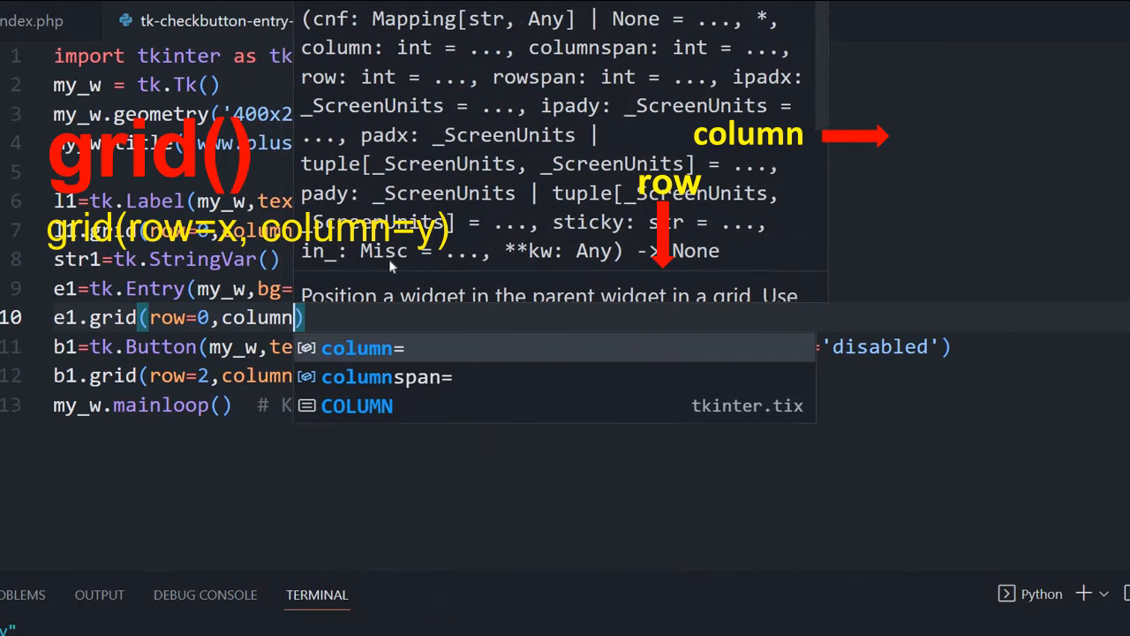
type("1")
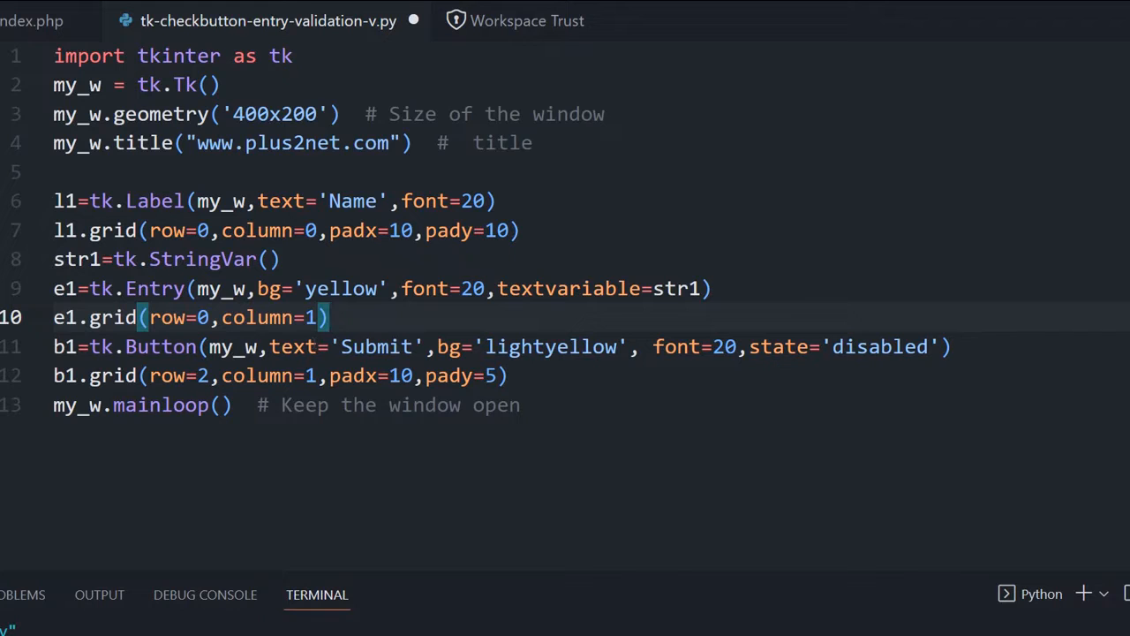
- Add str1.trace('w',my_check) on a new line after the Entry placement
key("Enter")
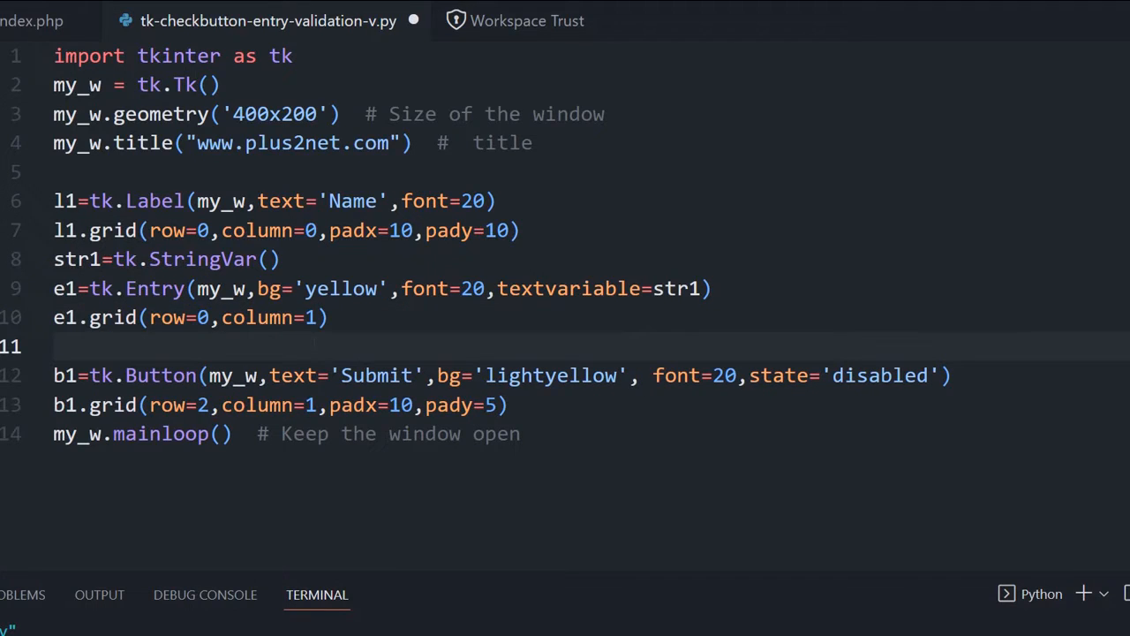
type("str1.")
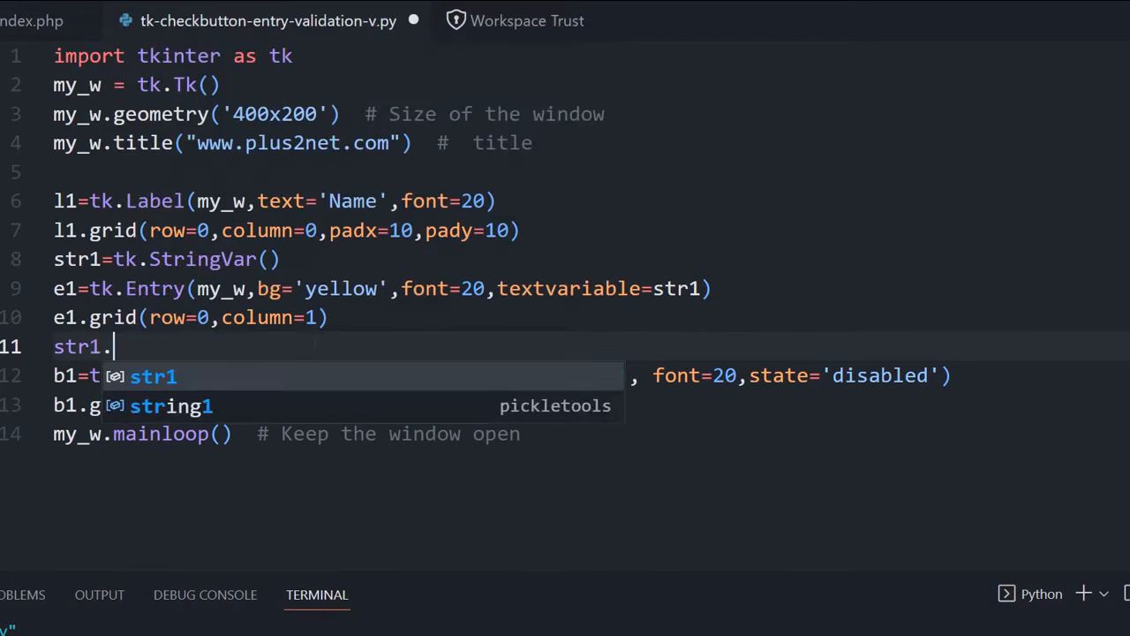
type("trace(")
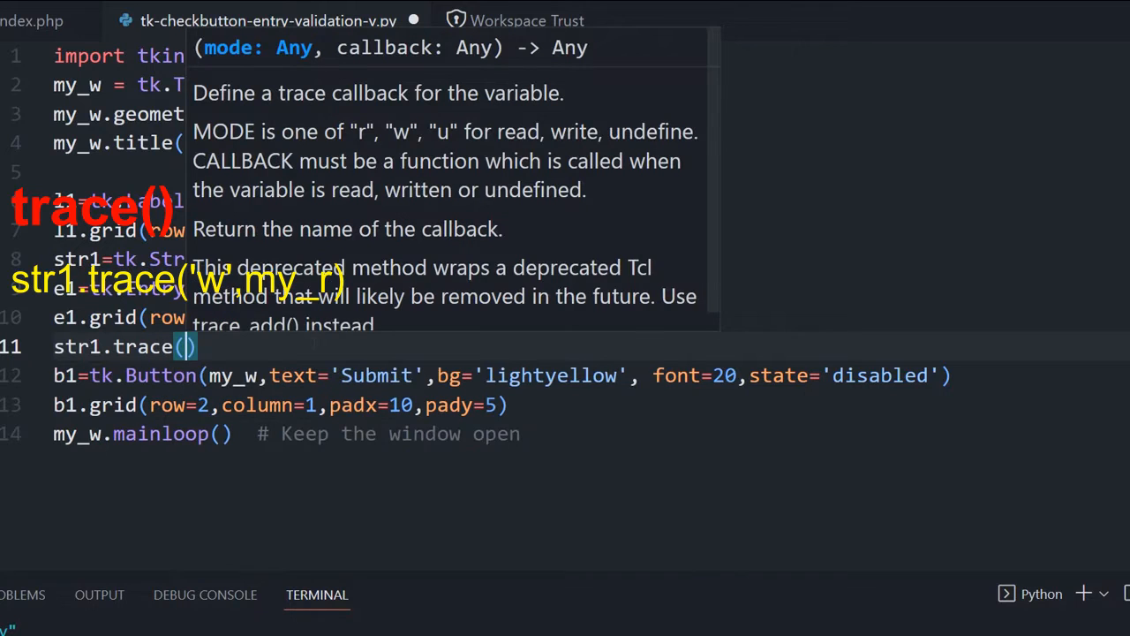
type("'w'")
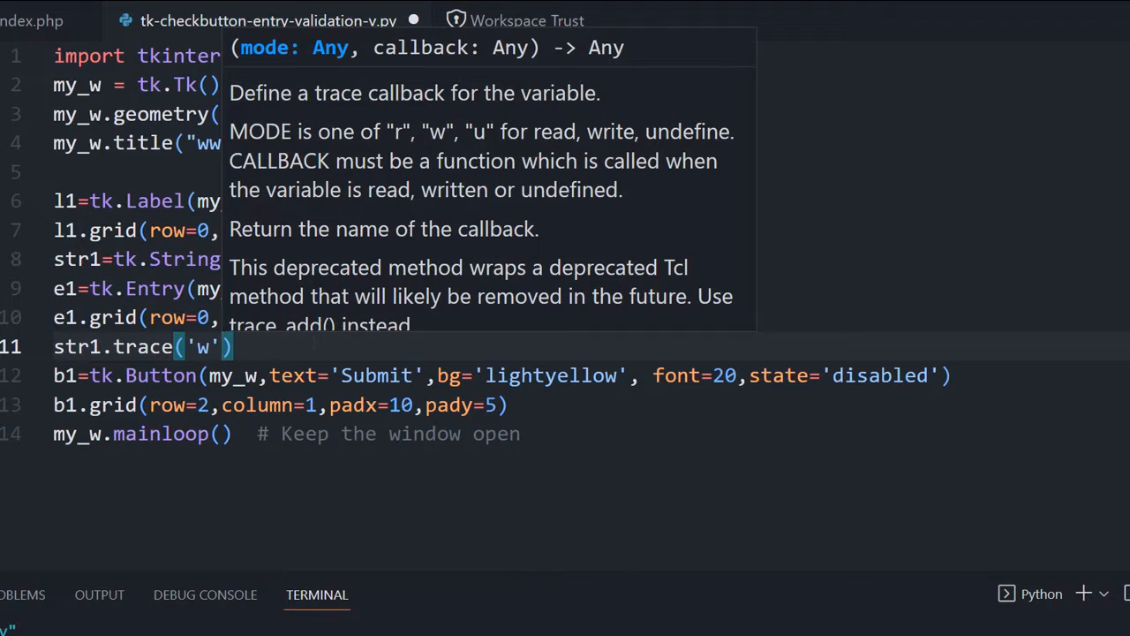
type(",my")
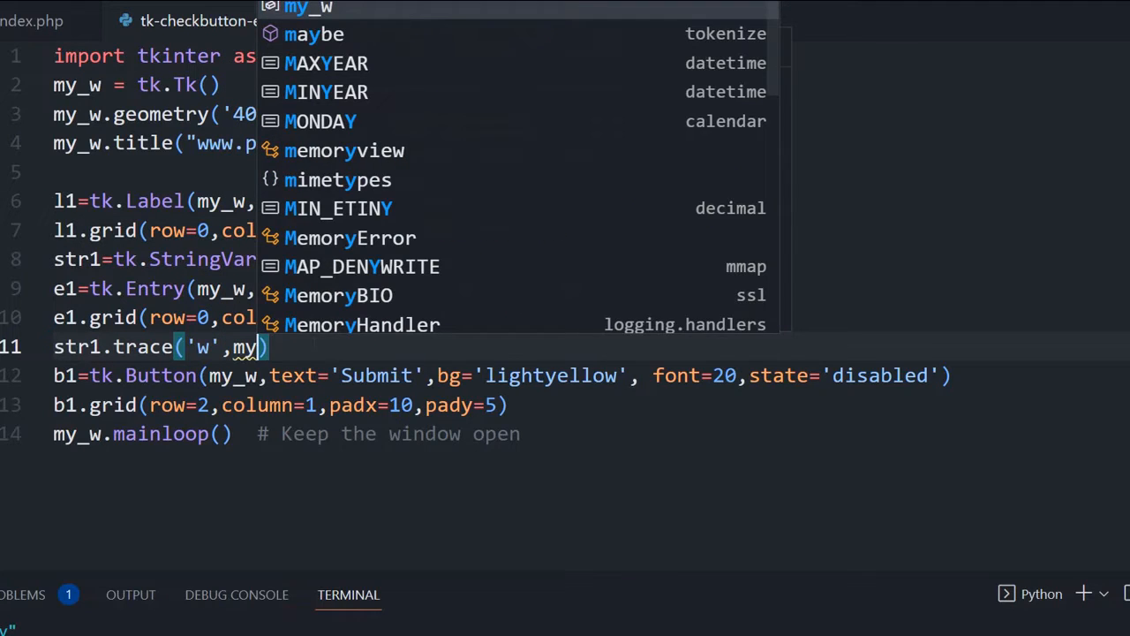
type("_check")
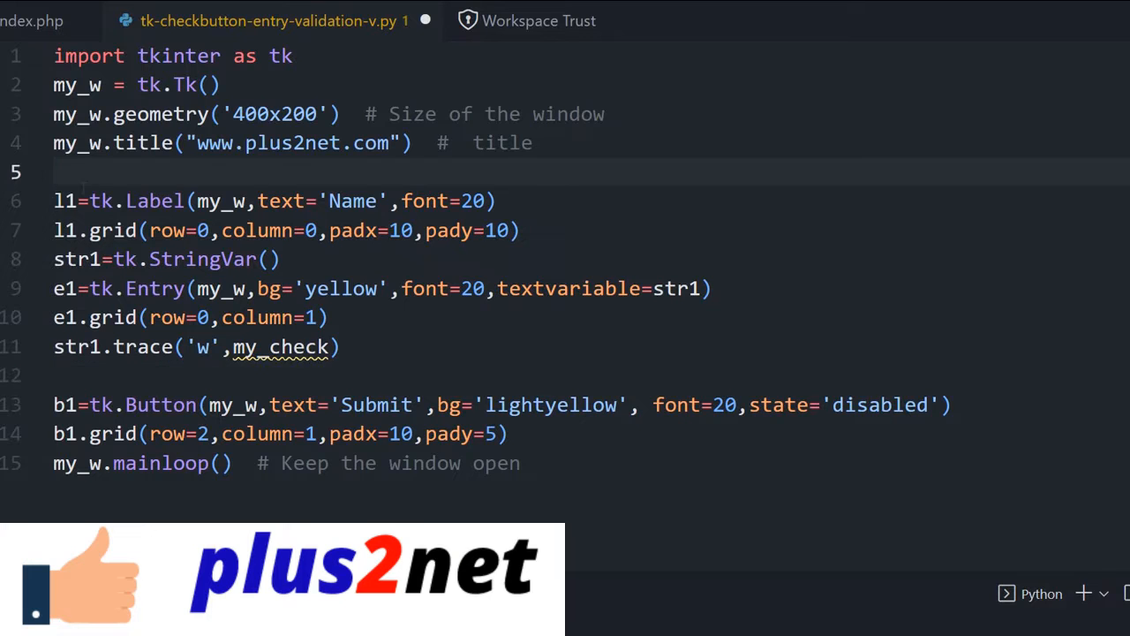
- Write def my_check(*args): with an indented pass on blank line 5
type("def my")
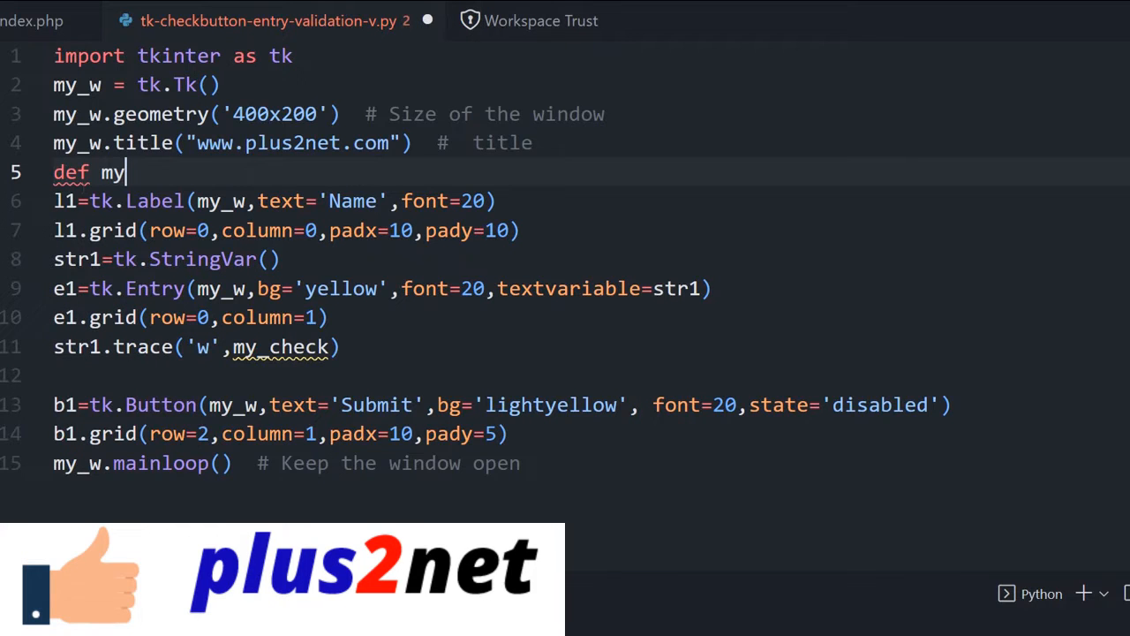
type("_check")
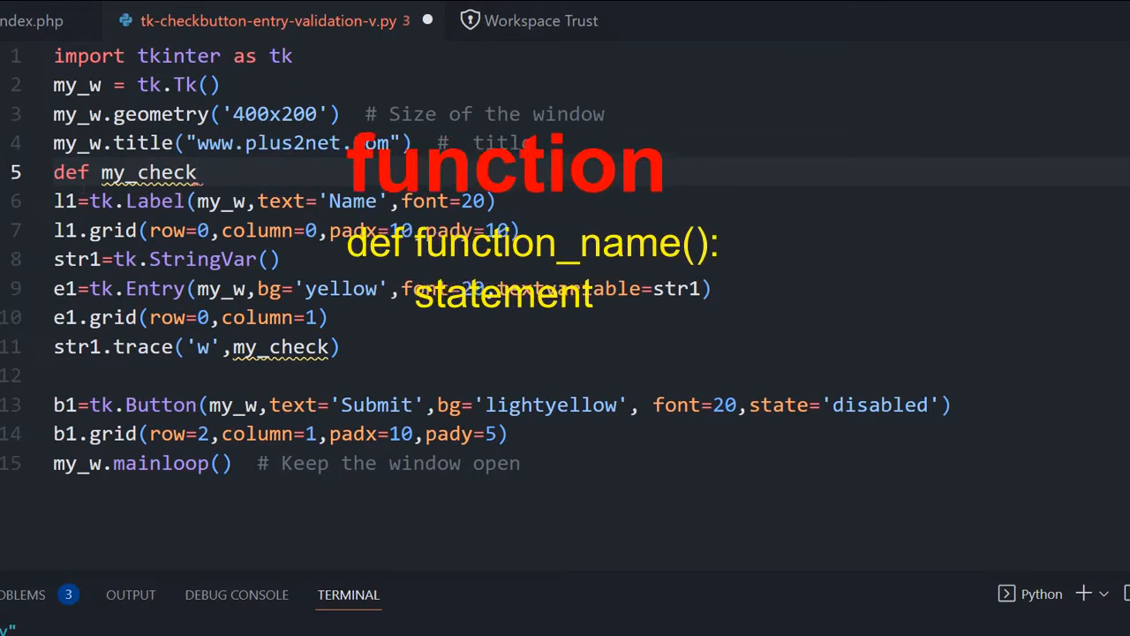
type("(*)")
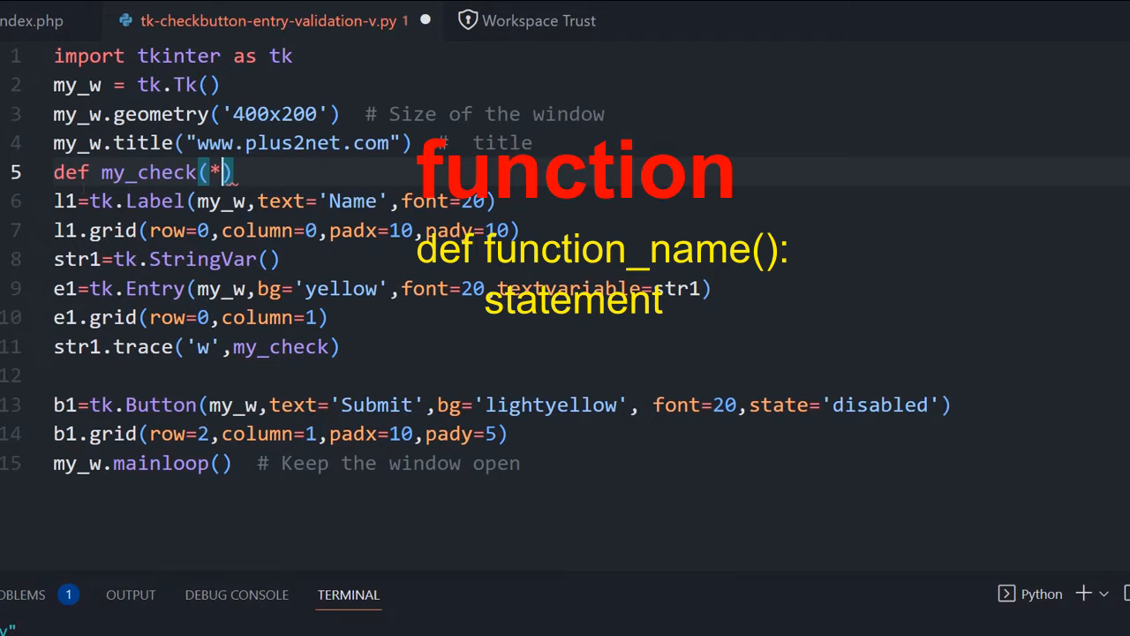
type("args):")
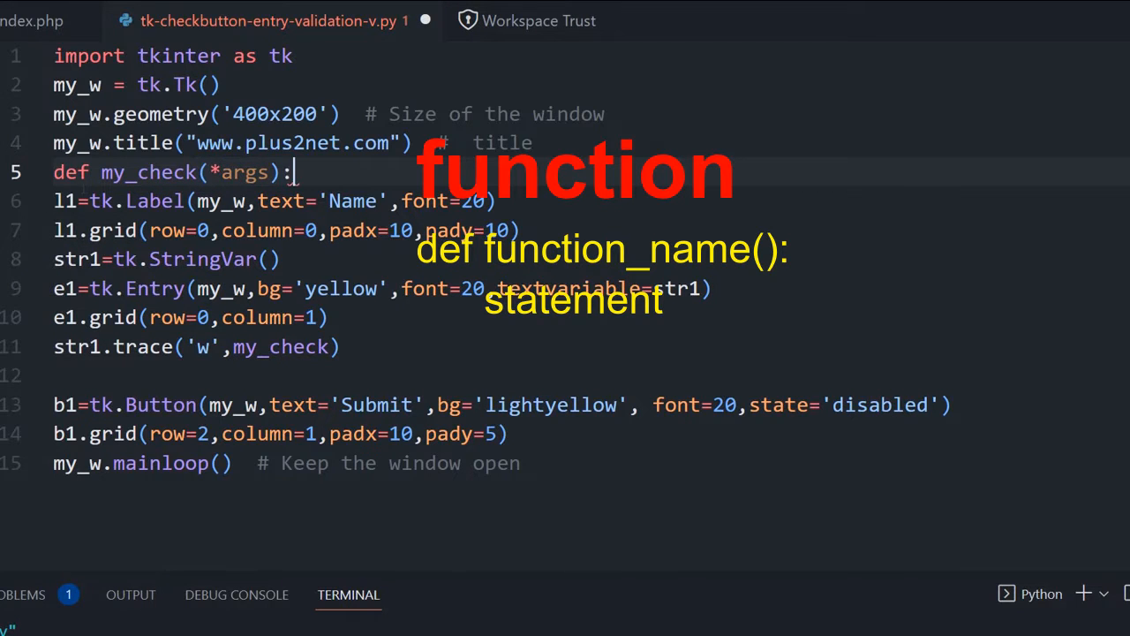
type("pass")
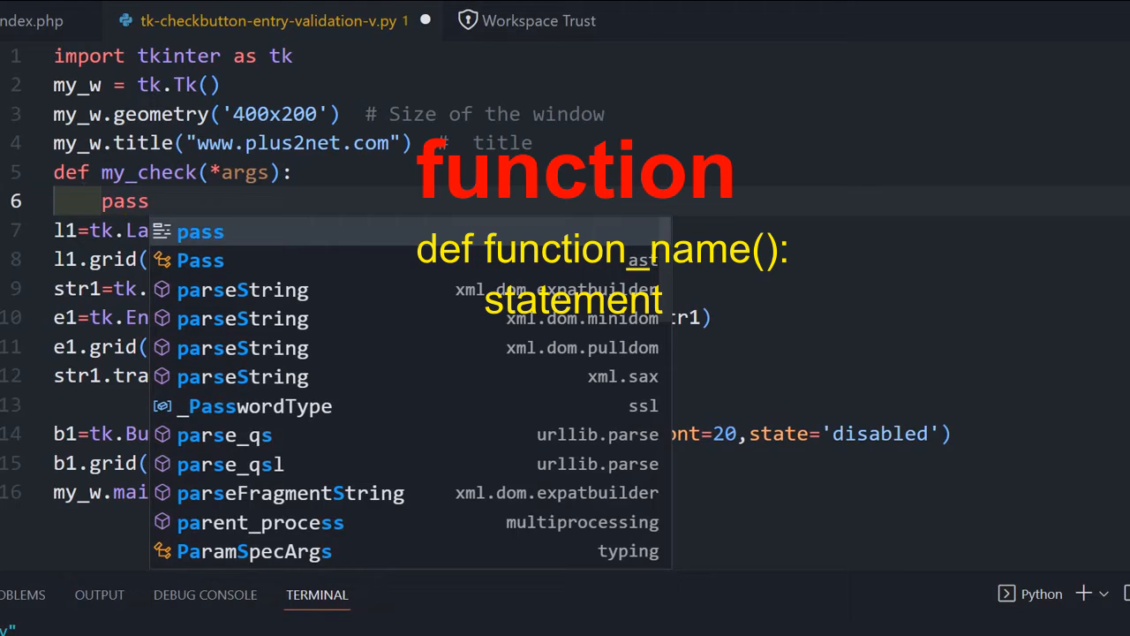
key("Escape")
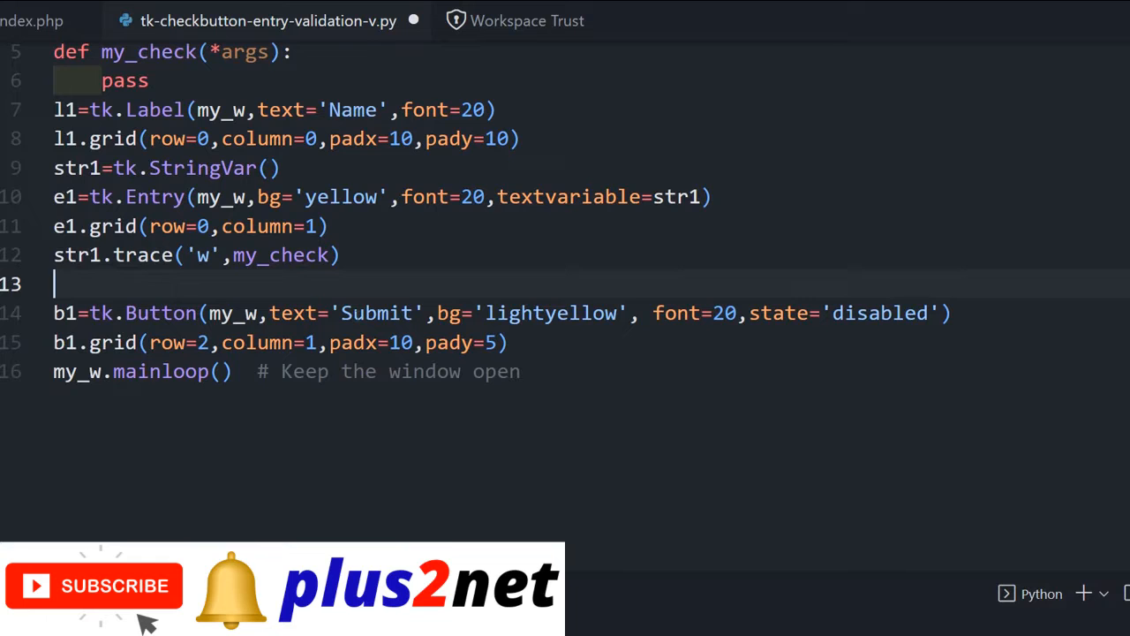
- Write c1=tk.Checkbutton with text 'I agree' and variable c1_v1
type("c1")
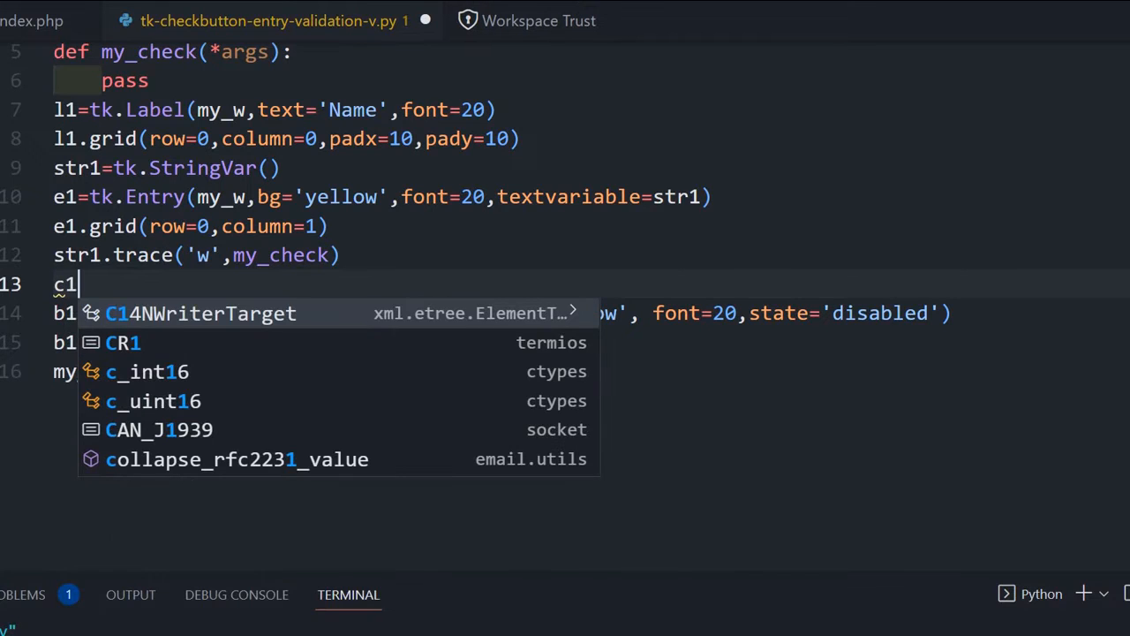
type("=")
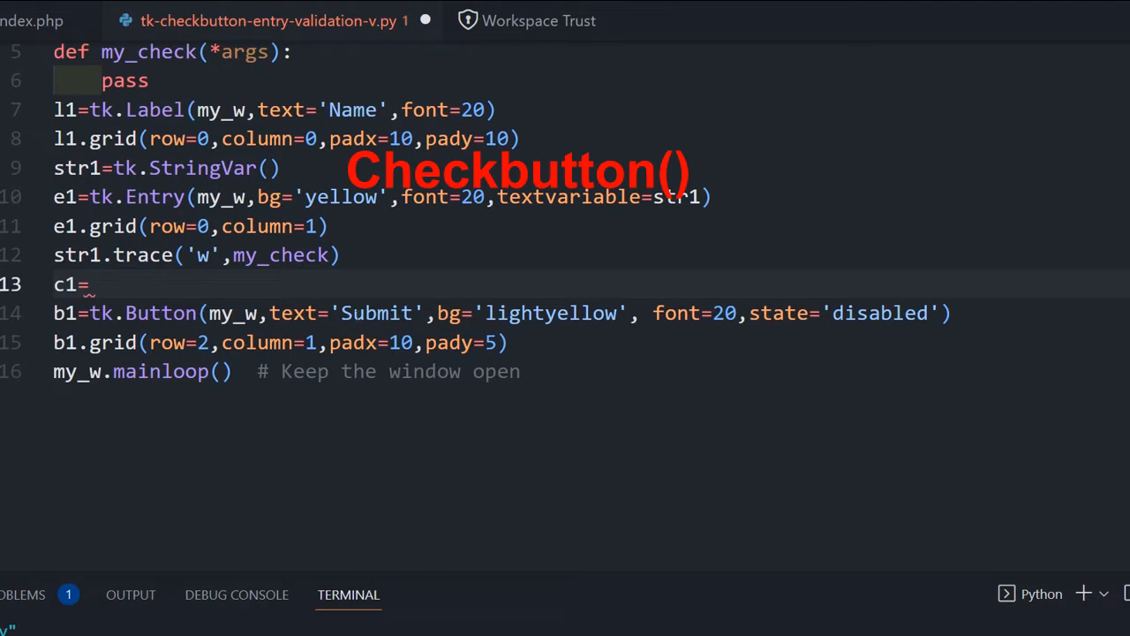
type("tk.STr")
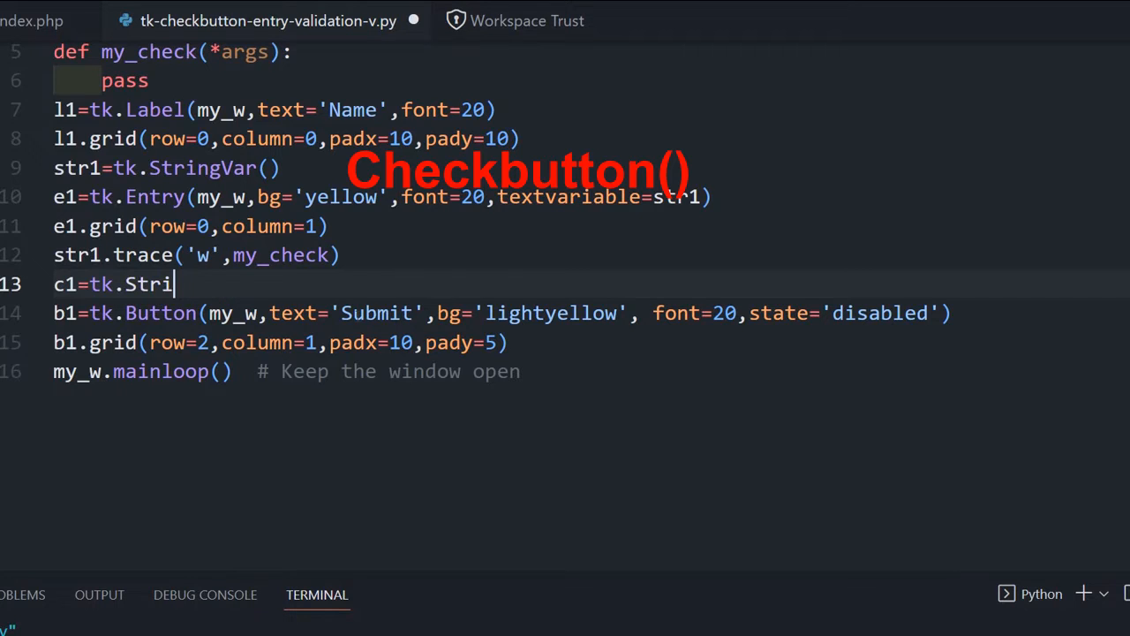
key("Backspace")
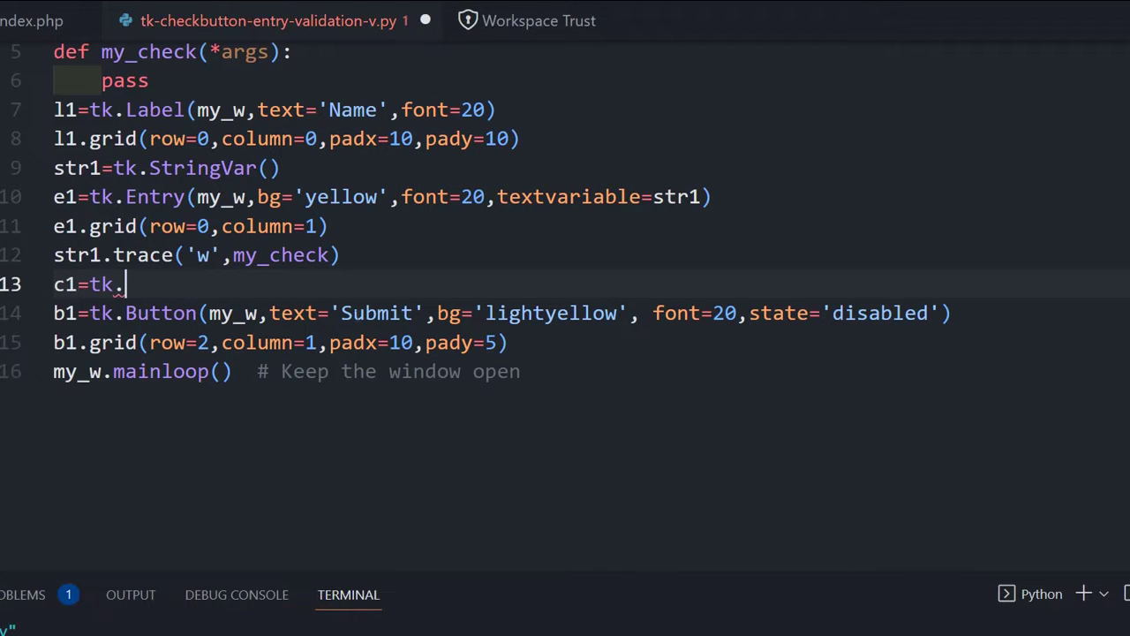
type("Checkbutton(my_")
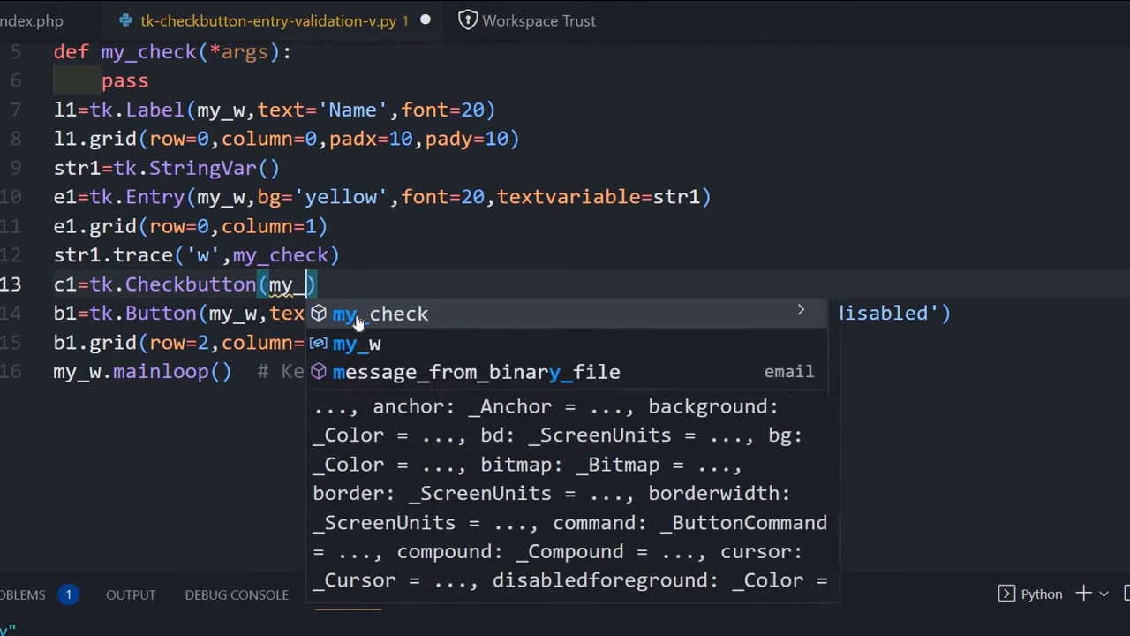
type(",text='")
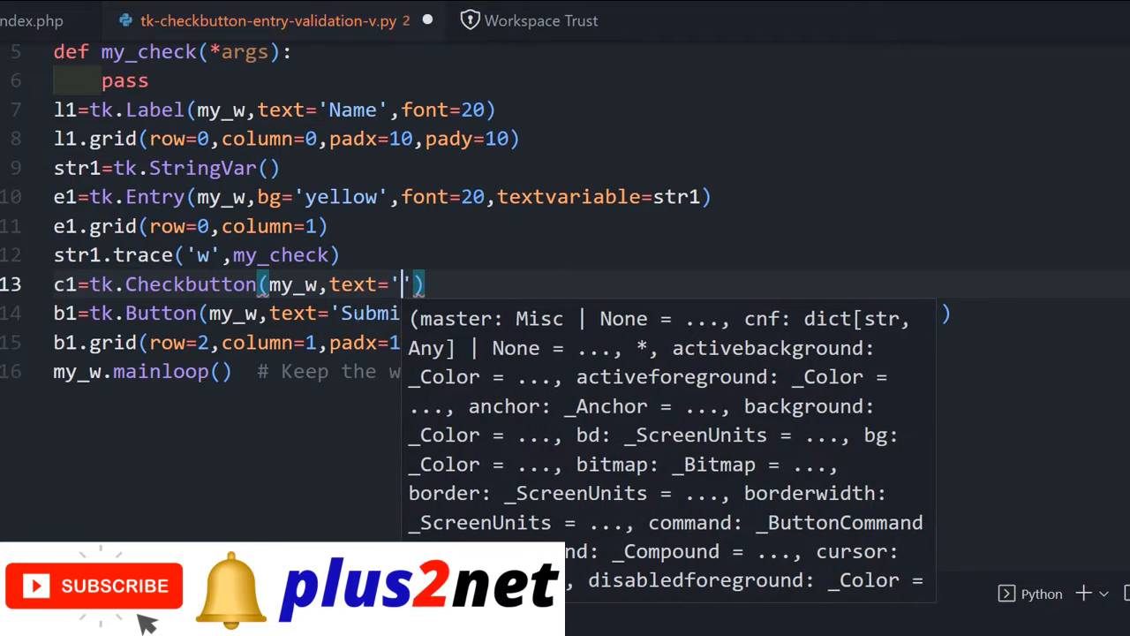
type("I agree")
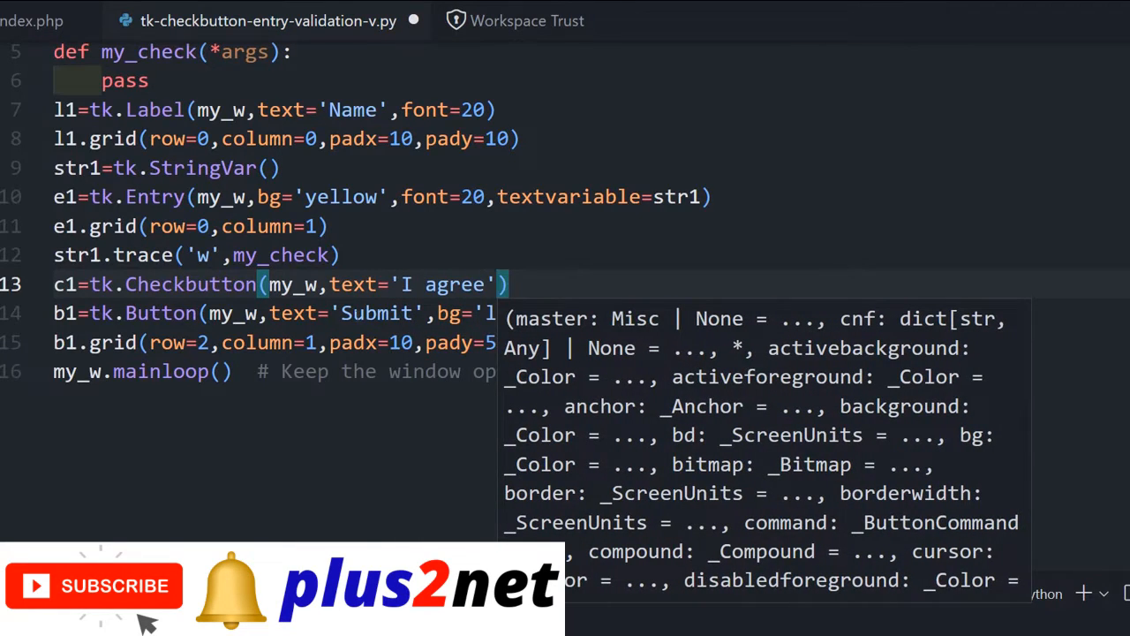
type(",variable")
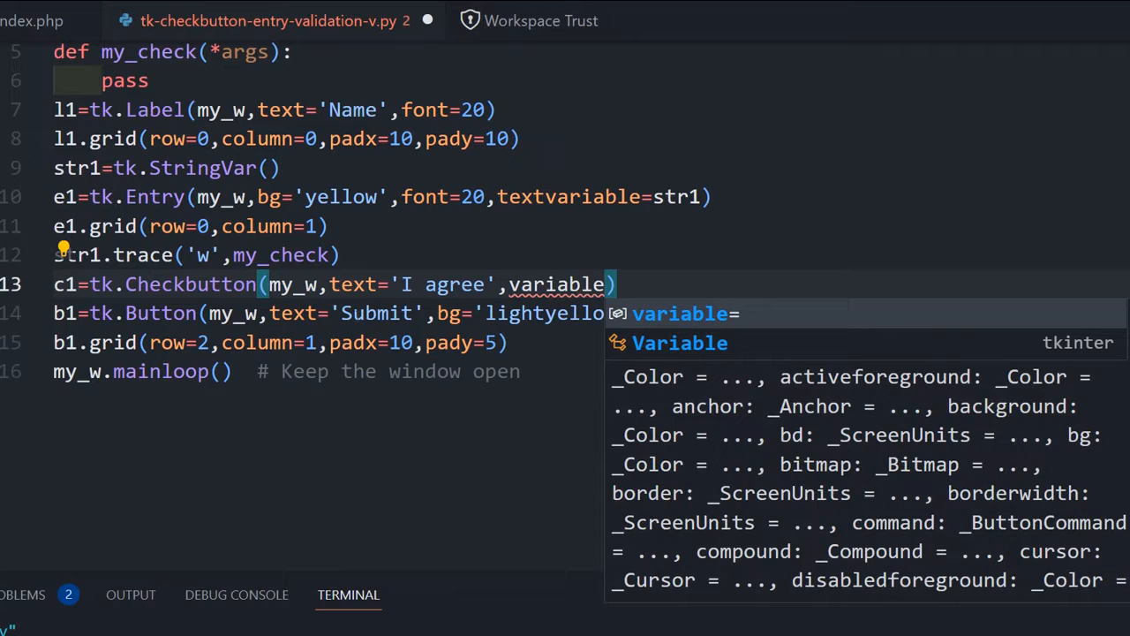
type("=c")
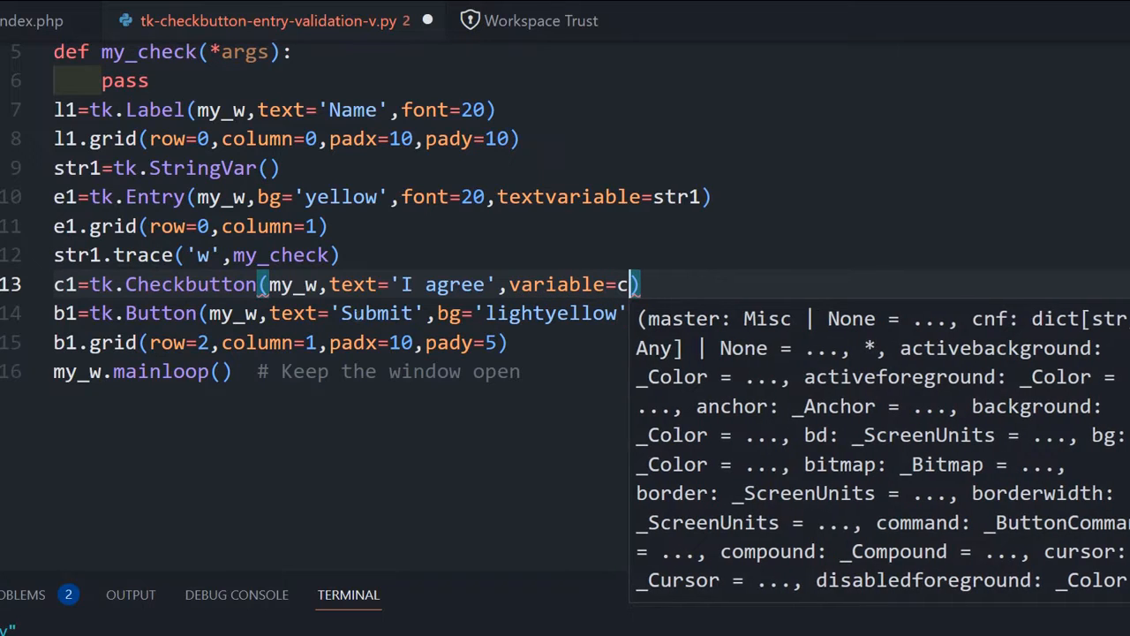
type("1_v")
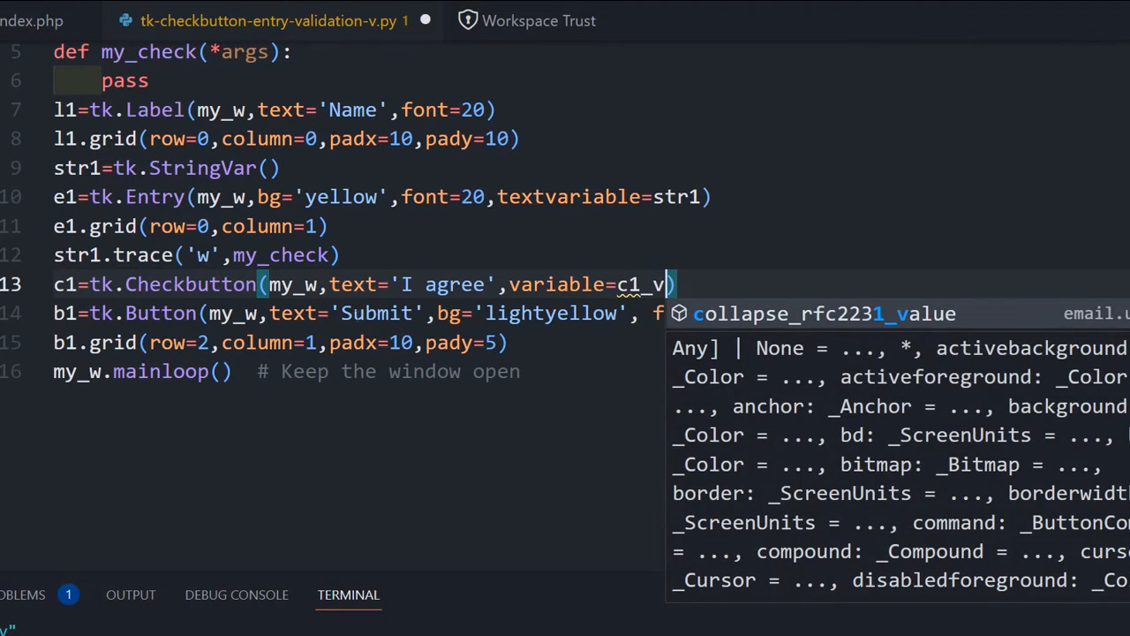
type("1")
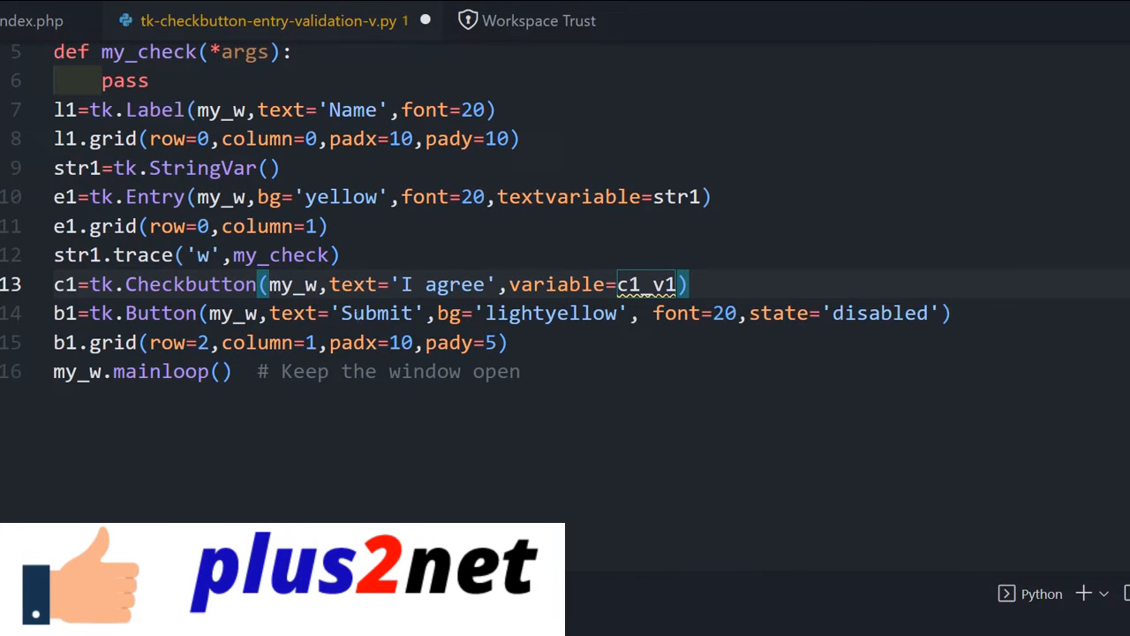
type(",)")
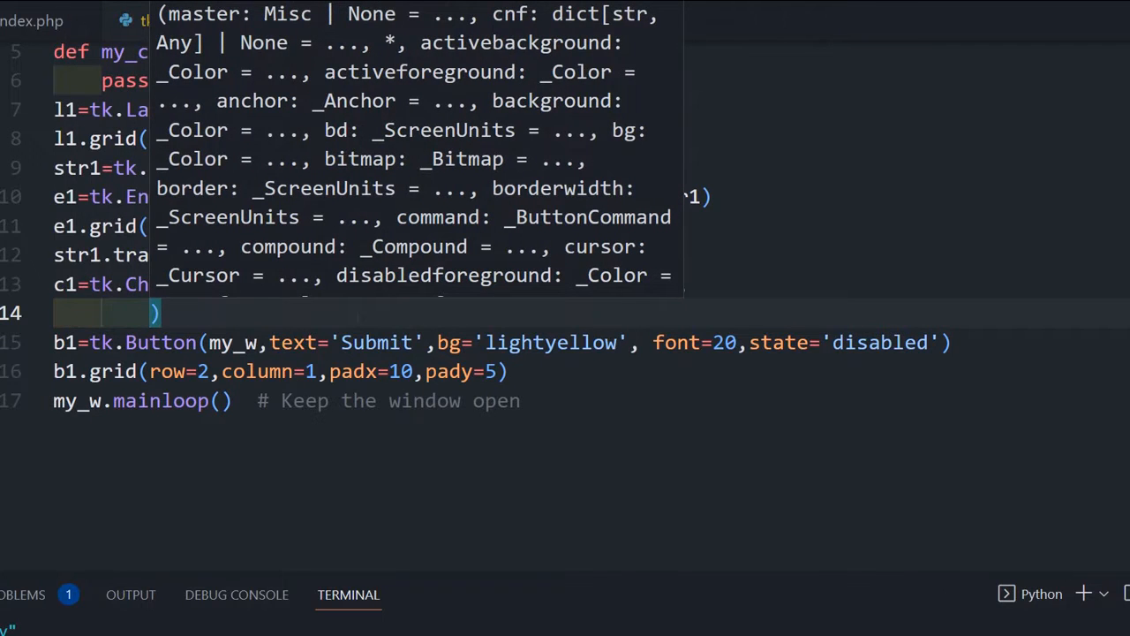
- Give the Checkbutton onvalue 'Yes', an offvalue, command my_check and font 24
type("onvalu")
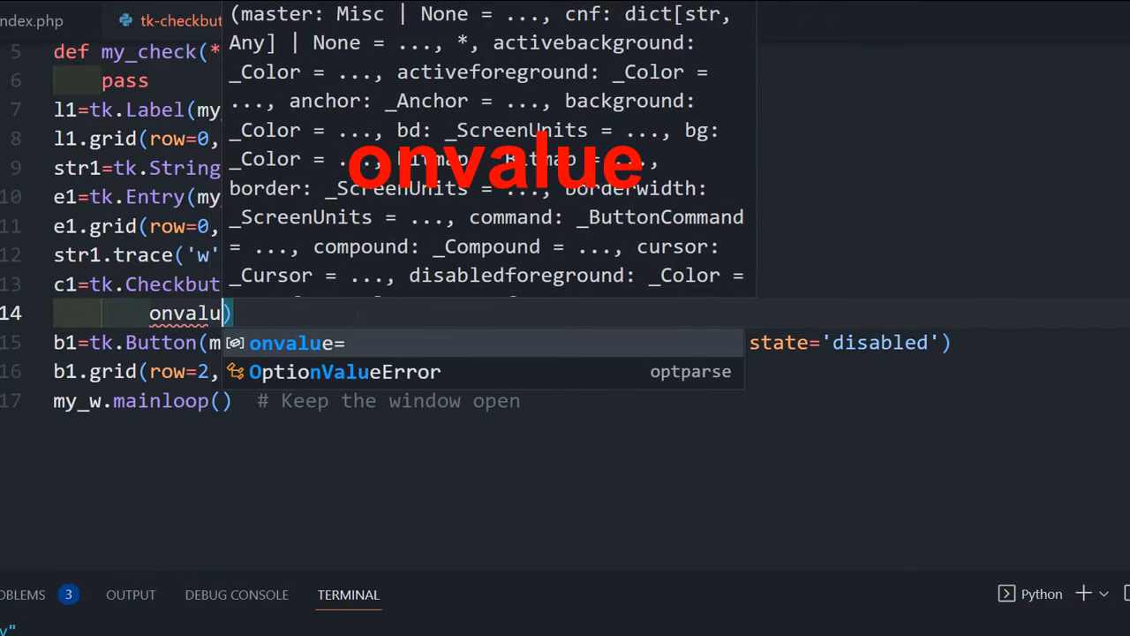
type("e=")
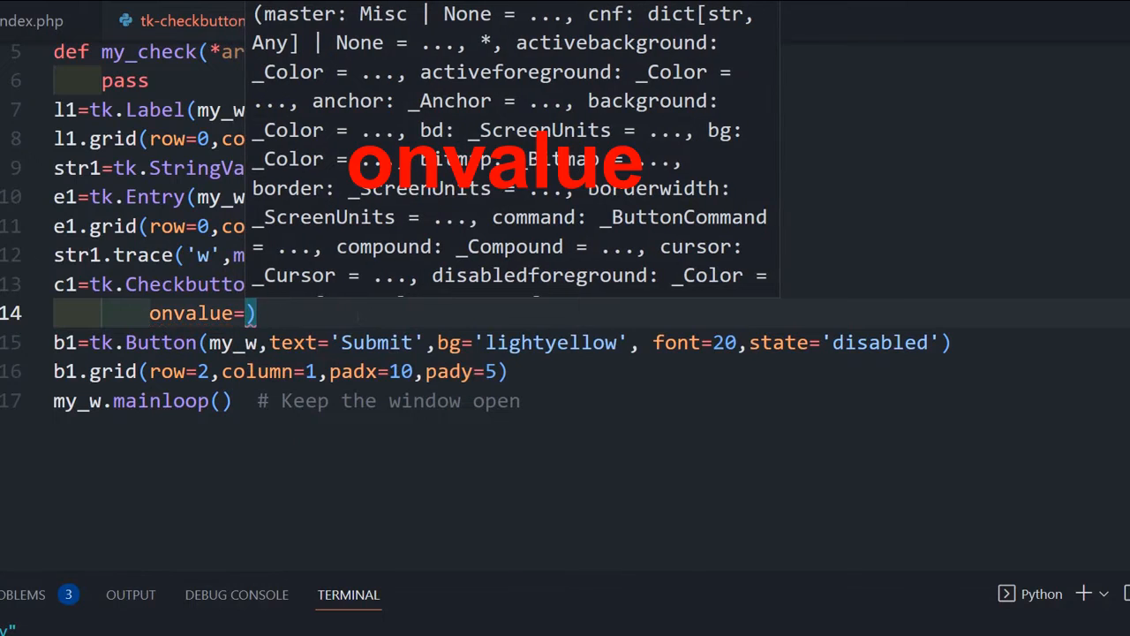
type("'Ys'")
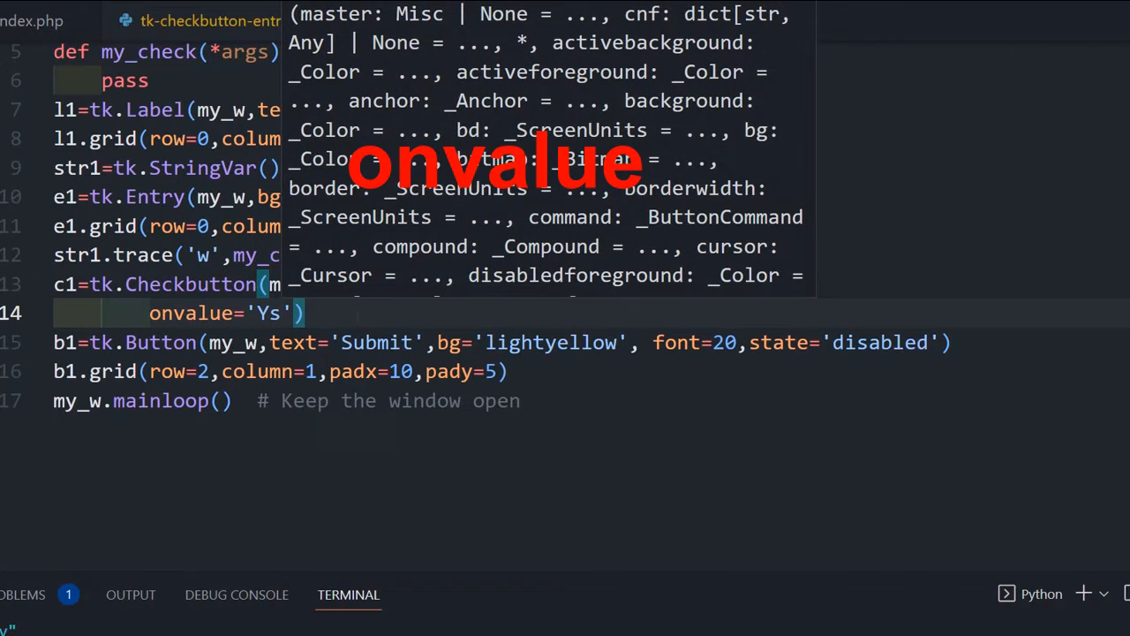
type("e")
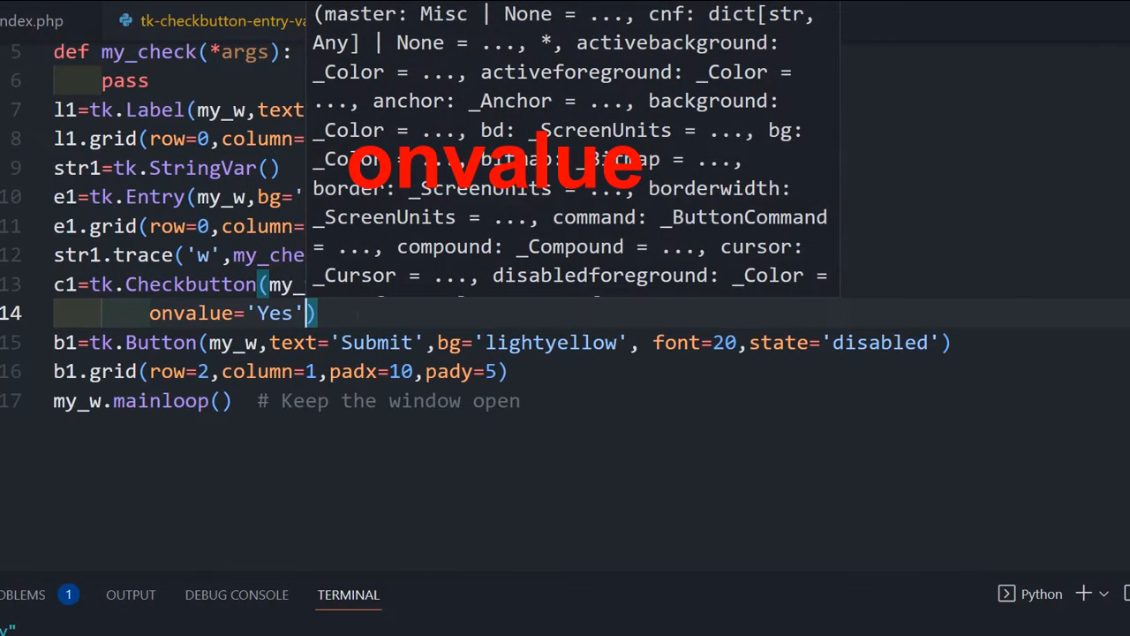
type(",offvalue='")
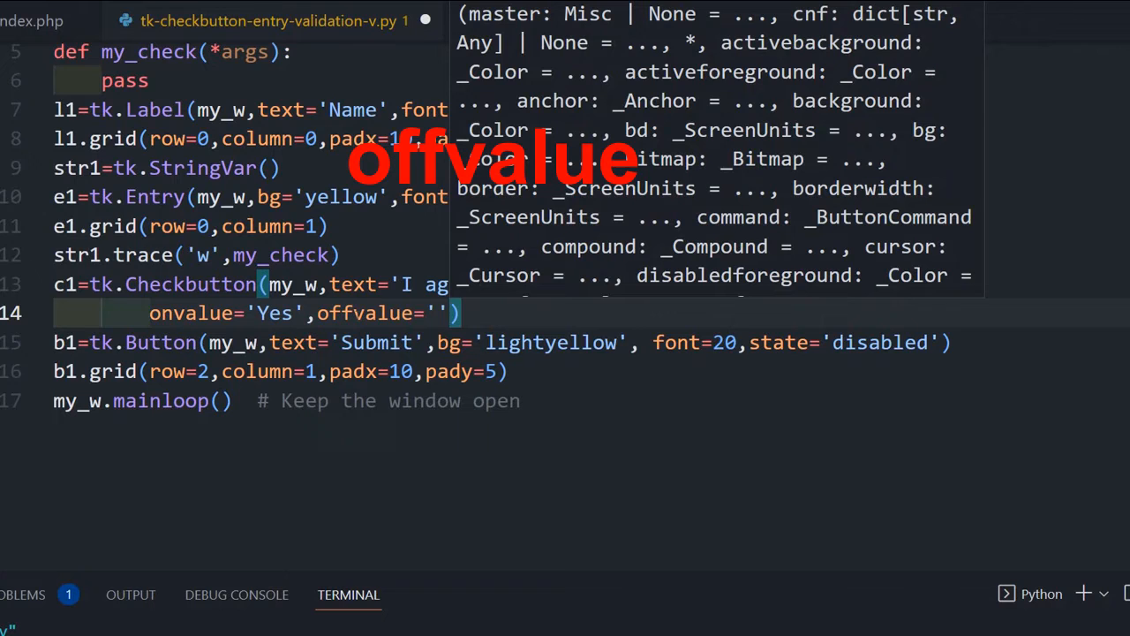
type(",command")
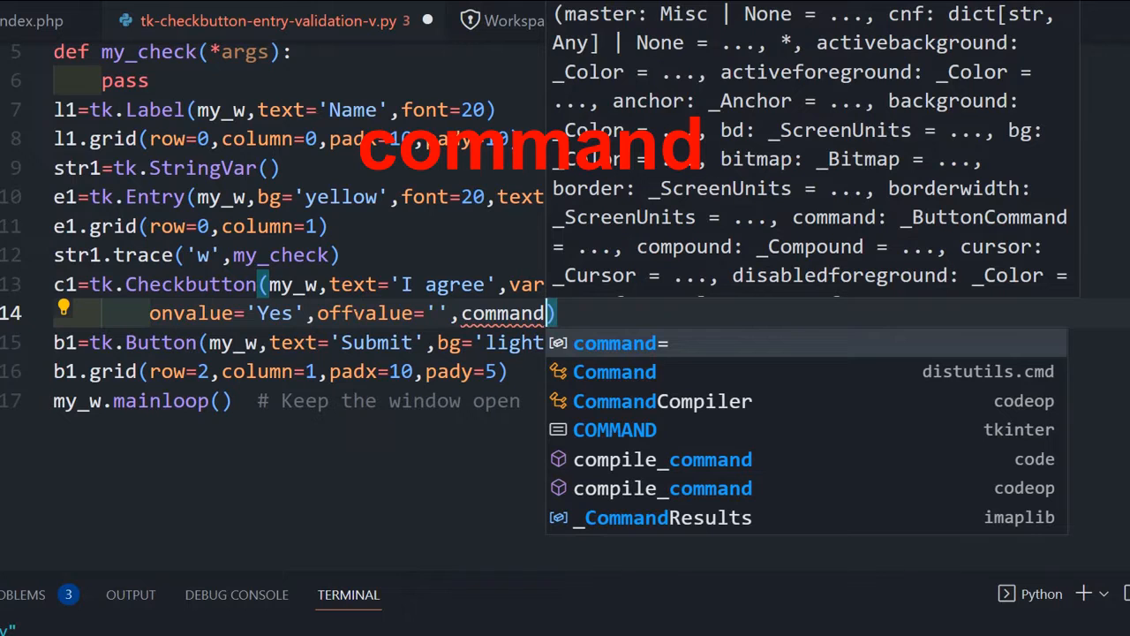
type("my_check,font=")
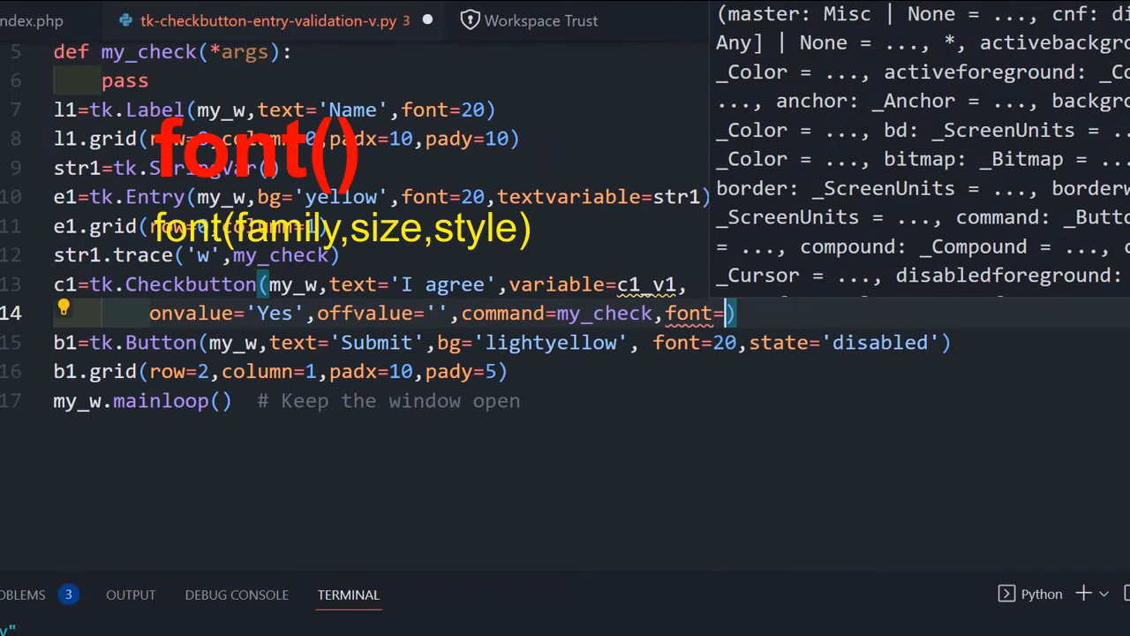
type("24")
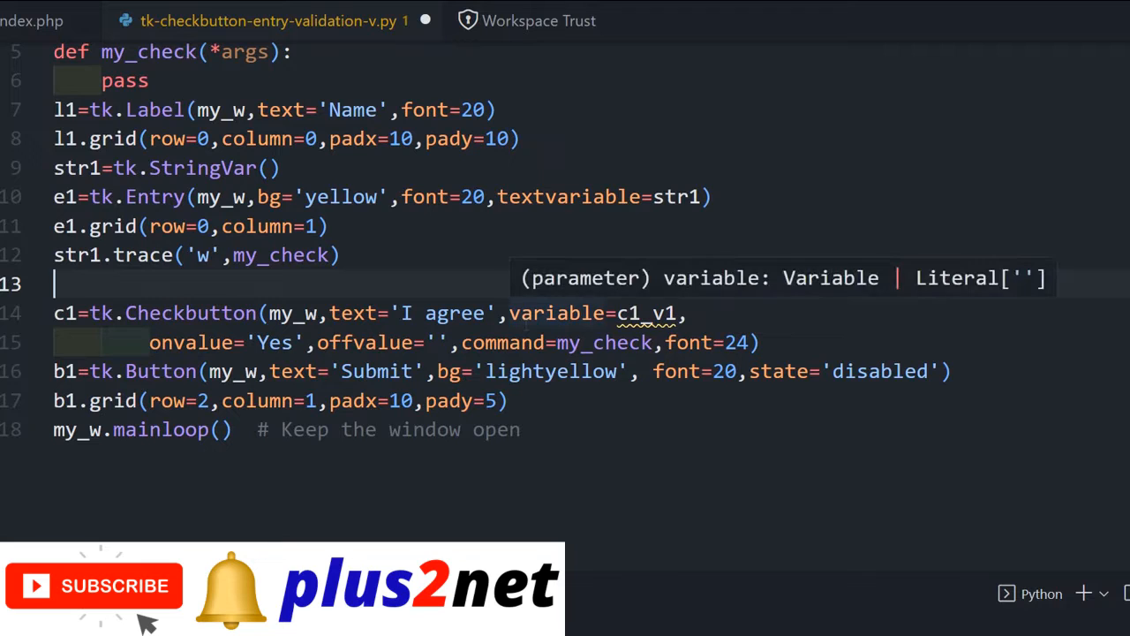
- Define c1_v1=tk.StringVar(my_w), set it with c1_v1.set(''), and save the file
type("c1_")
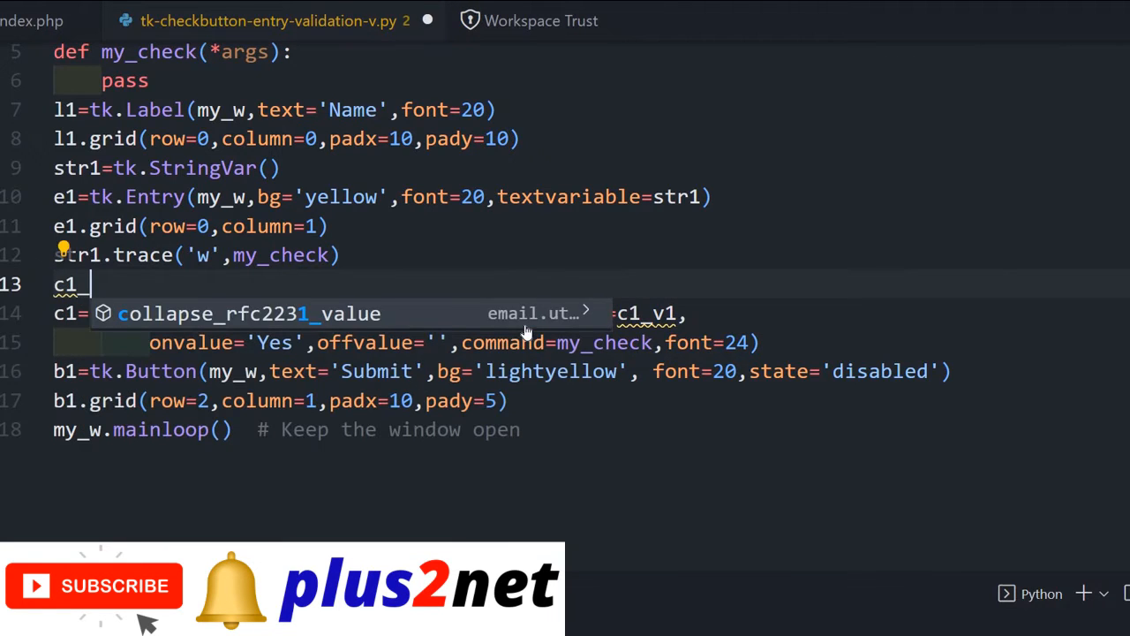
type("v1")
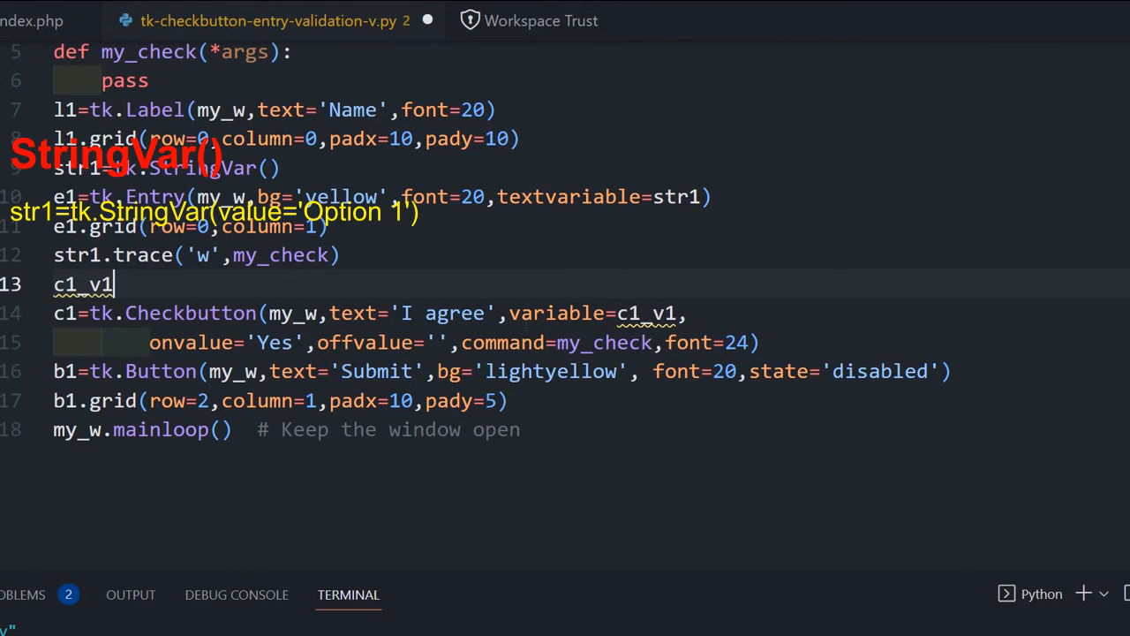
type("=tk")
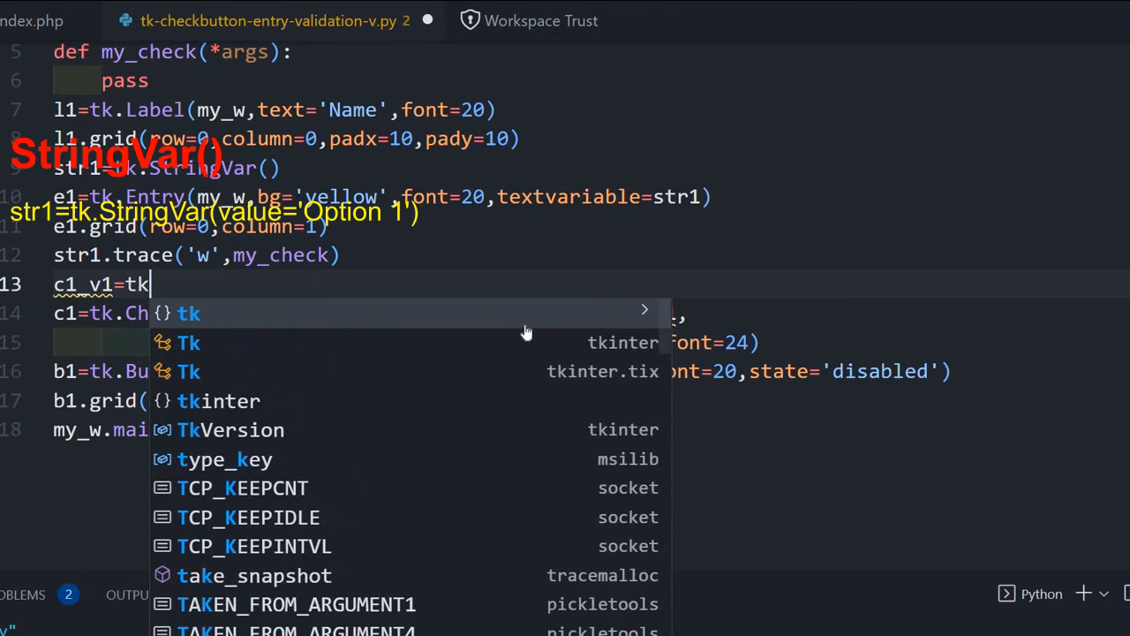
type(".StringVar()")
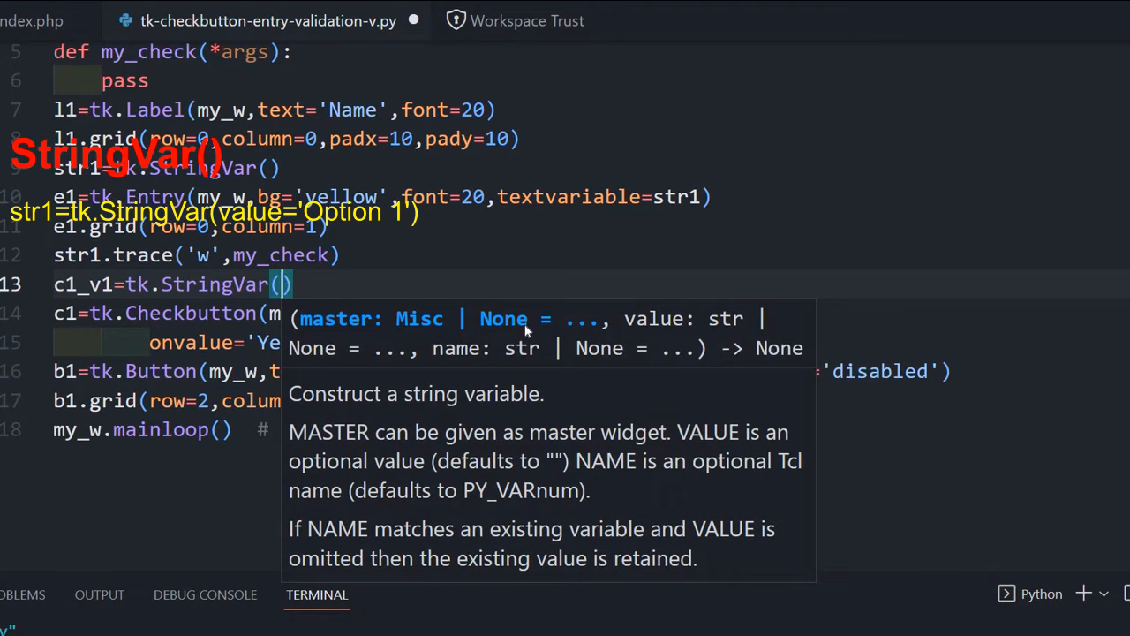
type("my_w")
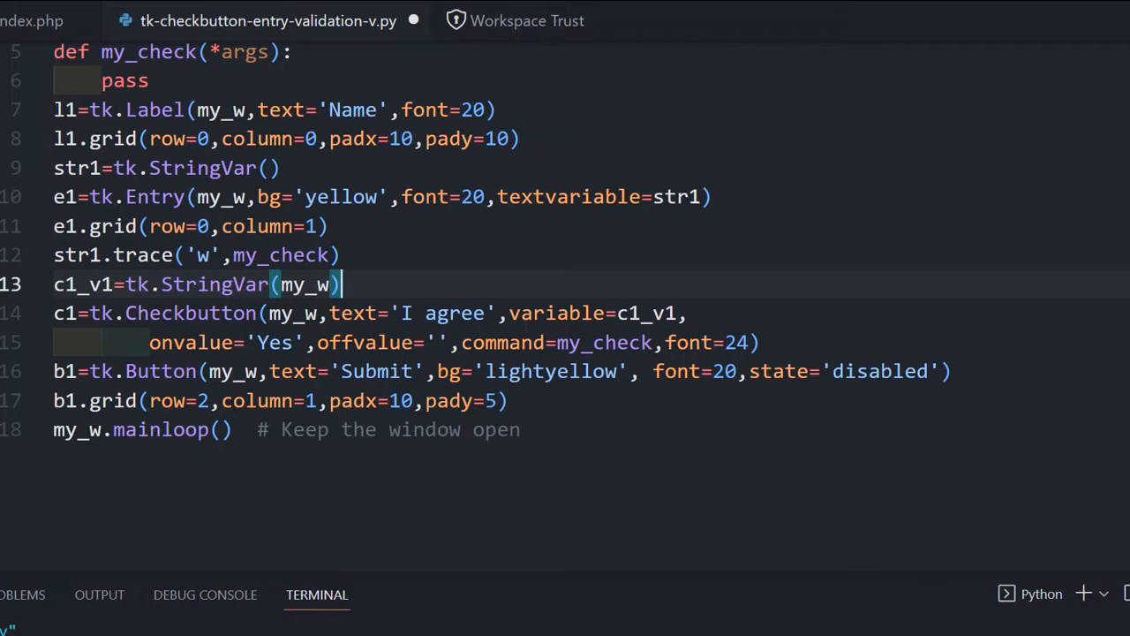
key("Enter")
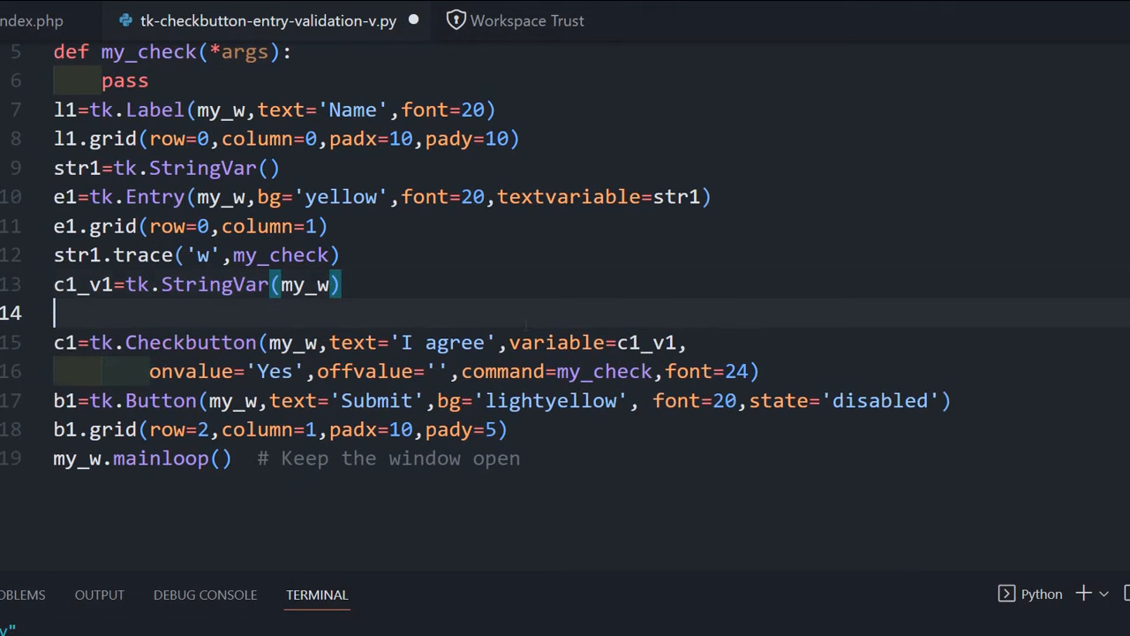
type("c1")
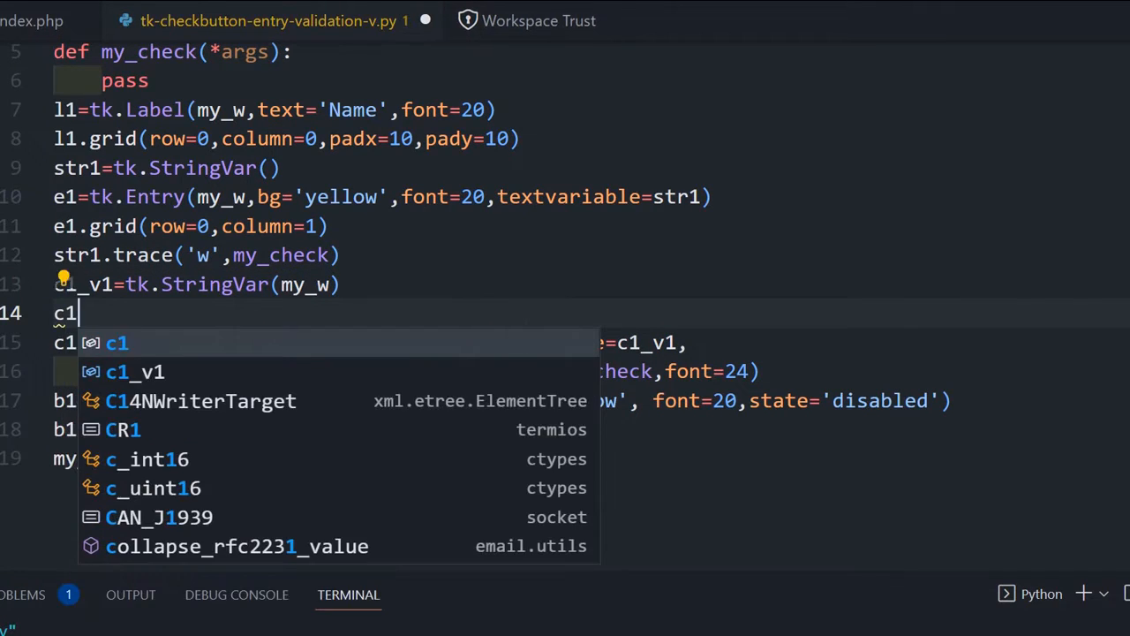
type("_v1.set(")
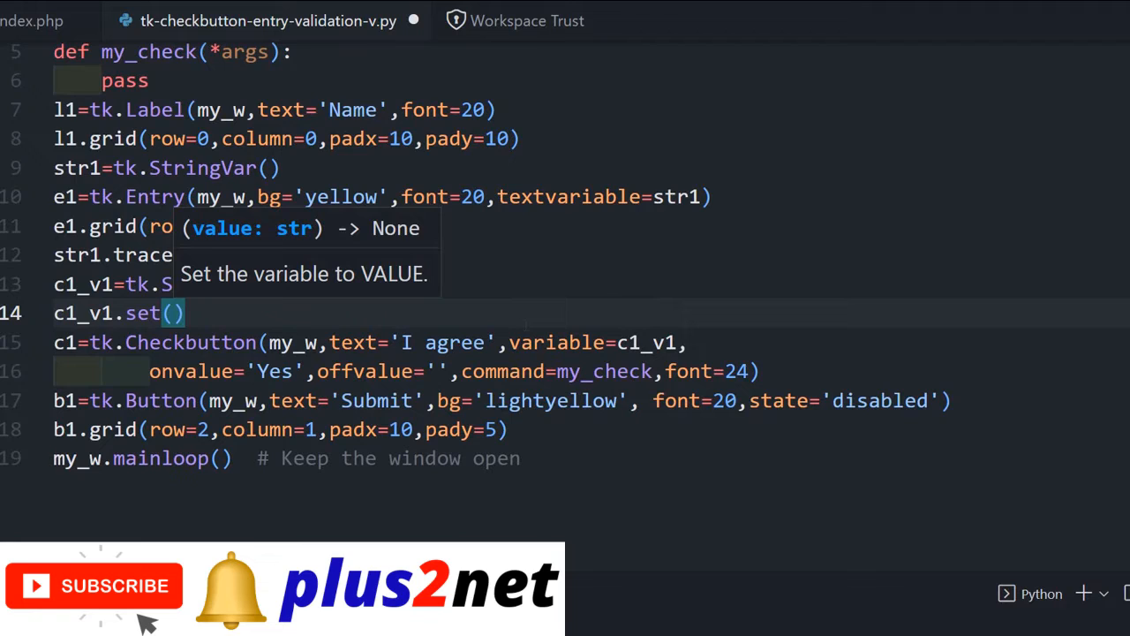
type("''")
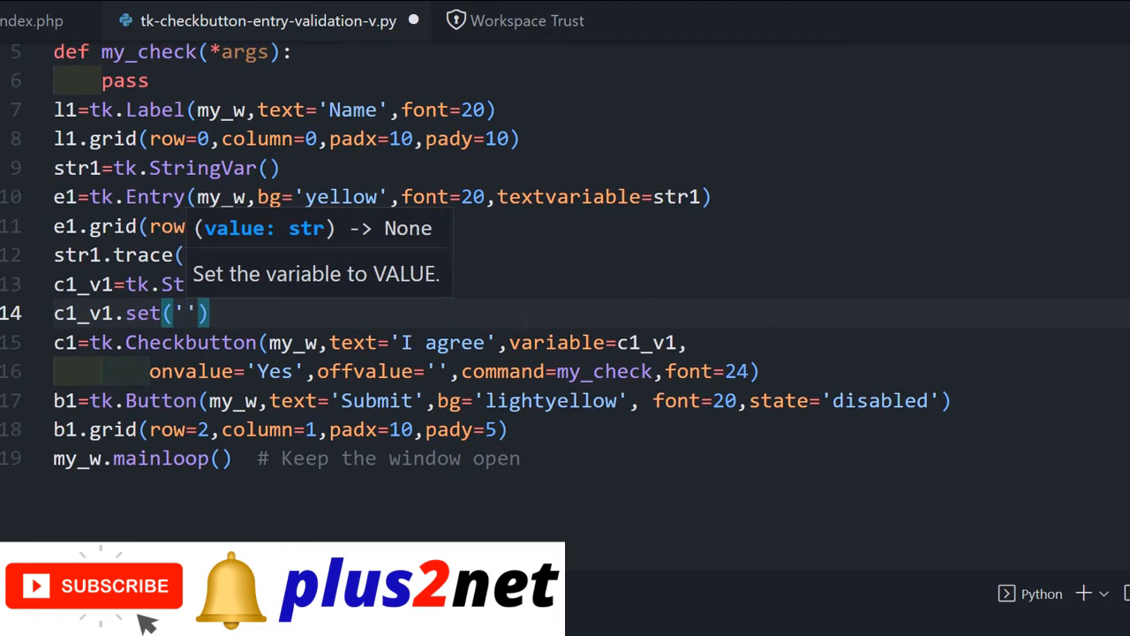
key("Ctrl+s")
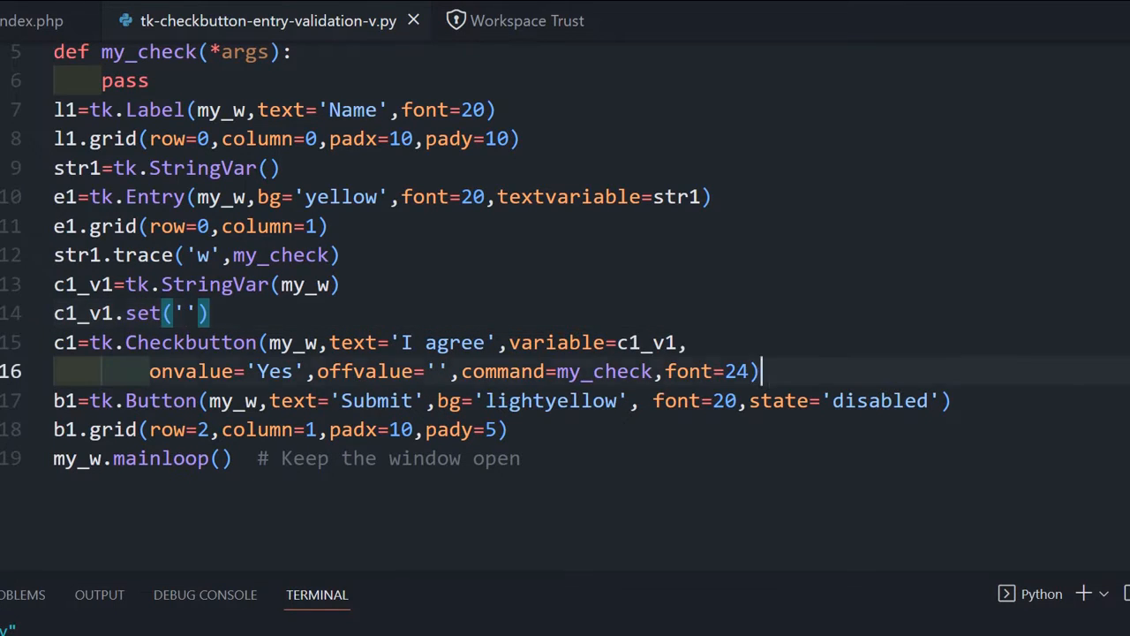
- Add a blank line below the 'I agree' Checkbutton line
key("Enter")
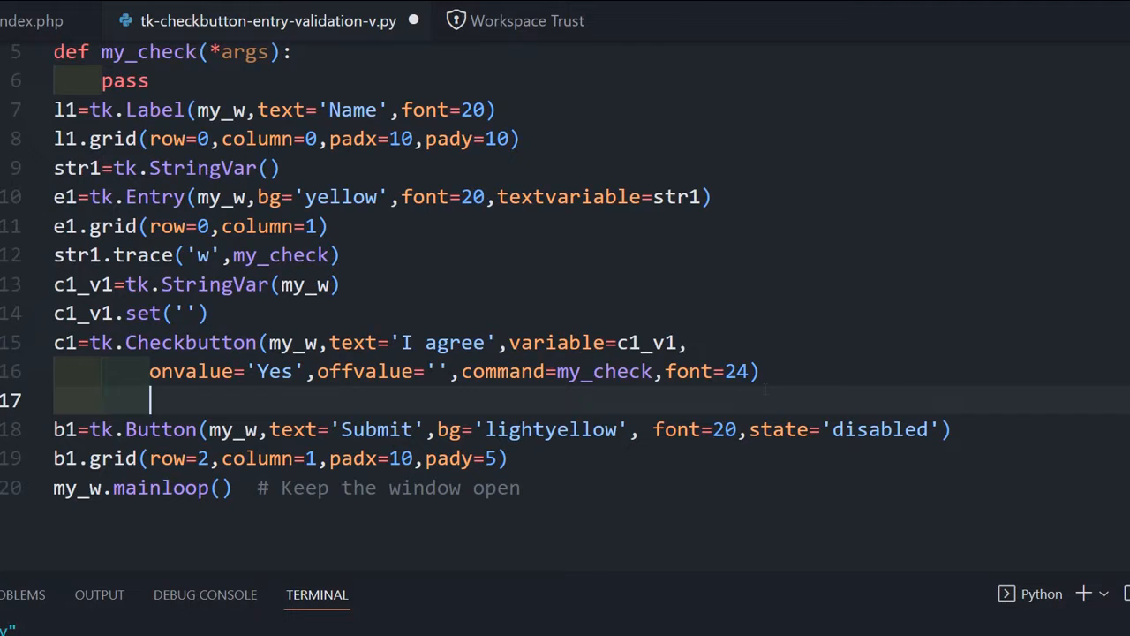
- Write c1.grid(row=1,column=1,sticky='w') on the new line
type("c")
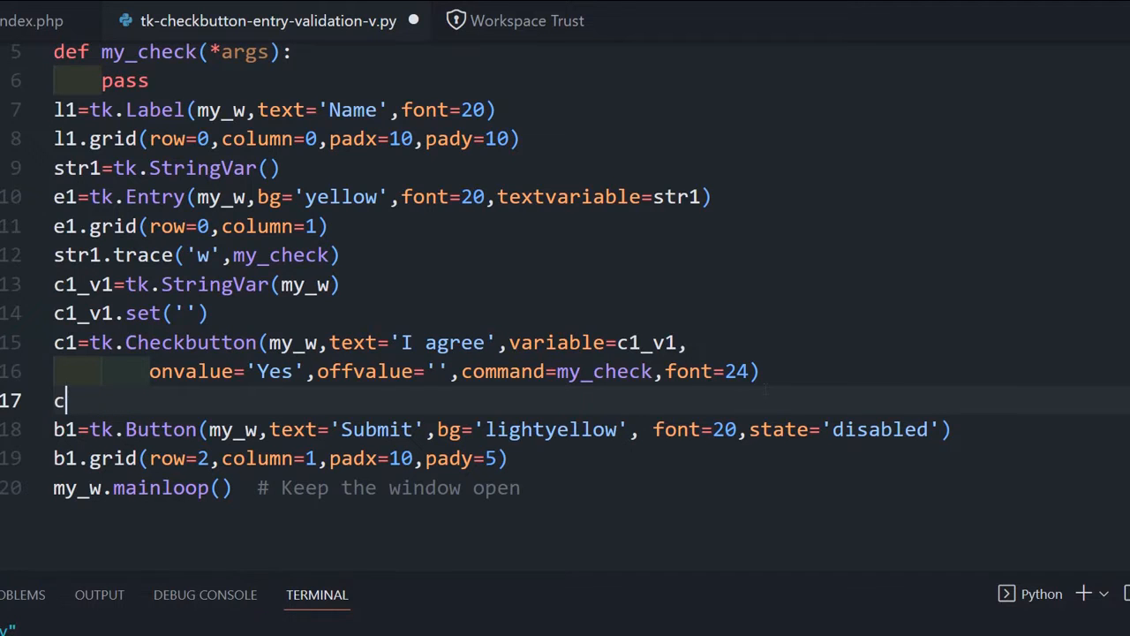
type("1.grid")
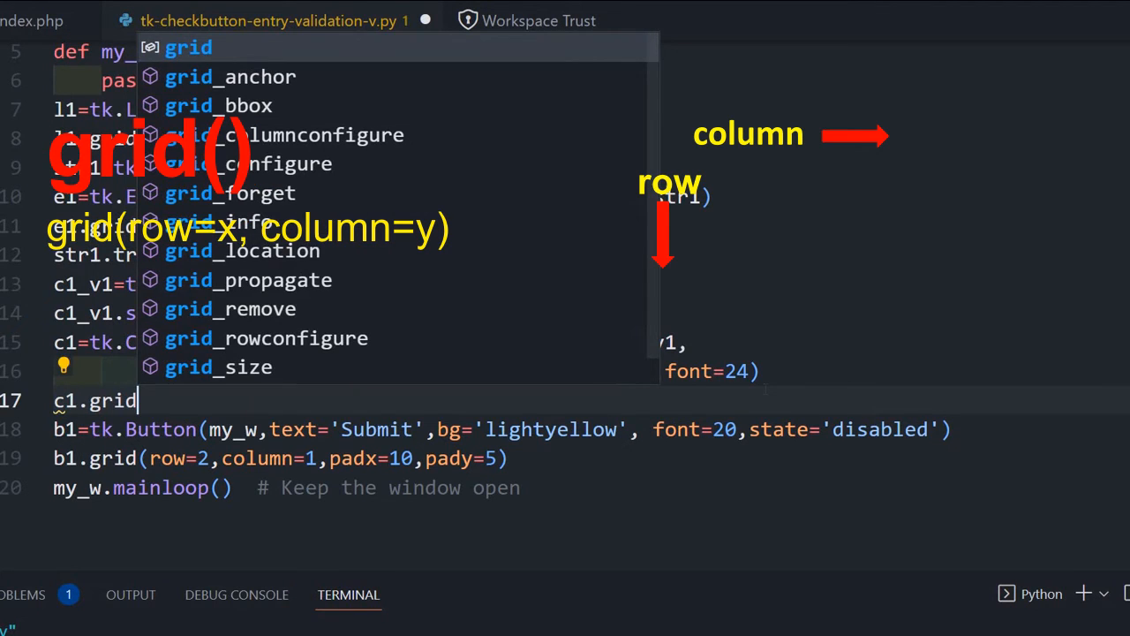
type("(row=")
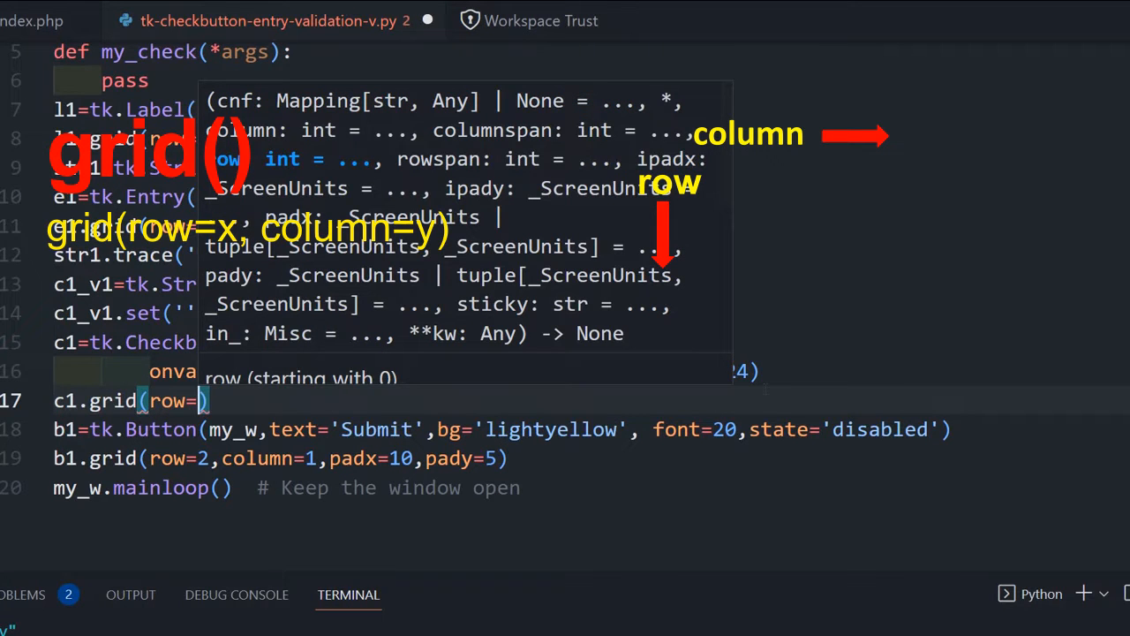
type("1,")
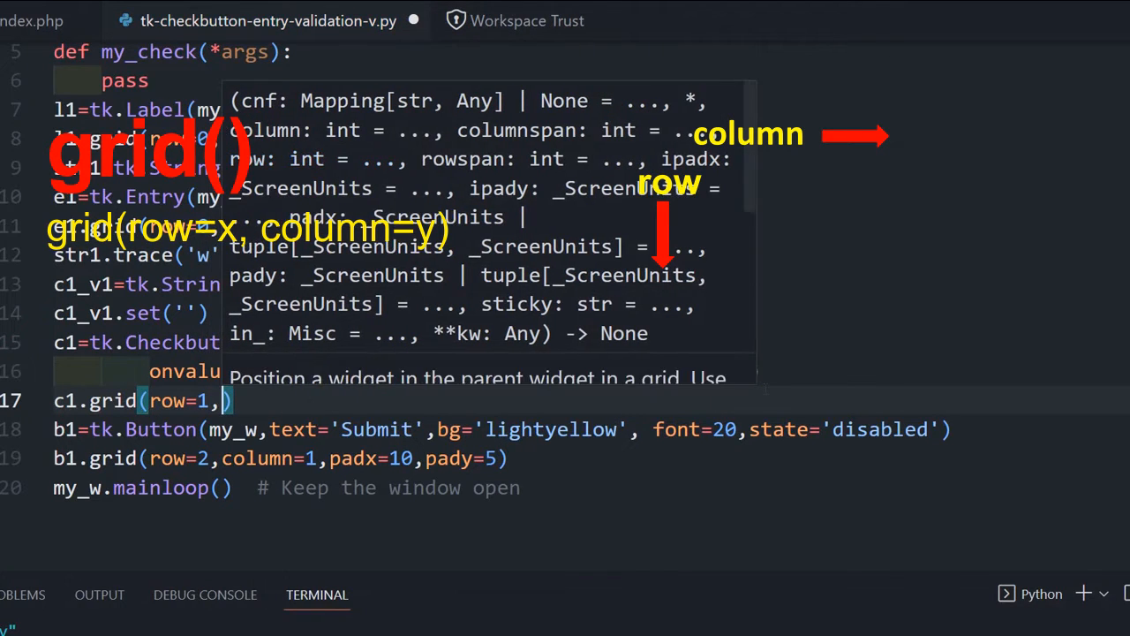
type("column=1,sti")
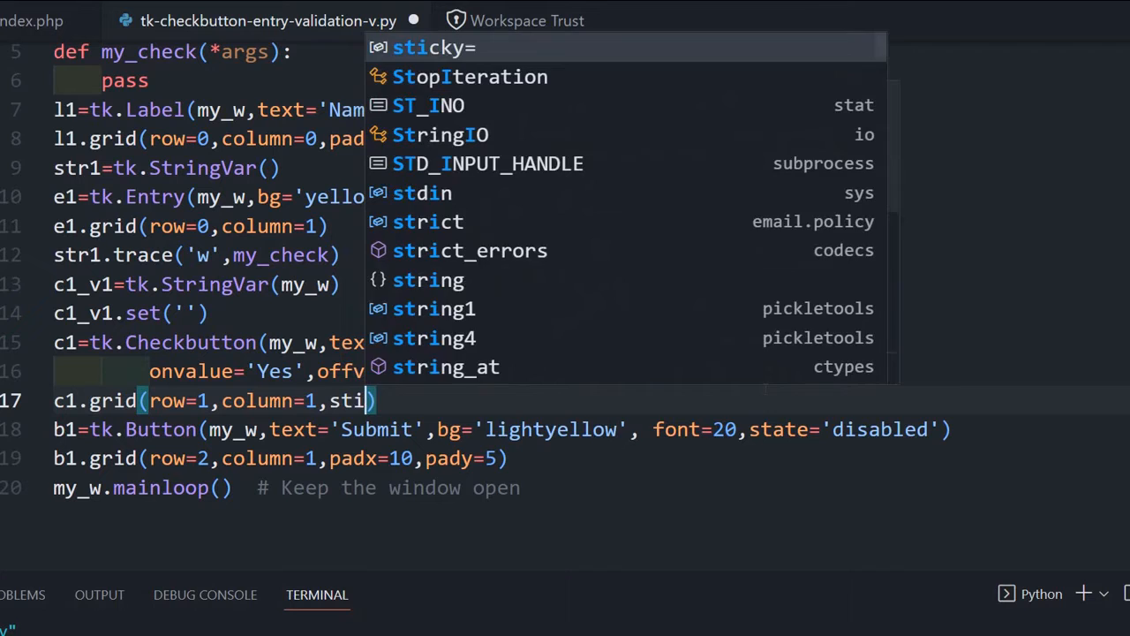
type("cky")
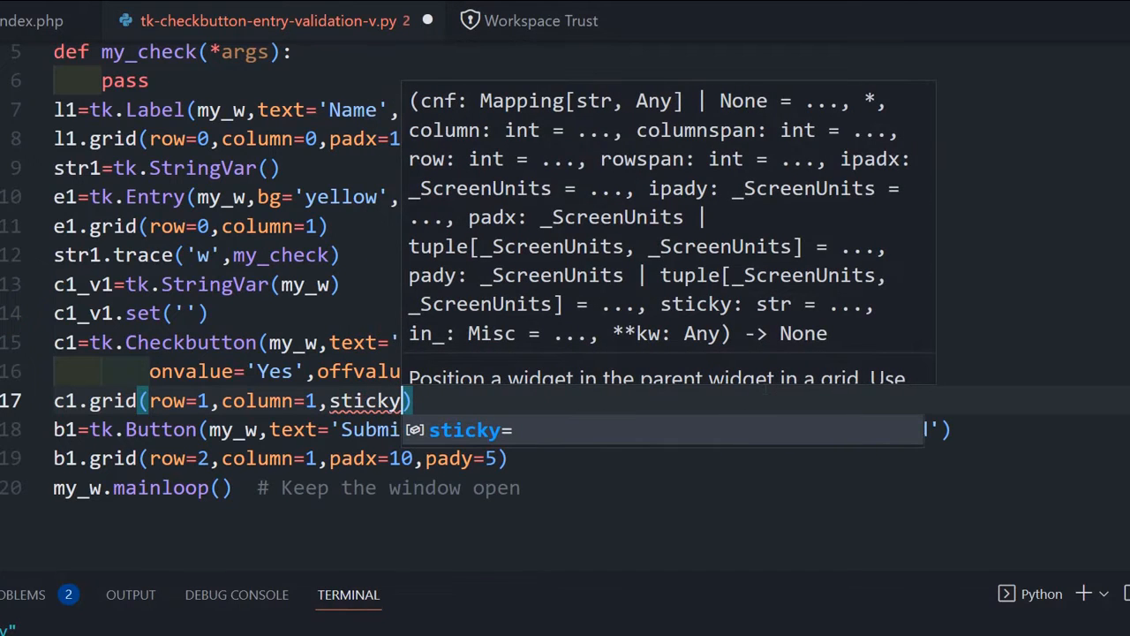
type("stic")
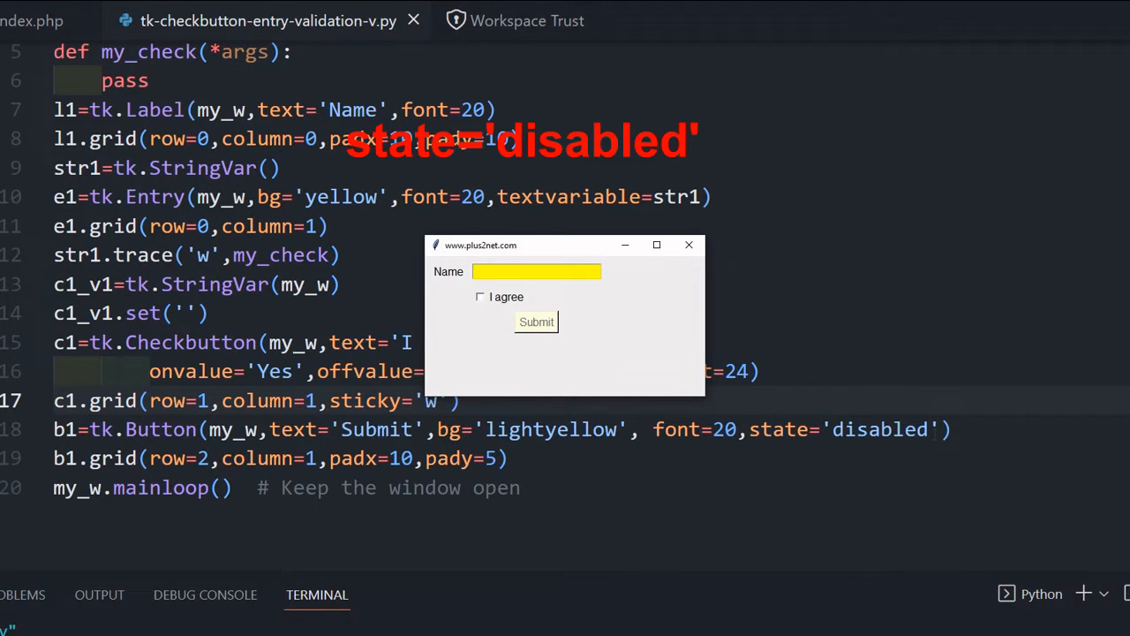
- Type 'sdadf' into the yellow Name entry of the running form, then close it
left_click(537, 271)
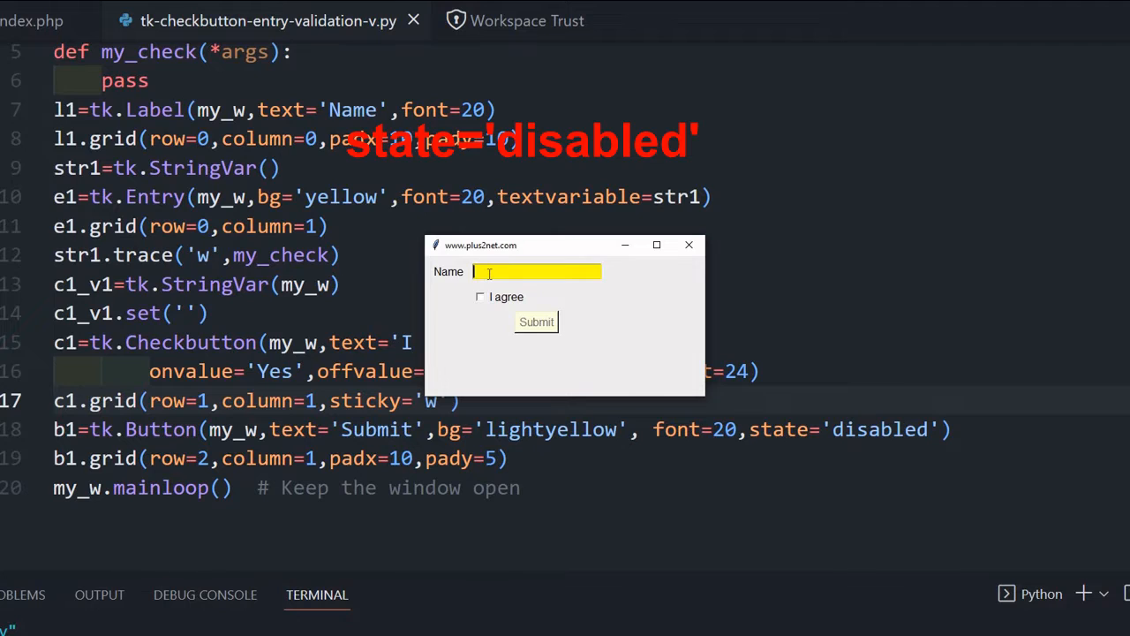
type("sdadf")
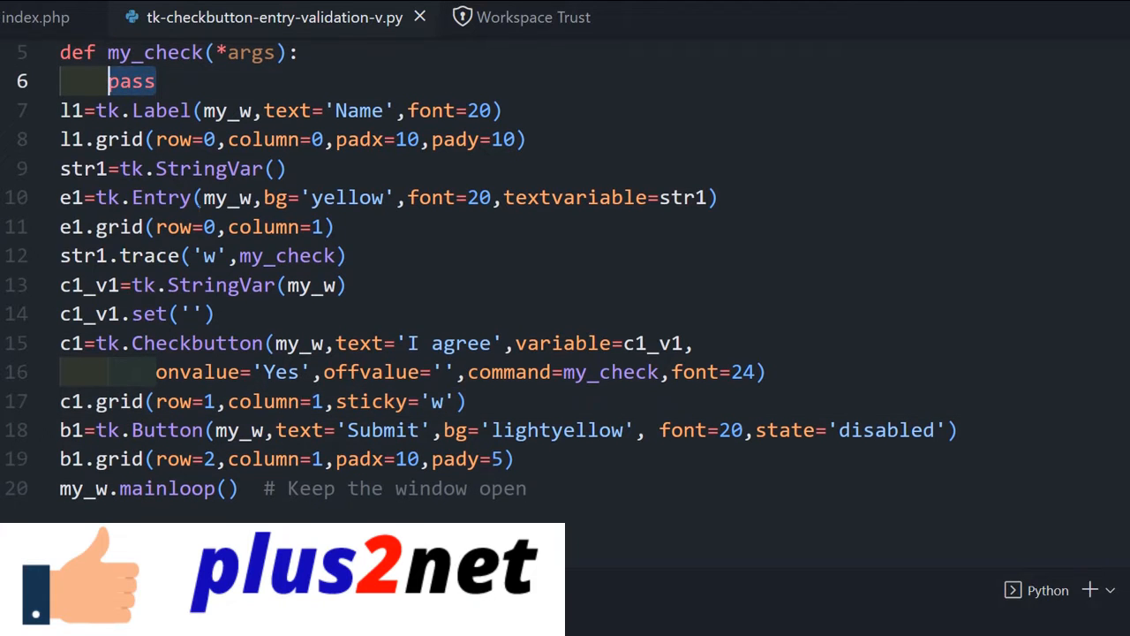
mouse_move(191, 255)
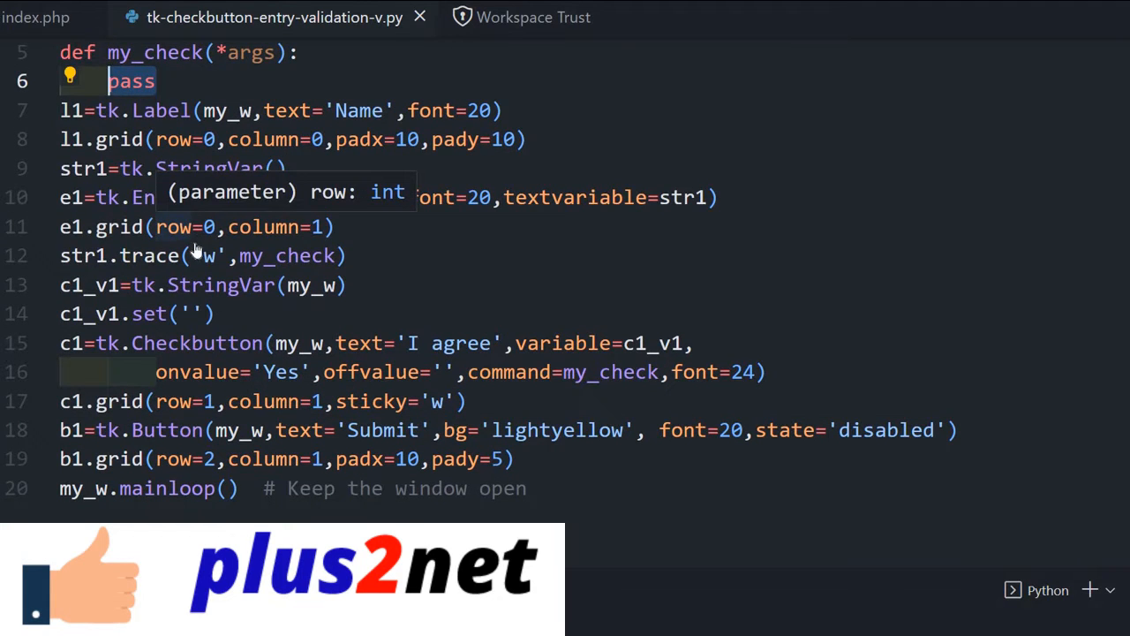
- Write my_flag=False in place of pass inside my_check and start a new line
type("my_f")
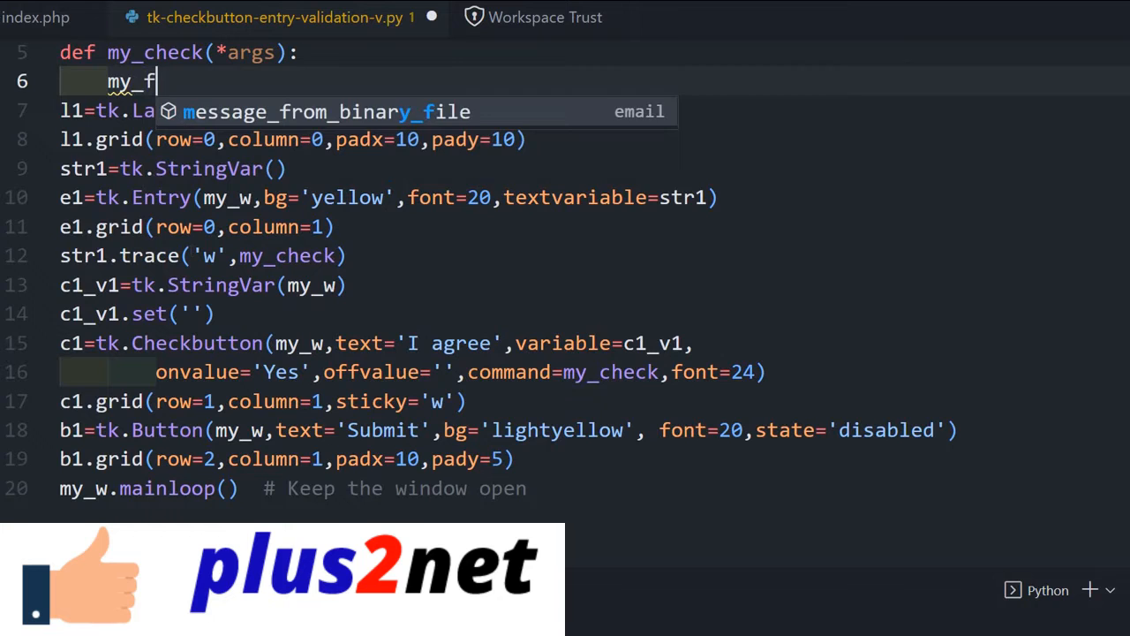
type("lag")
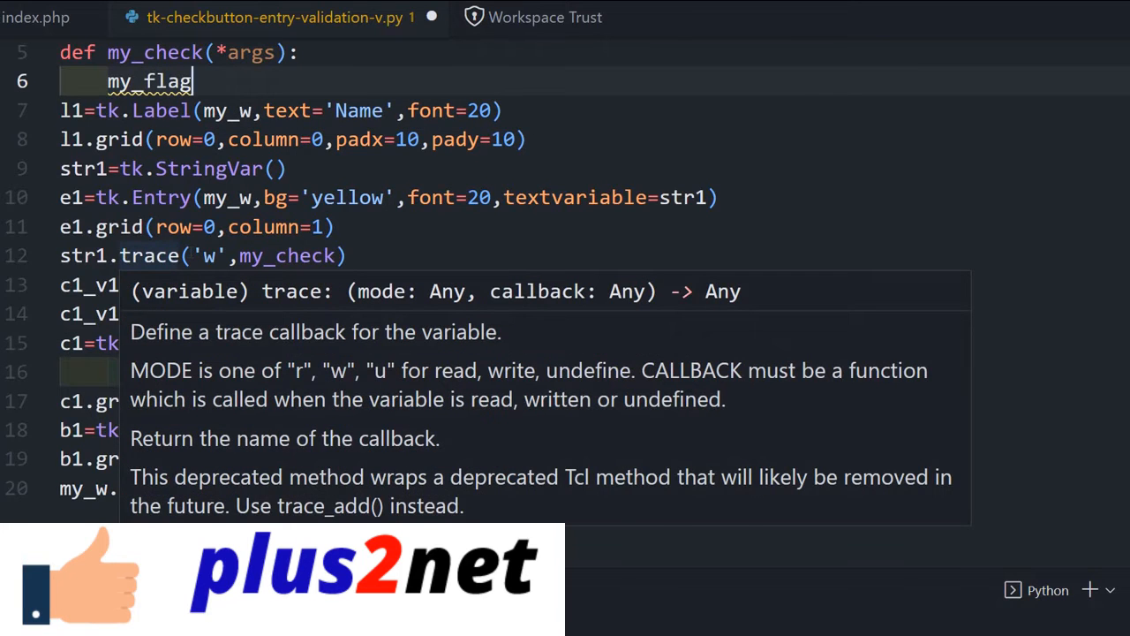
type("=")
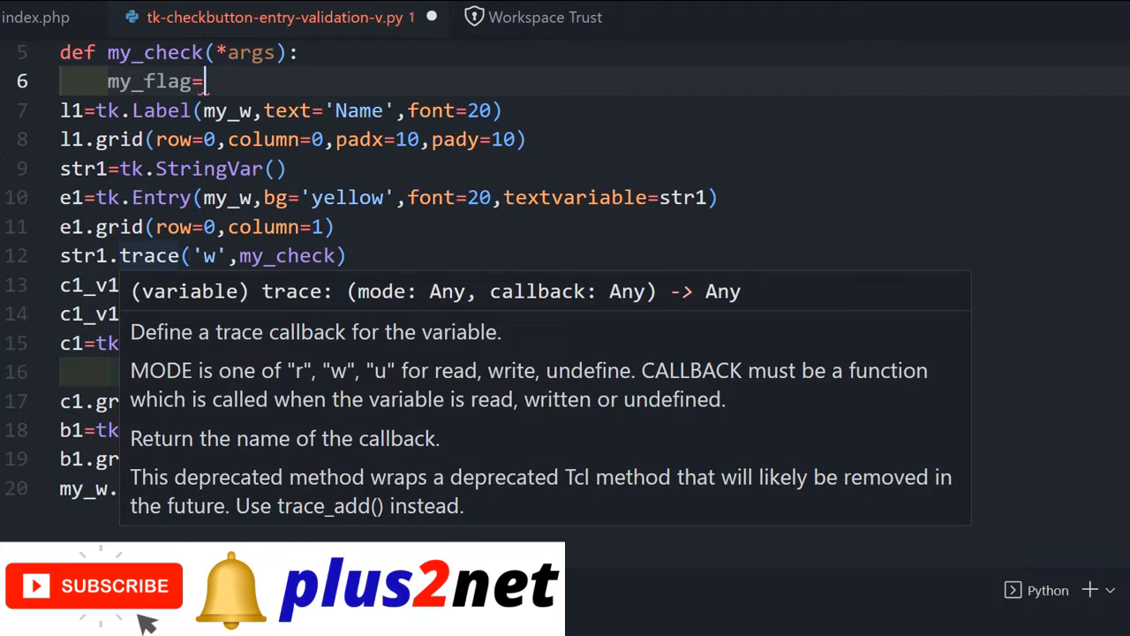
type("False")
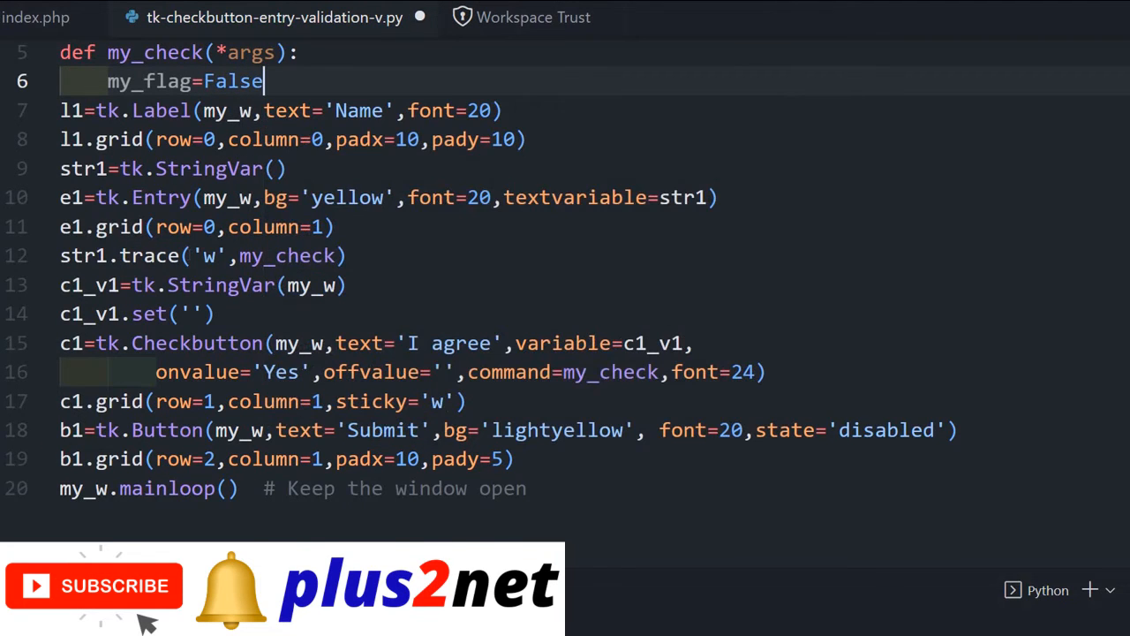
key("Enter")
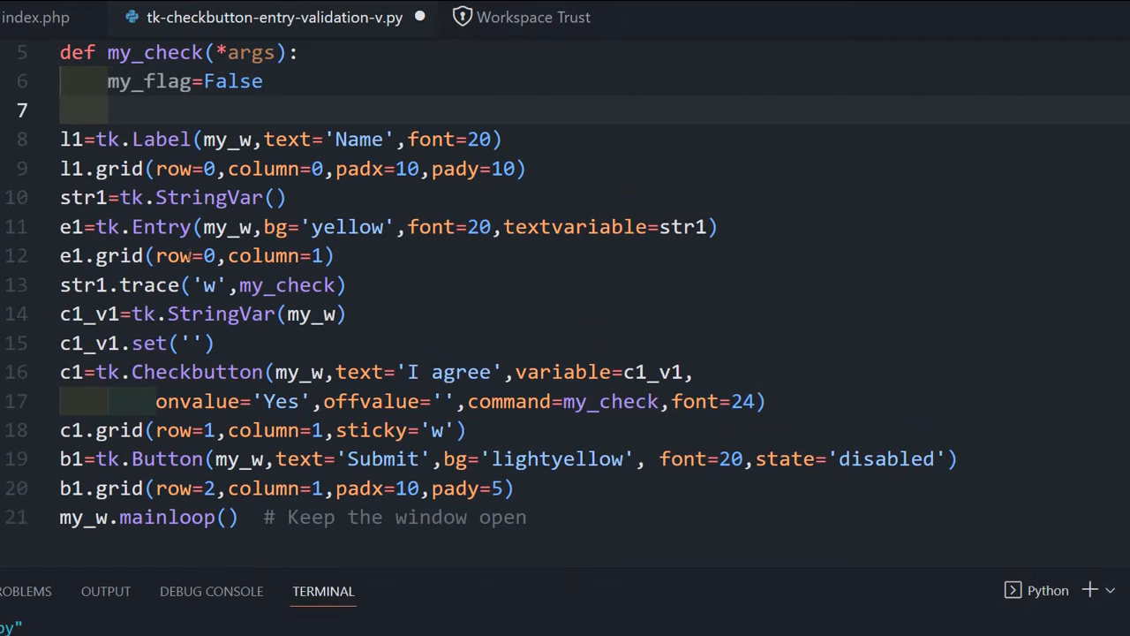
- On line 7, write the condition if(len(e1.get())<3):
type("if(")
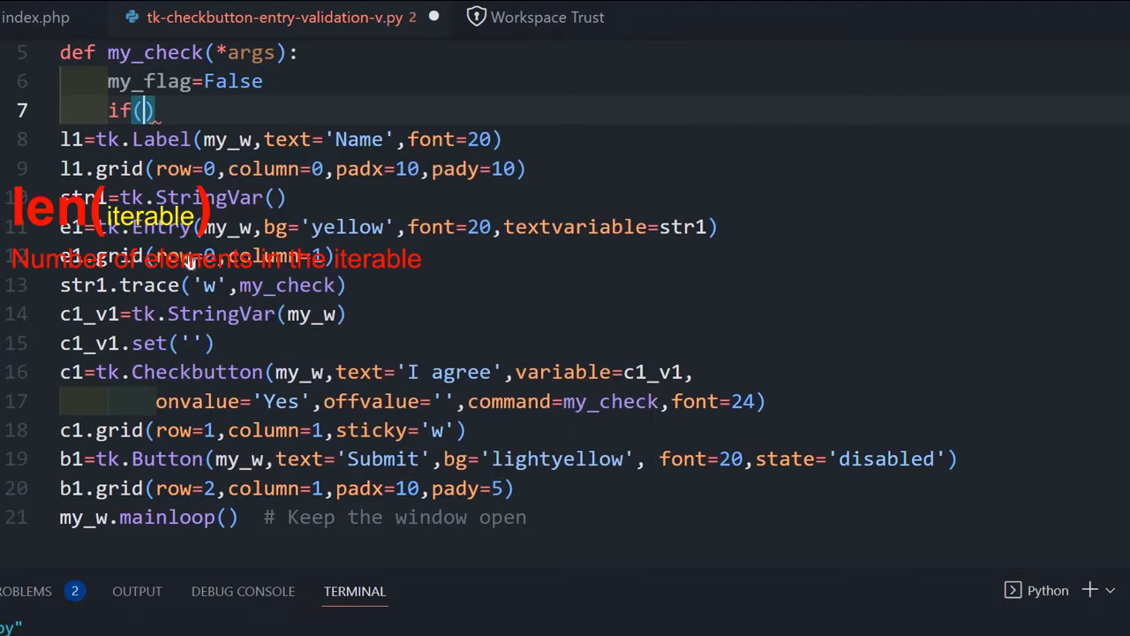
type("le")
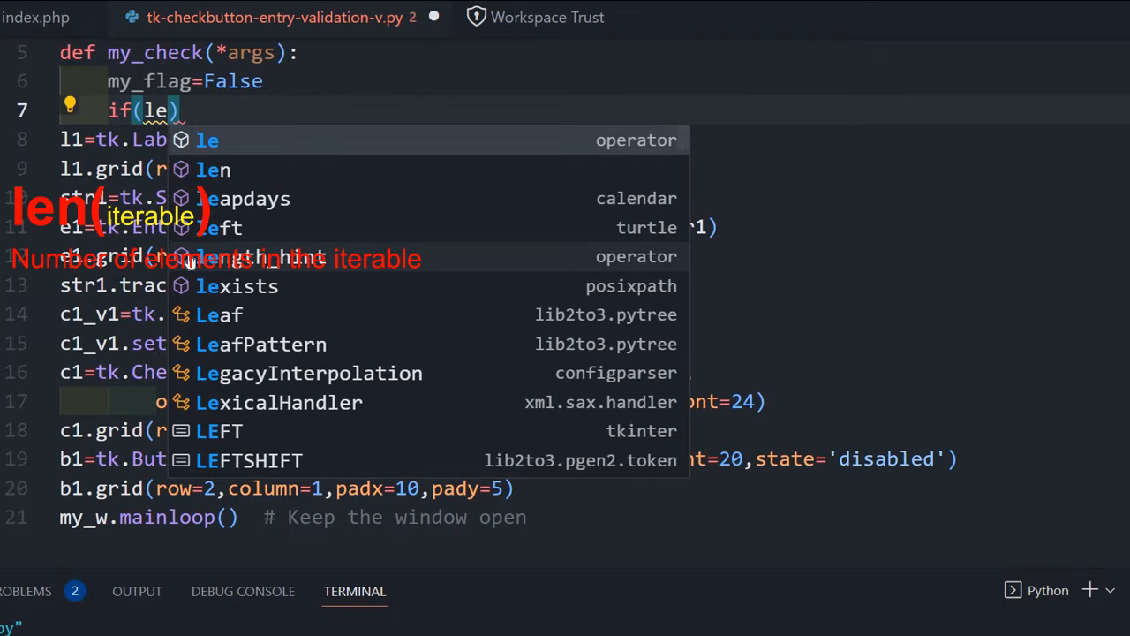
type("n")
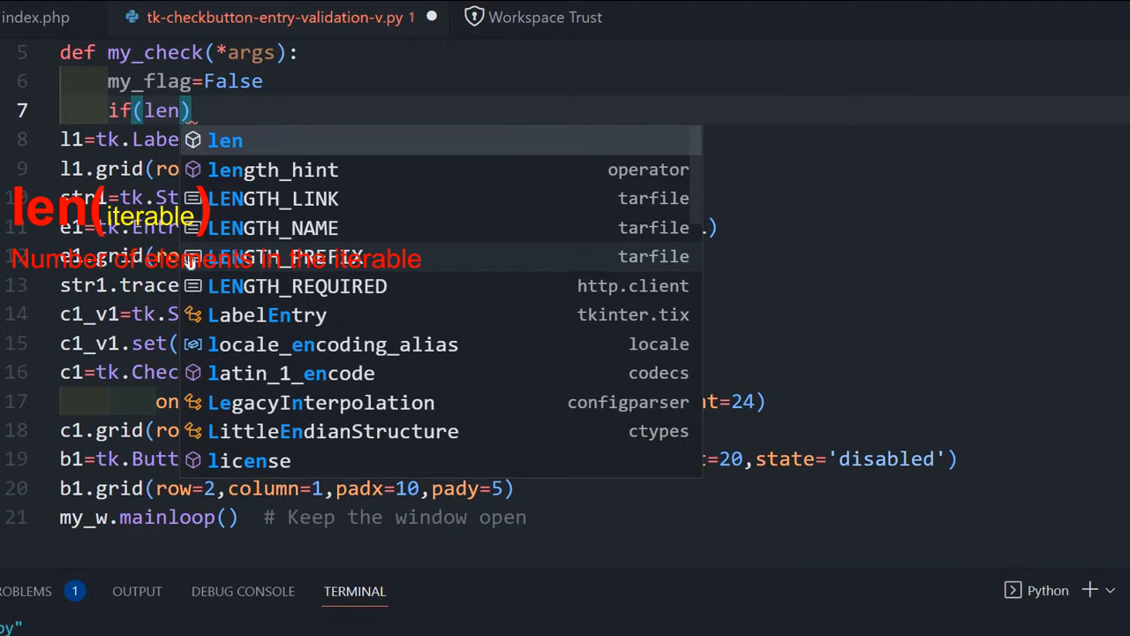
type("(")
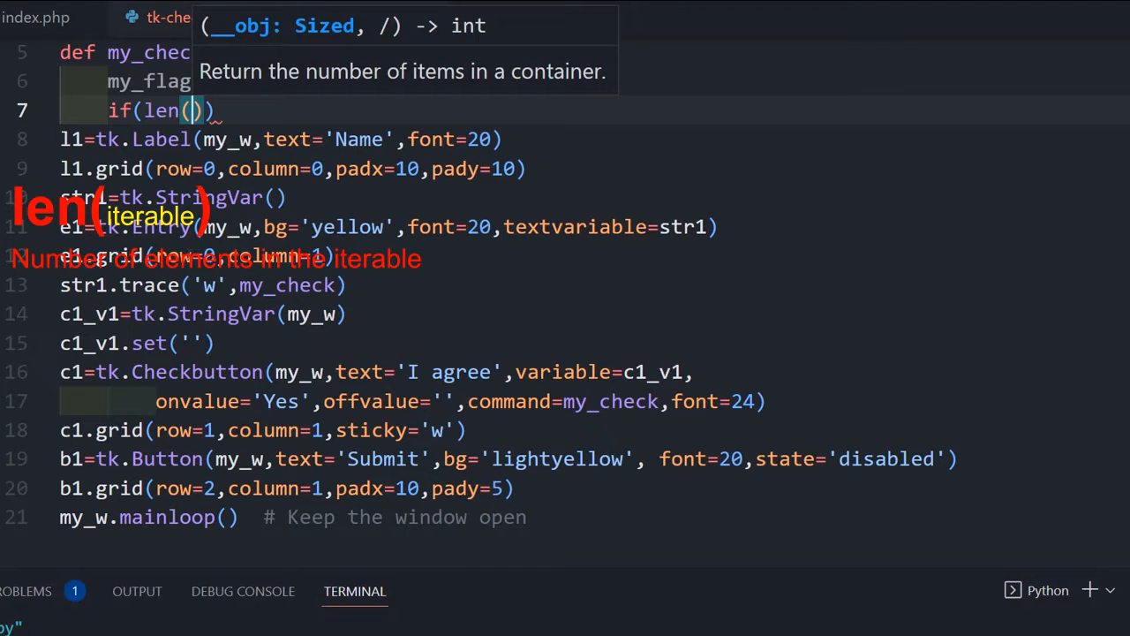
type("e1.")
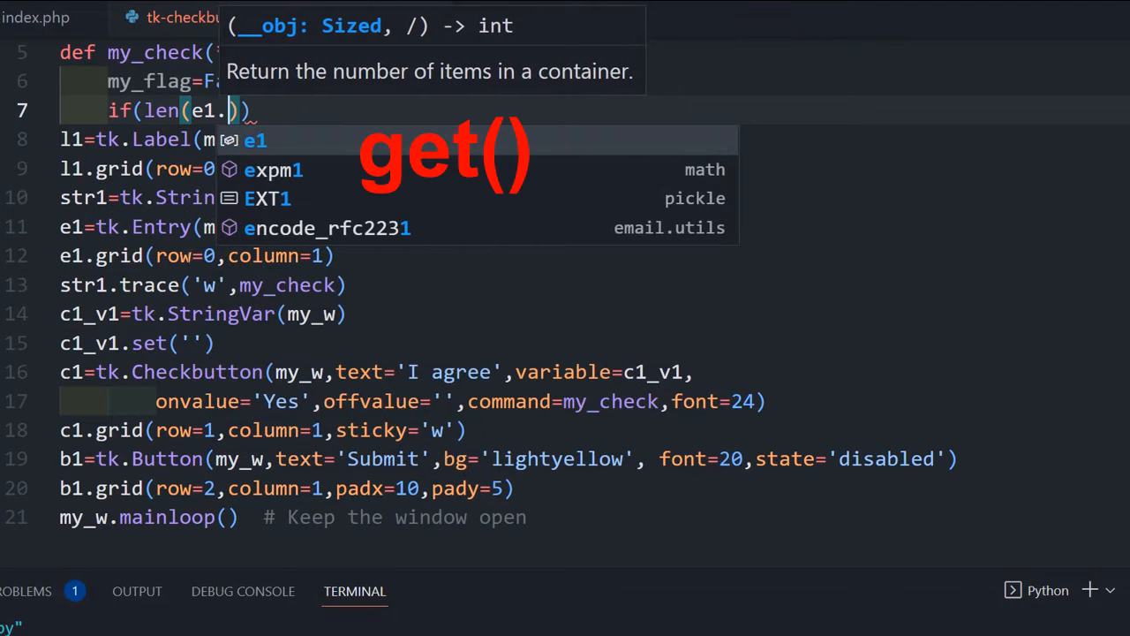
type("get()")
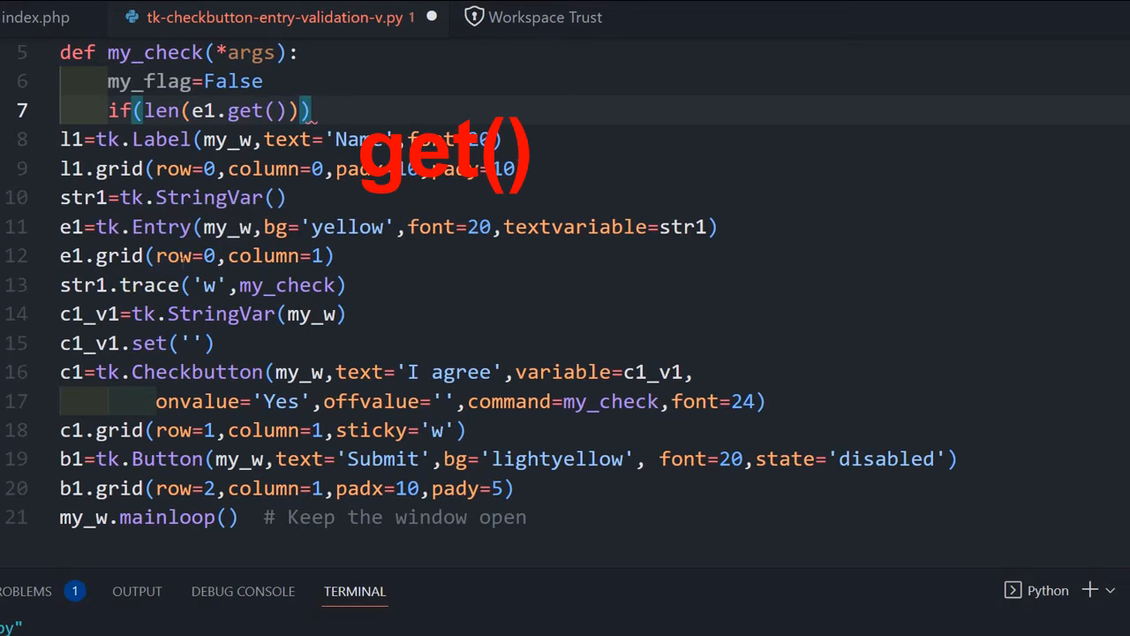
type("<")
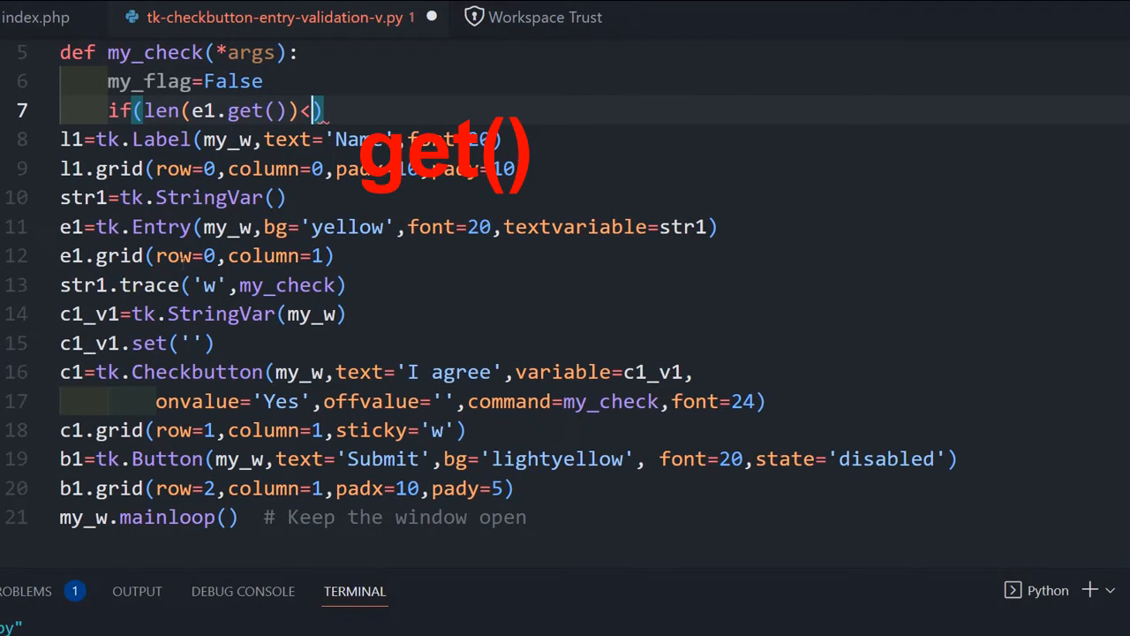
type("3")
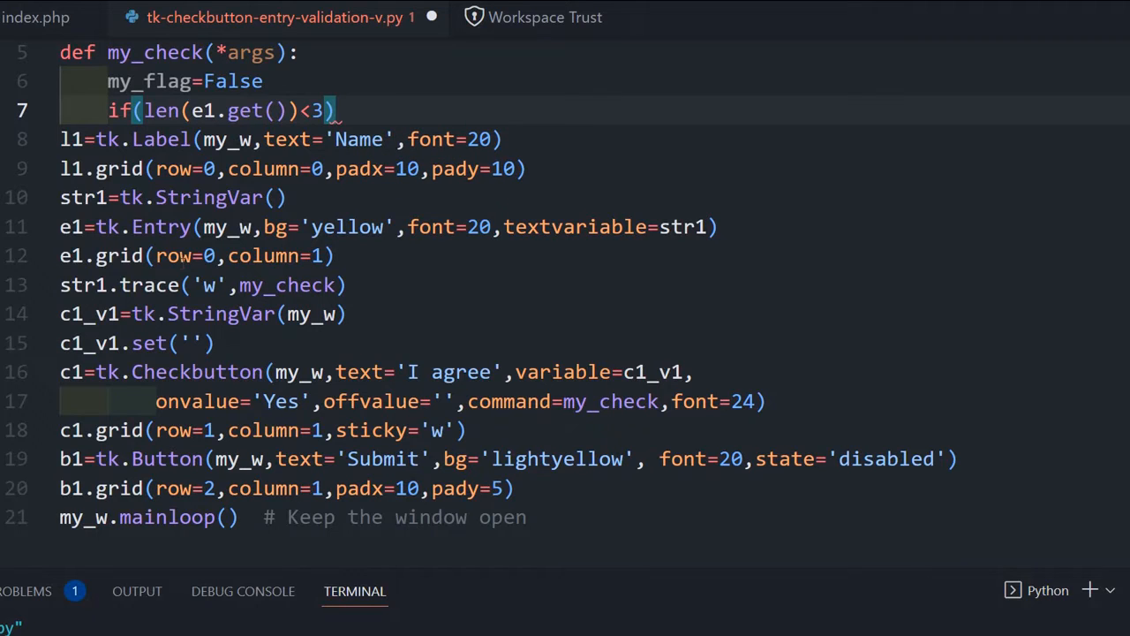
type(":")
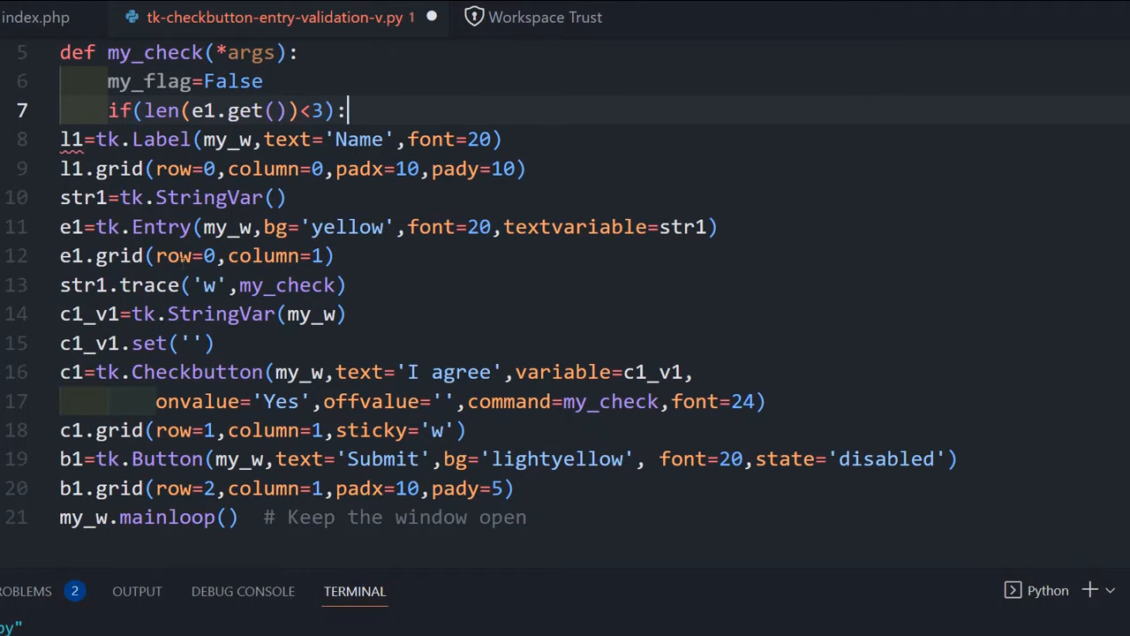
- Complete it with my_flag=True and the comment '# minimum 3 char for entry'
type("my_flag=")
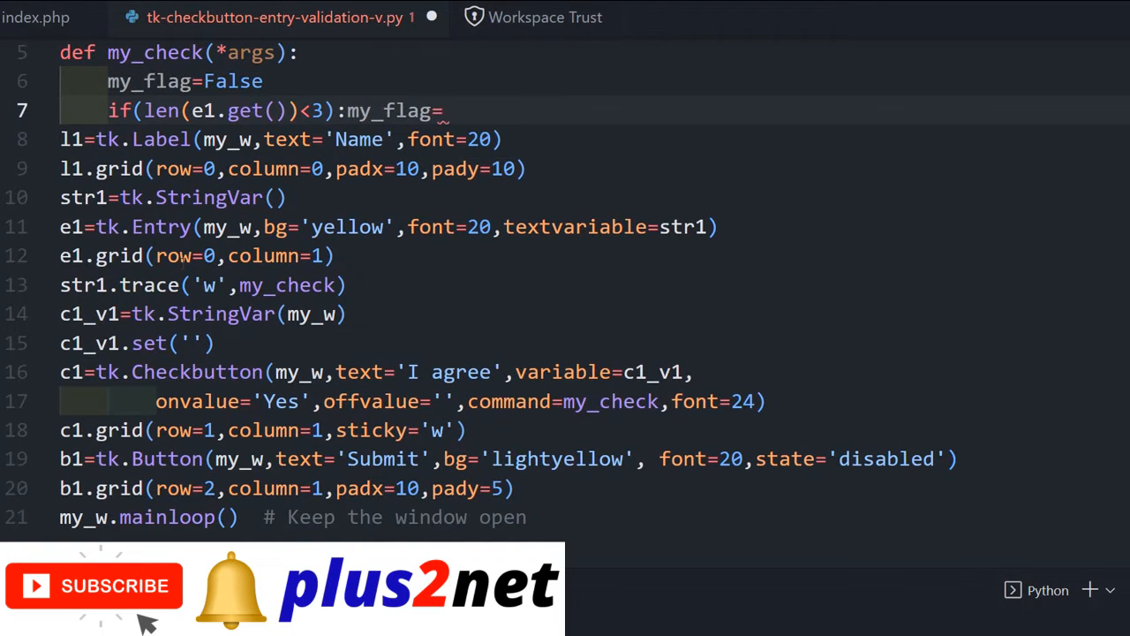
type("True")
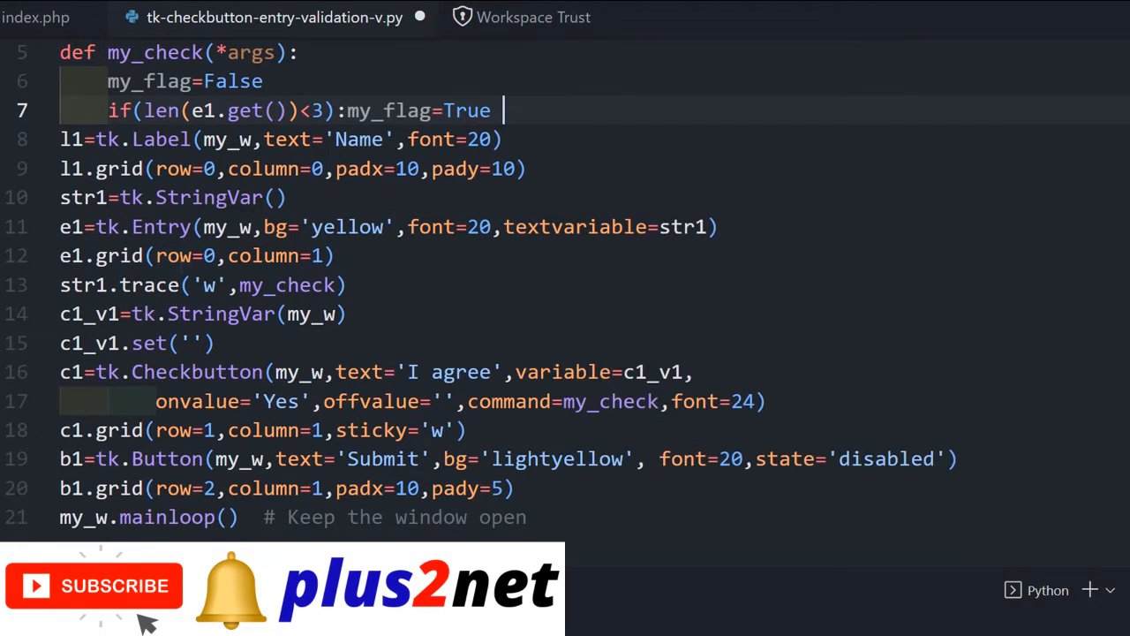
type("#")
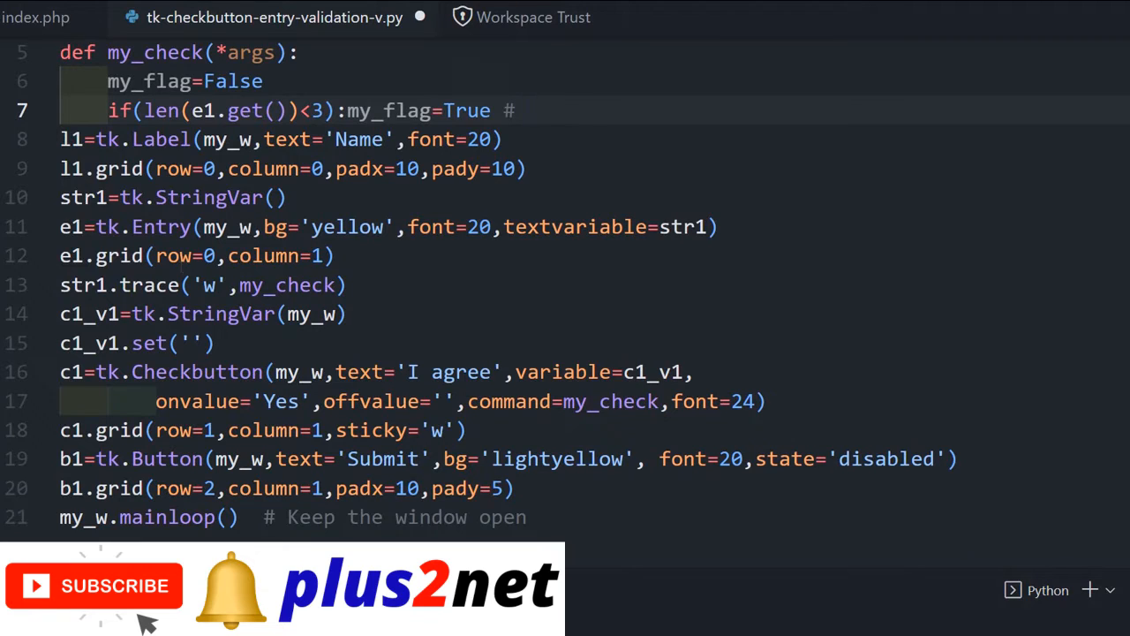
type("min")
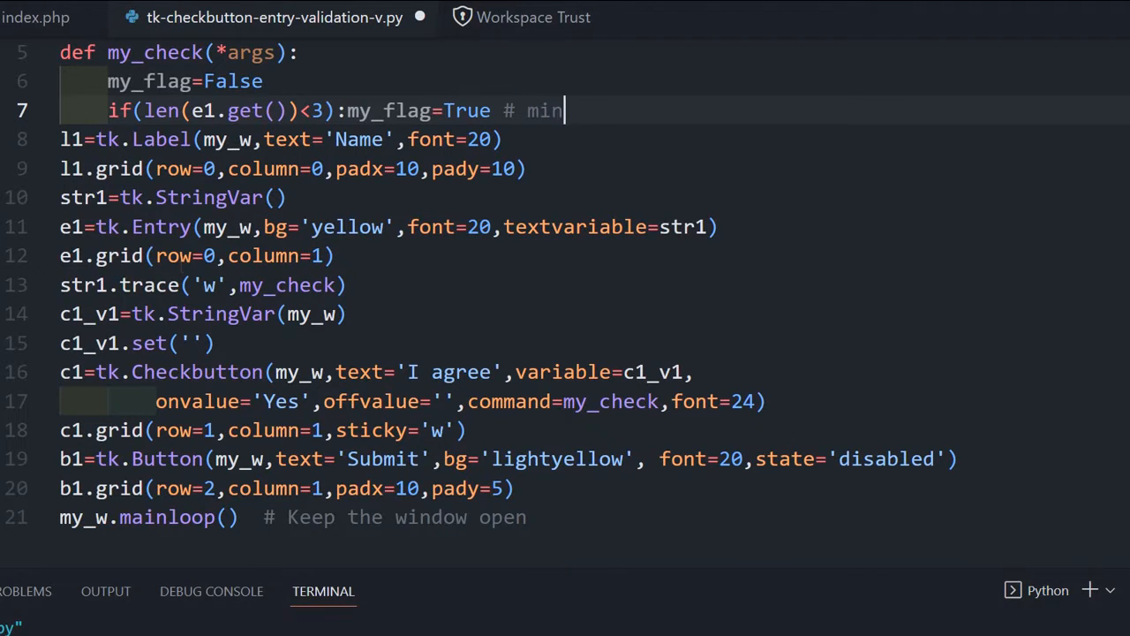
type("imum 3 char for entry")
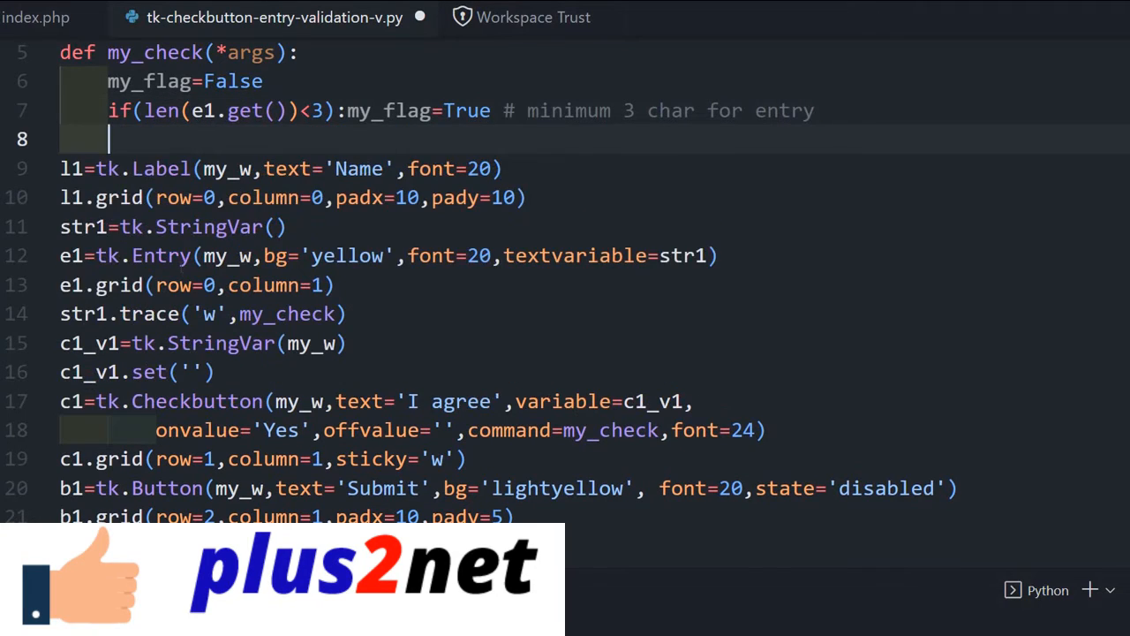
- On line 8, add if(c1_v1.get() != 'Yes'):my_flag=True and open new lines
type("if()")
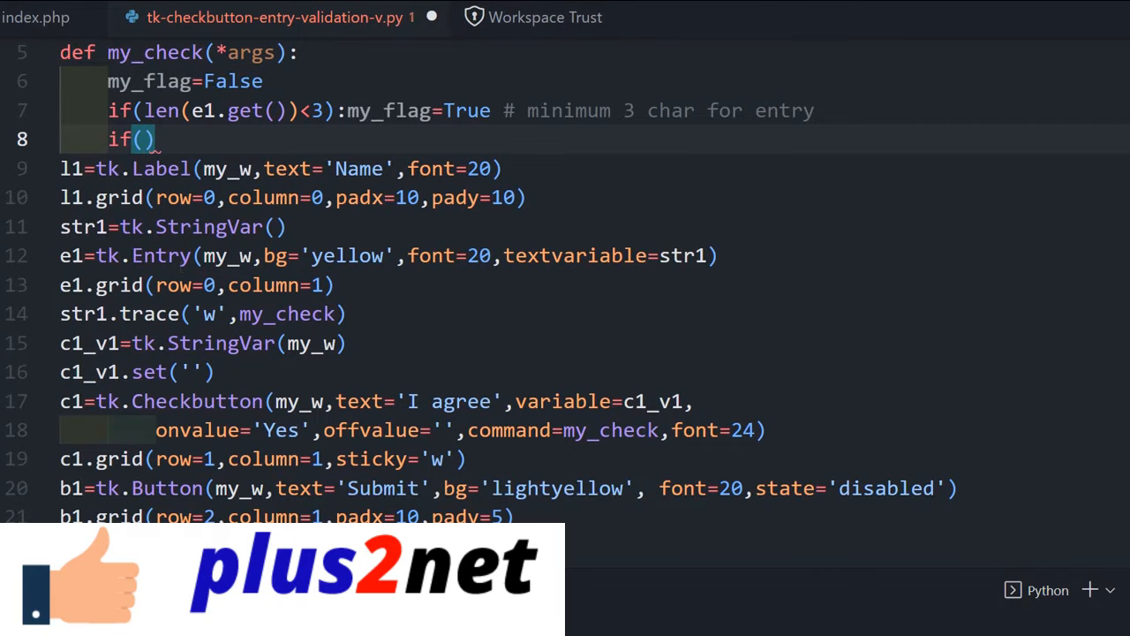
type("c1_v1")
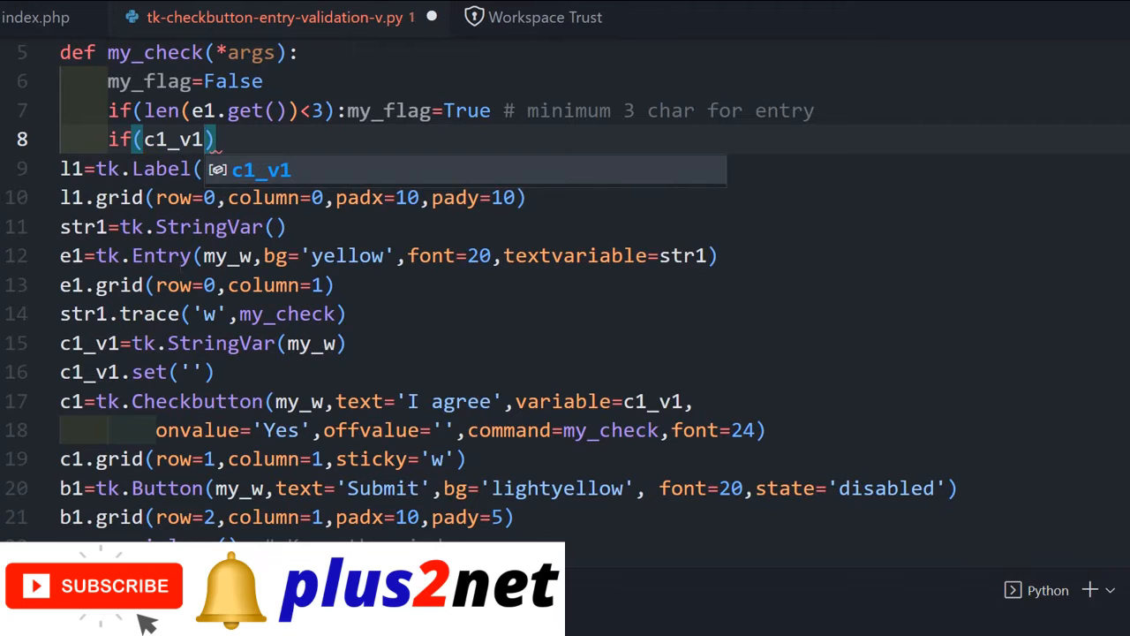
type(".get()")
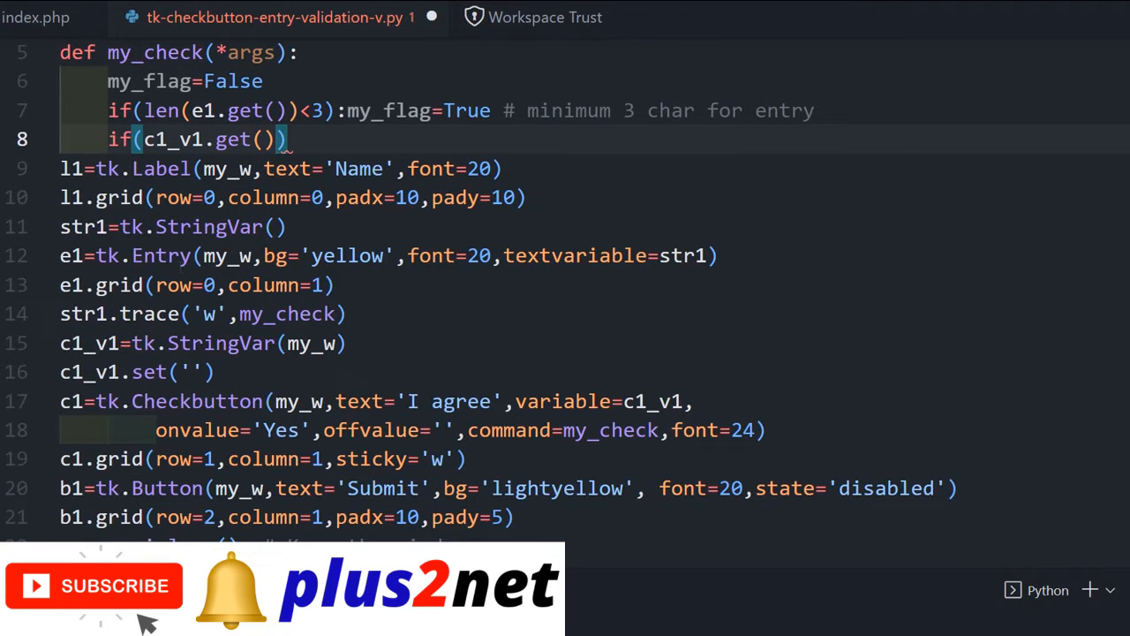
type("!= '")
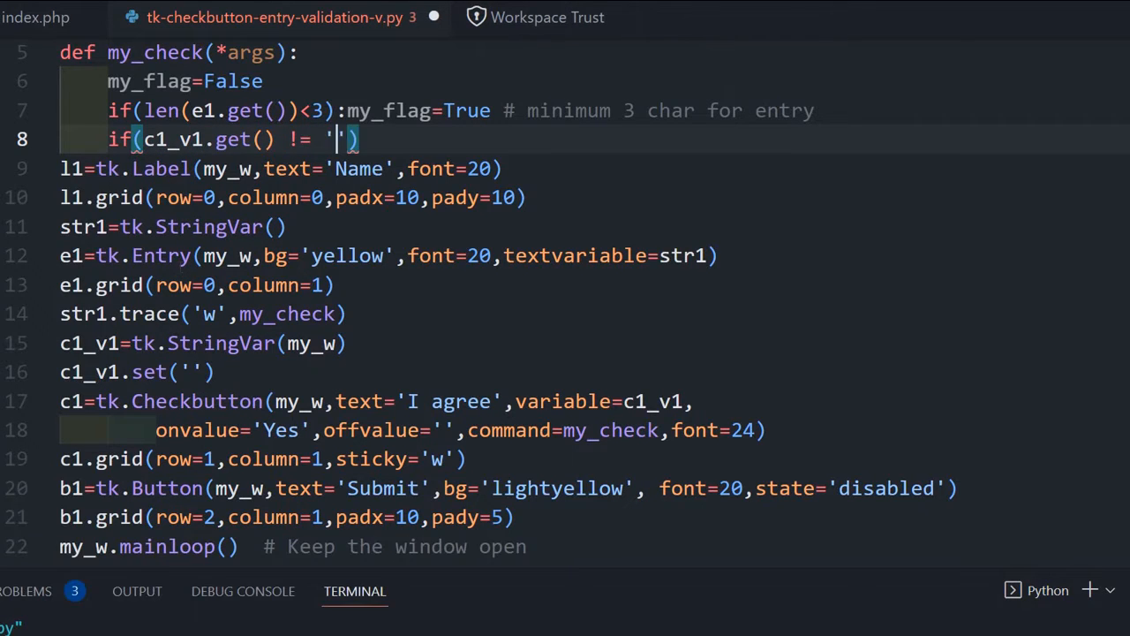
type("Yes")
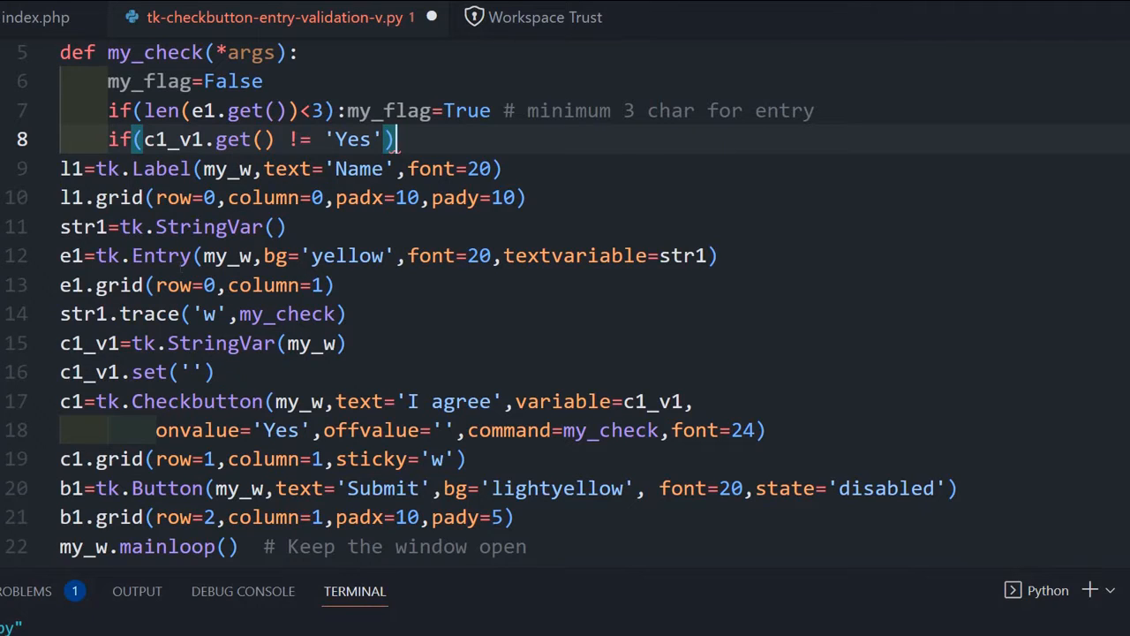
type(":")
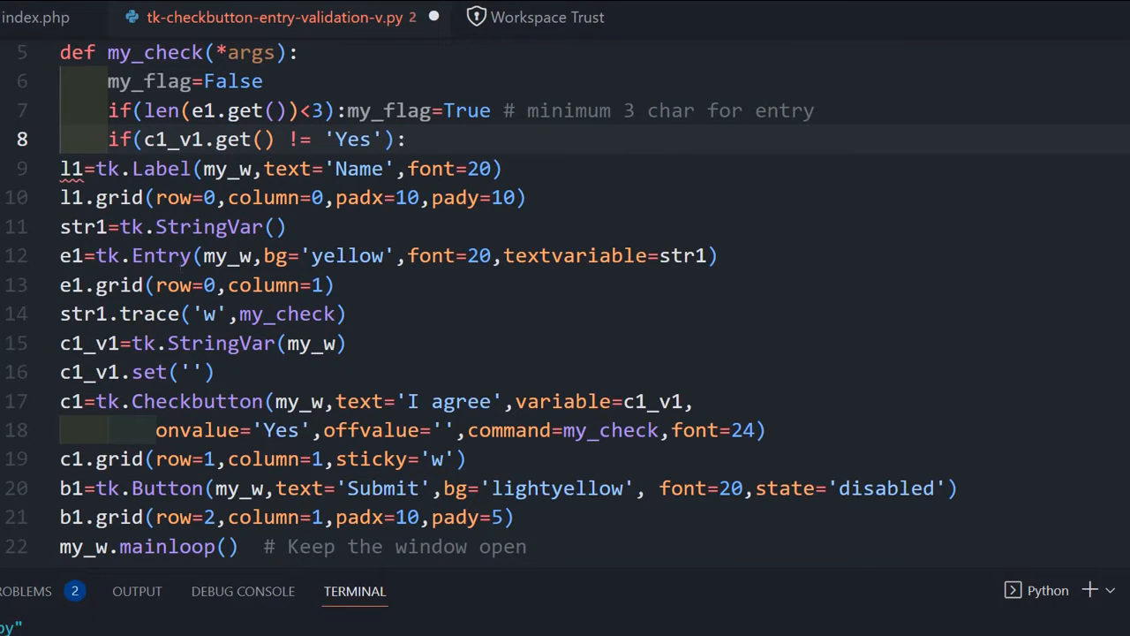
type(":my")
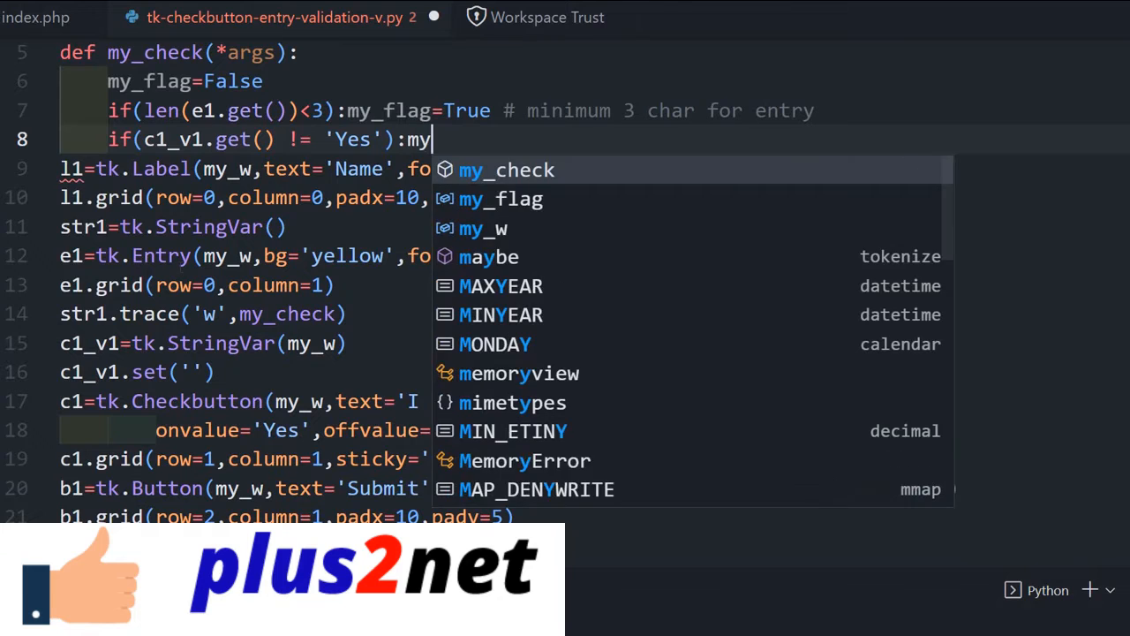
type("_flas")
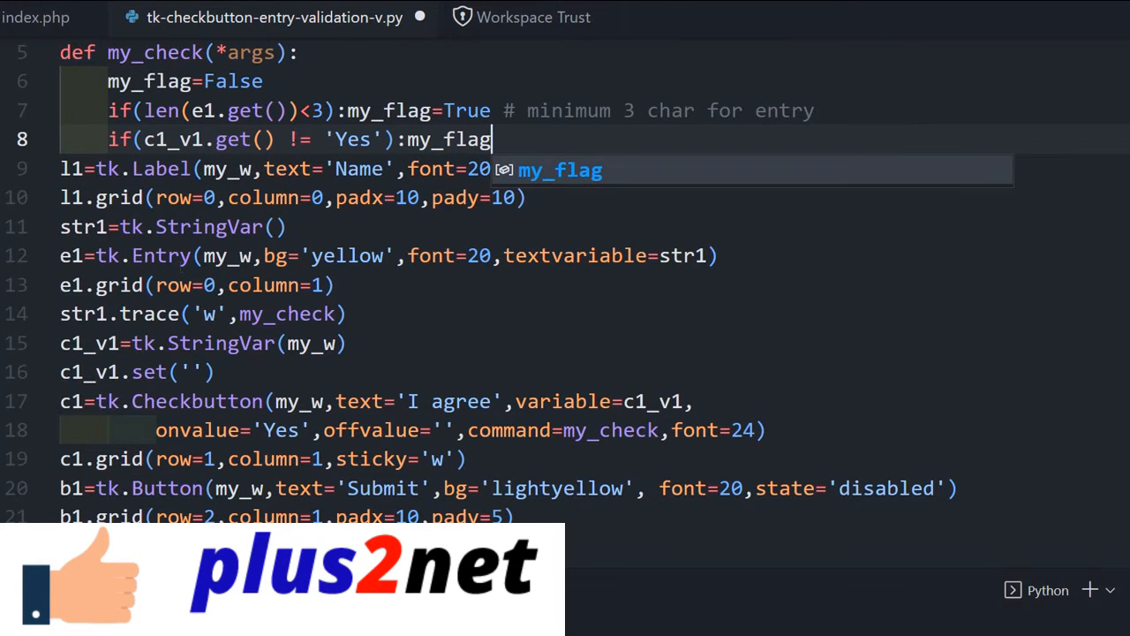
type("=True")
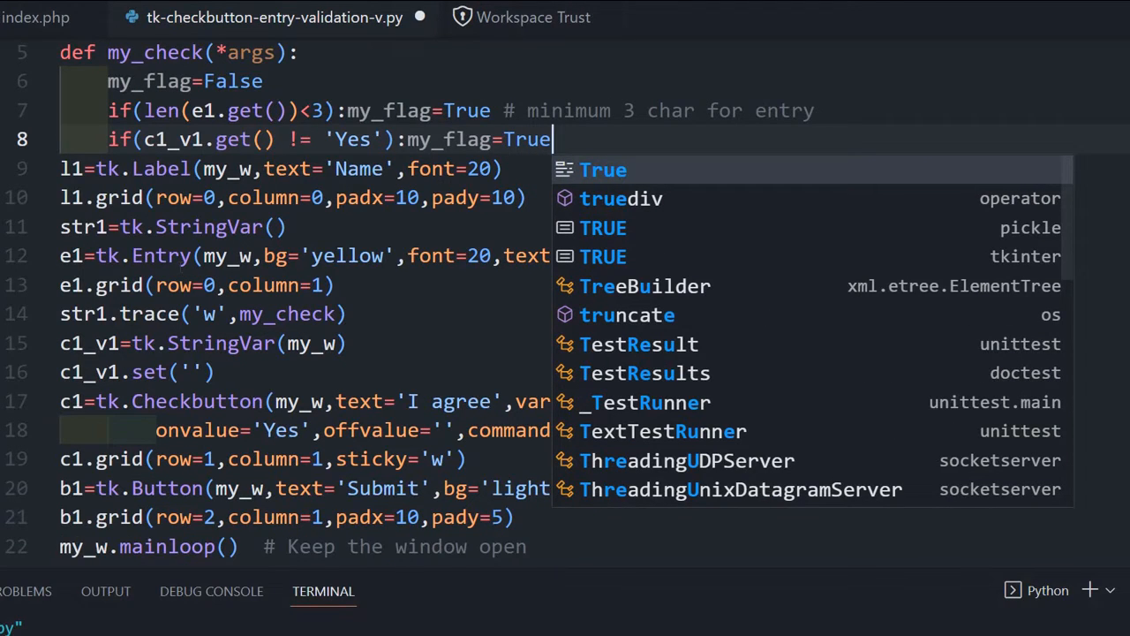
key("Escape")
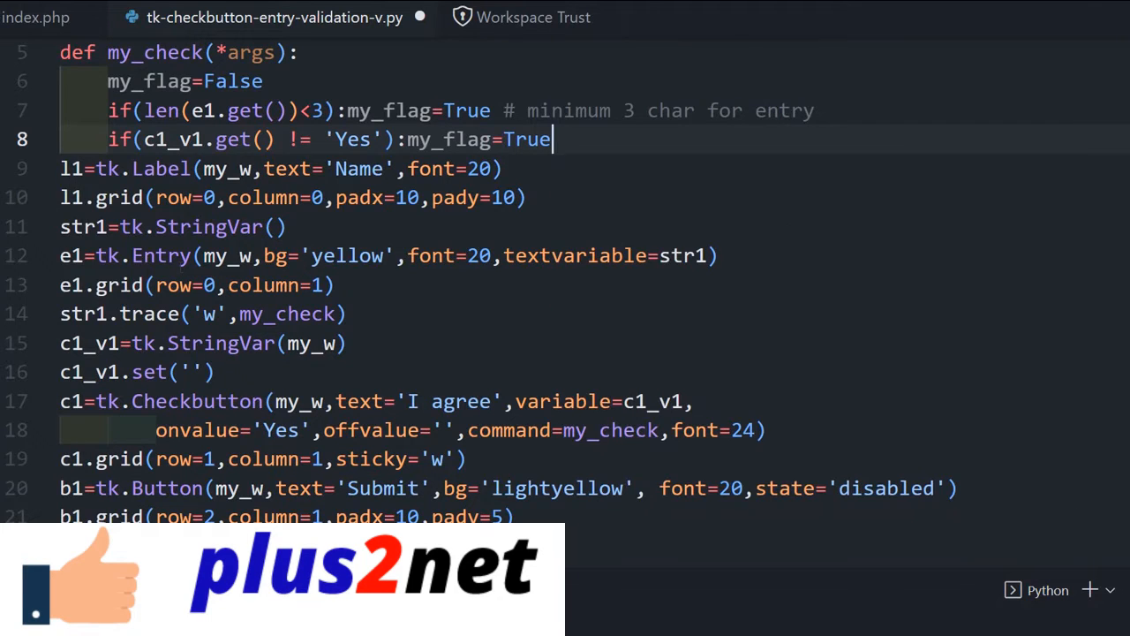
key("Enter")
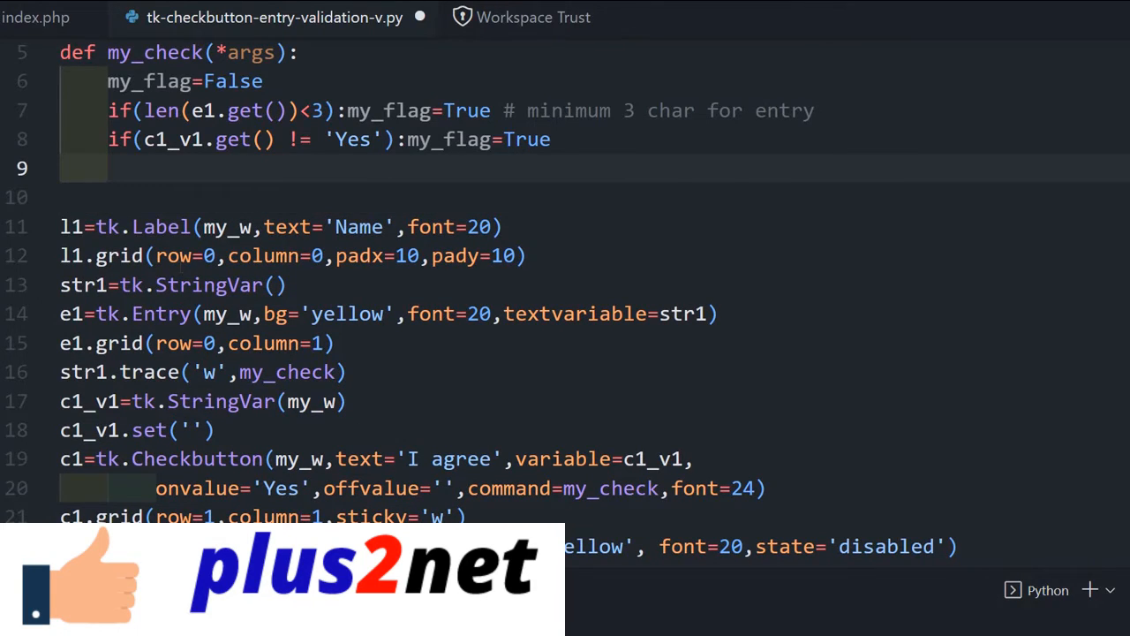
- On line 9, type if my_flag!= True:b1.config() with empty arguments
type("if")
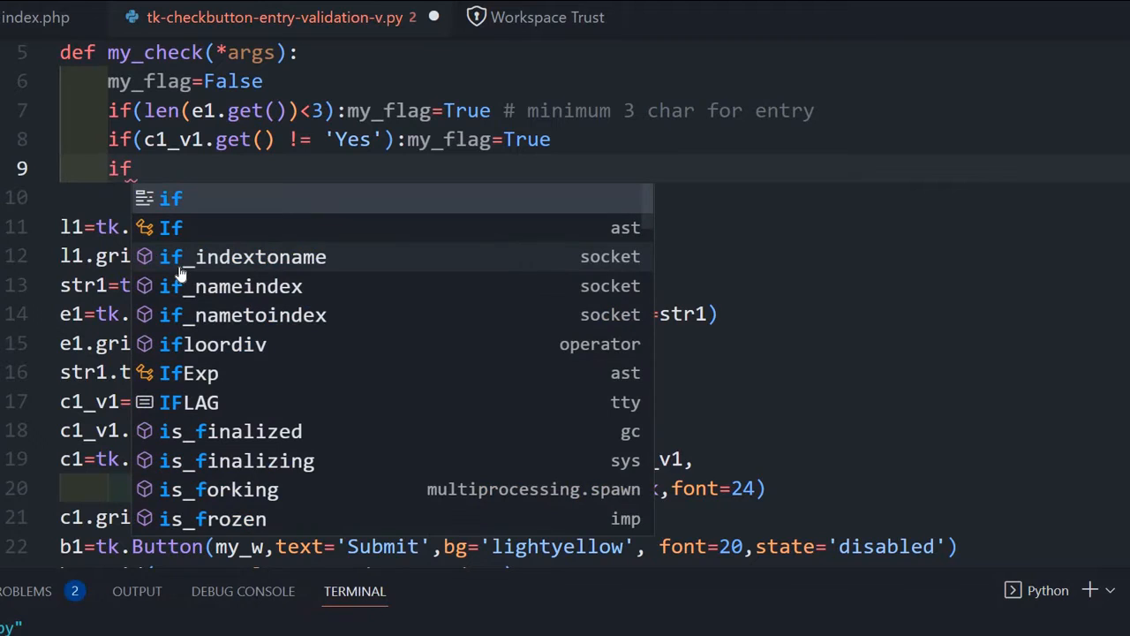
type("my")
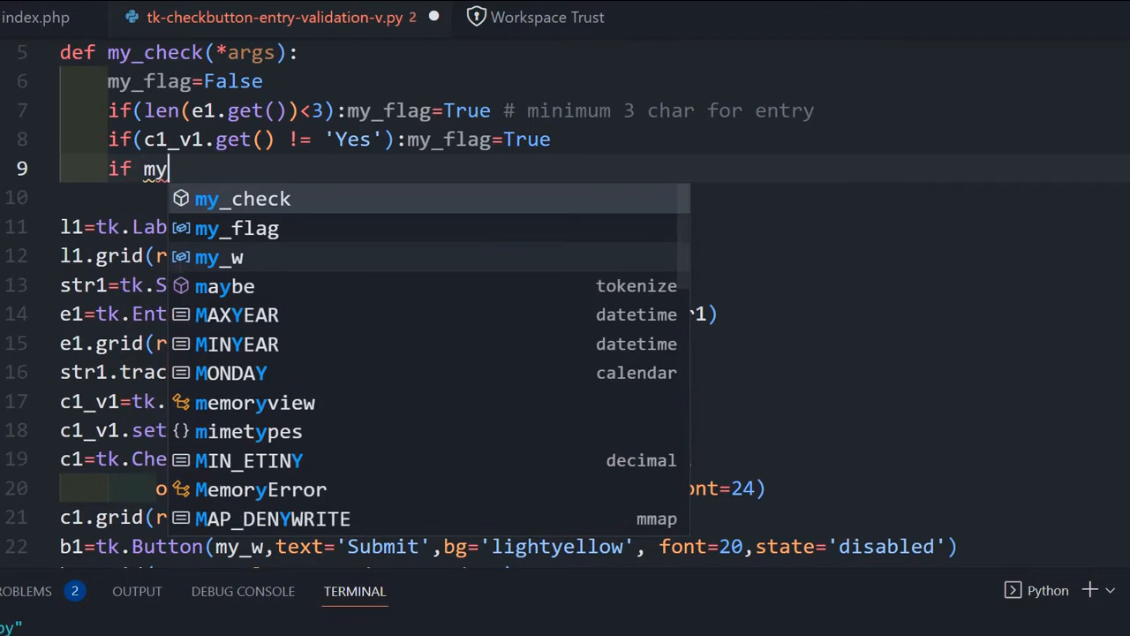
type("_flag")
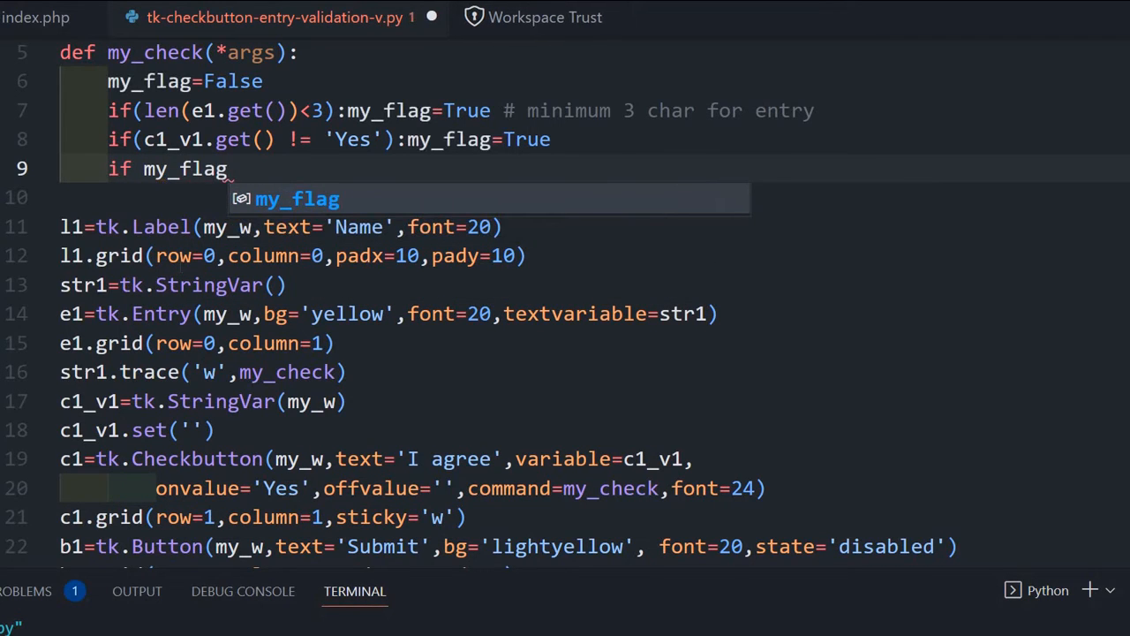
type("!=")
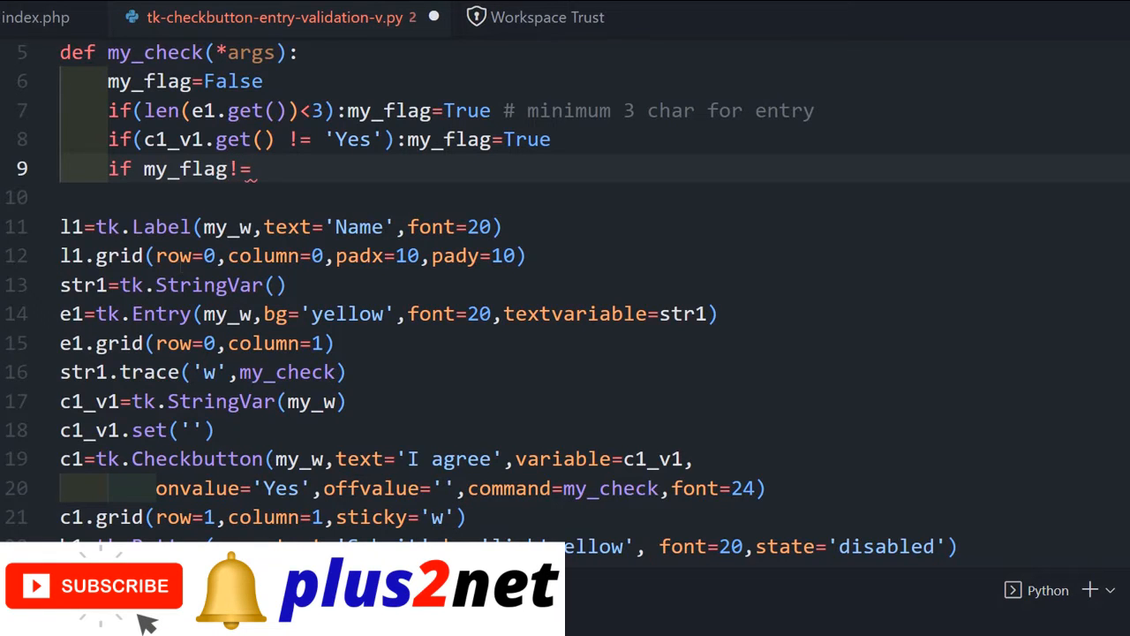
type("True:")
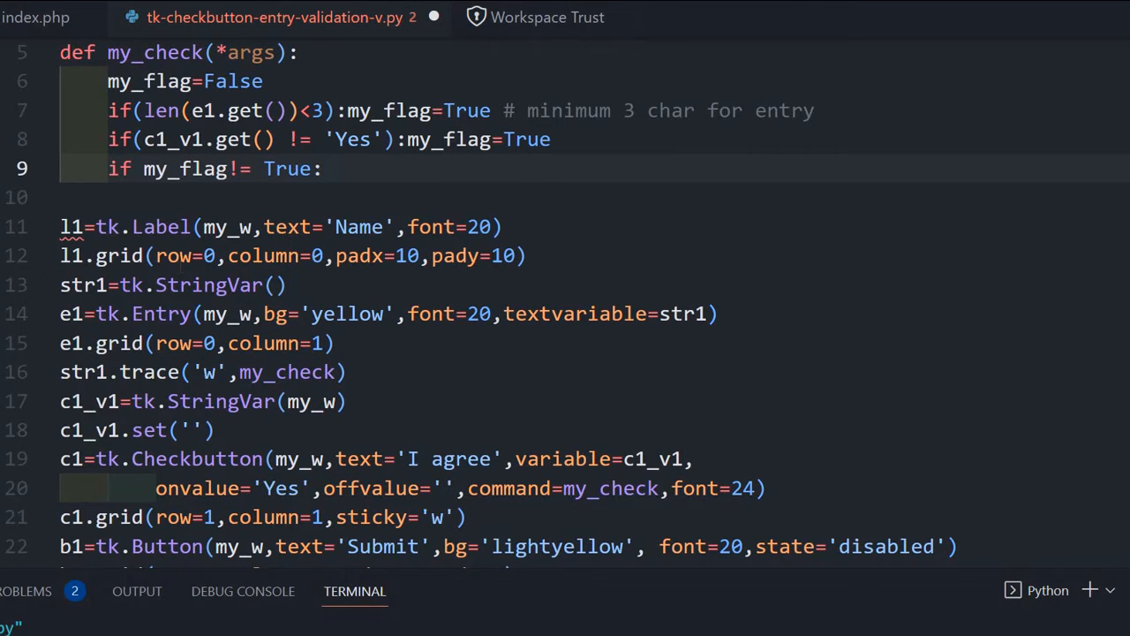
type("b1.config(")
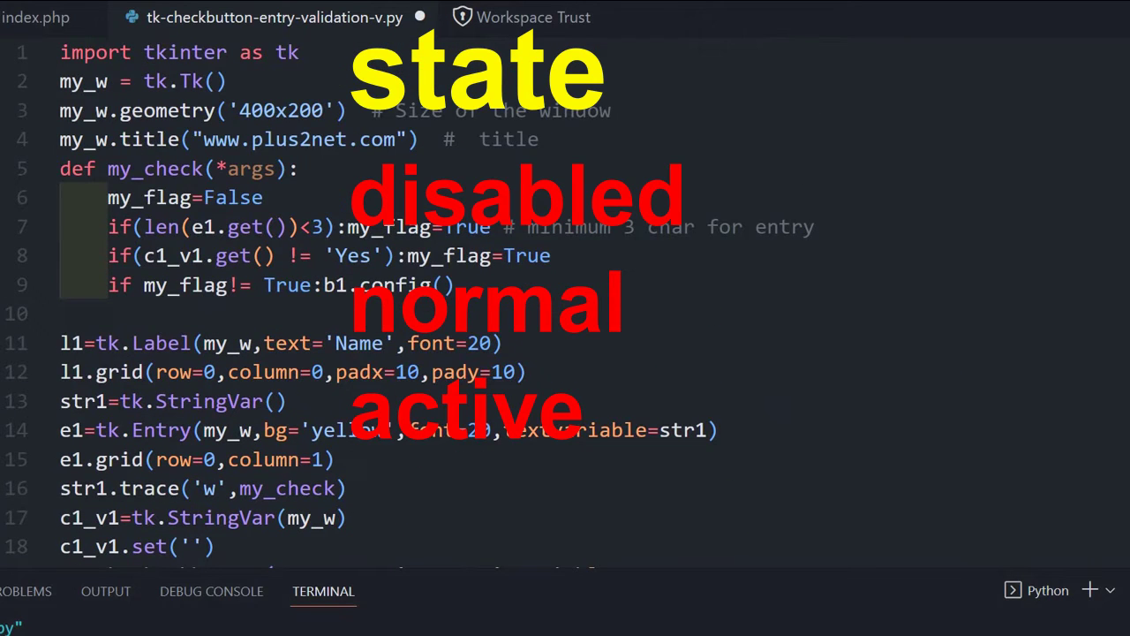
- Fill b1.config with state='normal',bg='lightgreen' and open a new line
left_click(432, 284)
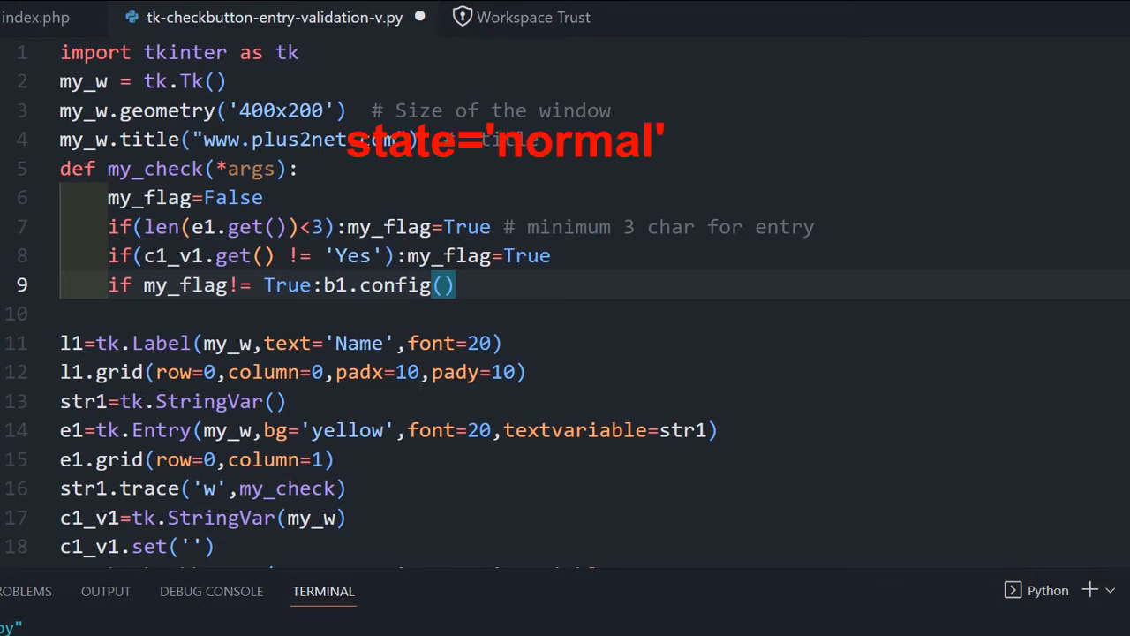
type("state=")
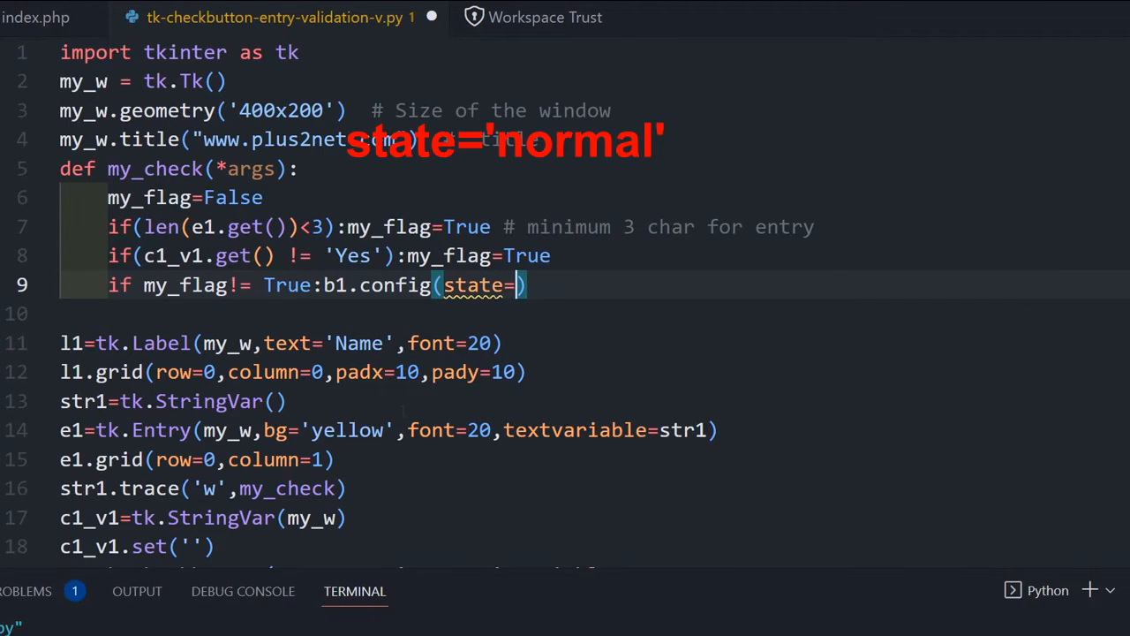
type("'normal'")
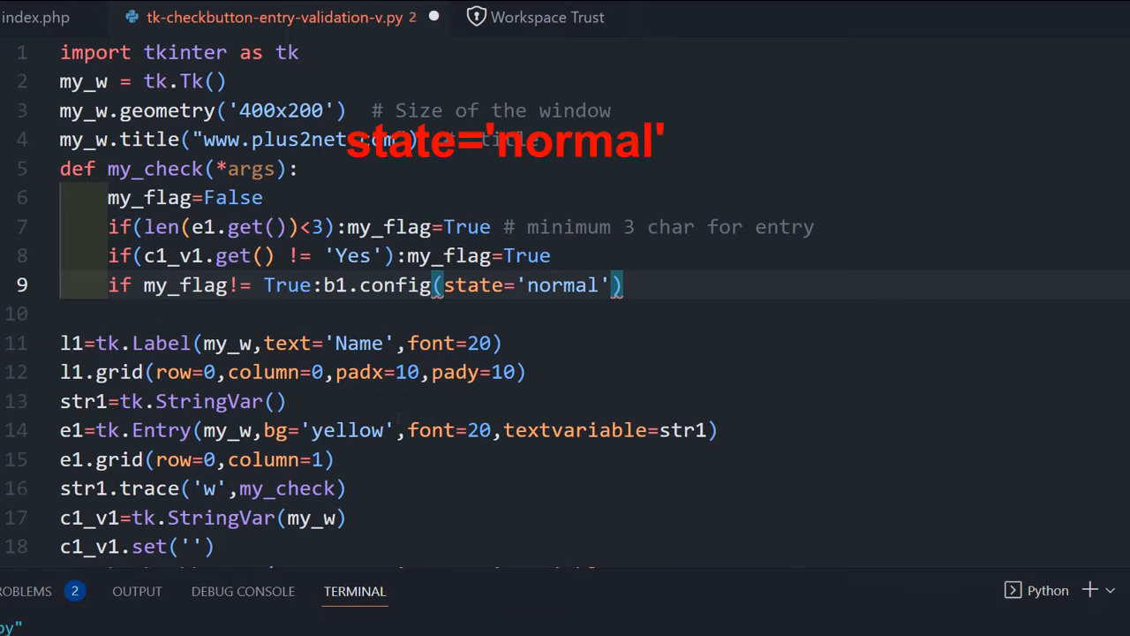
type(",")
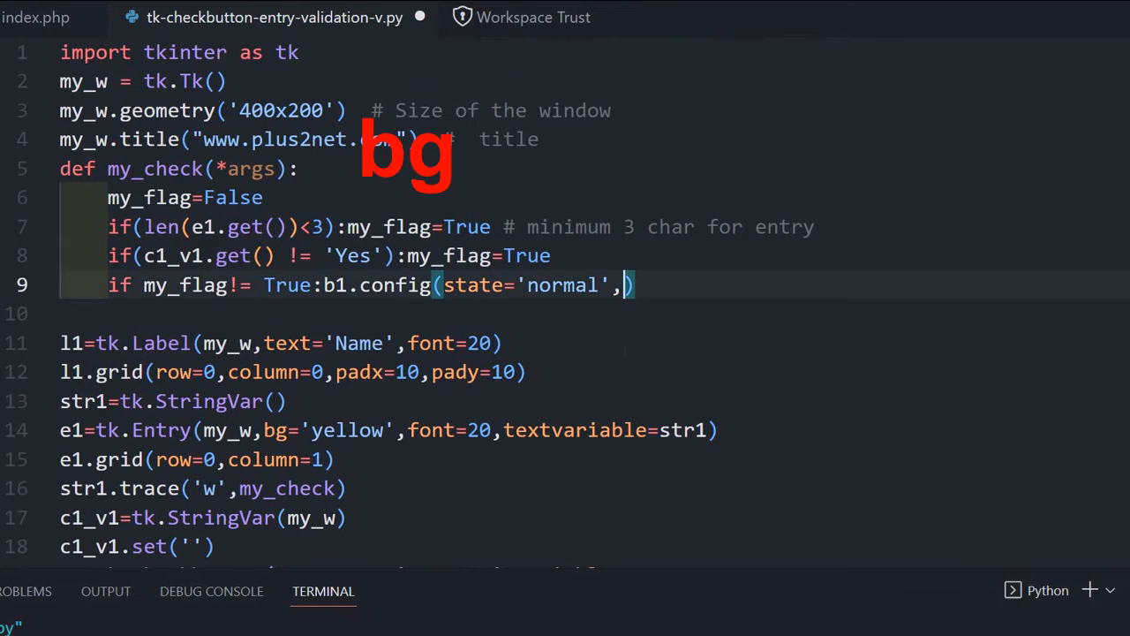
type("bg=")
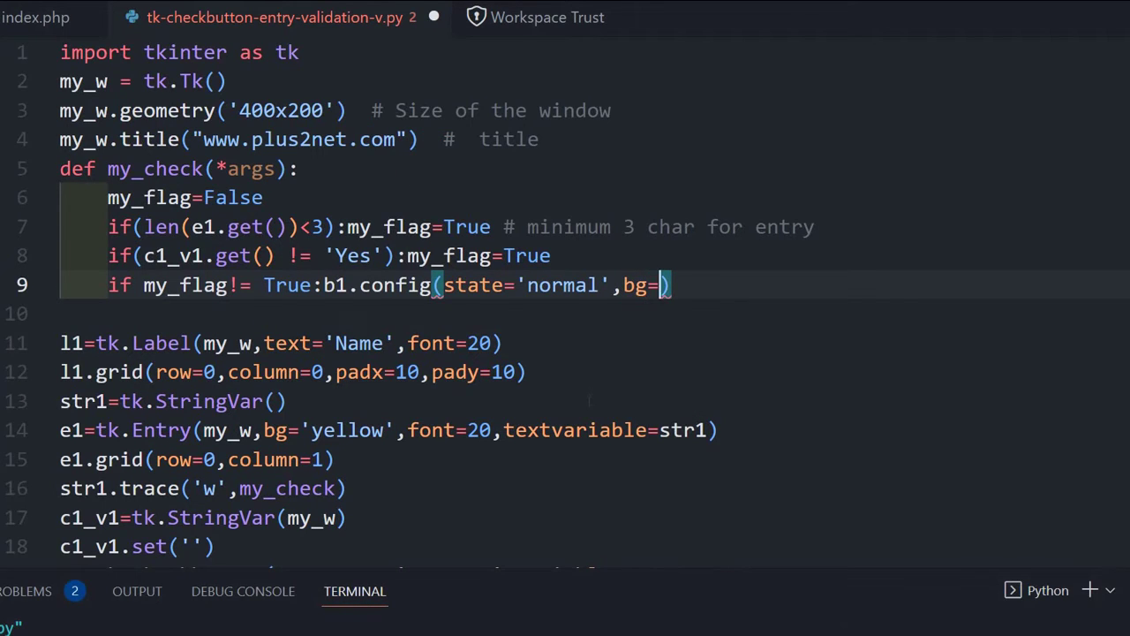
type("'light'")
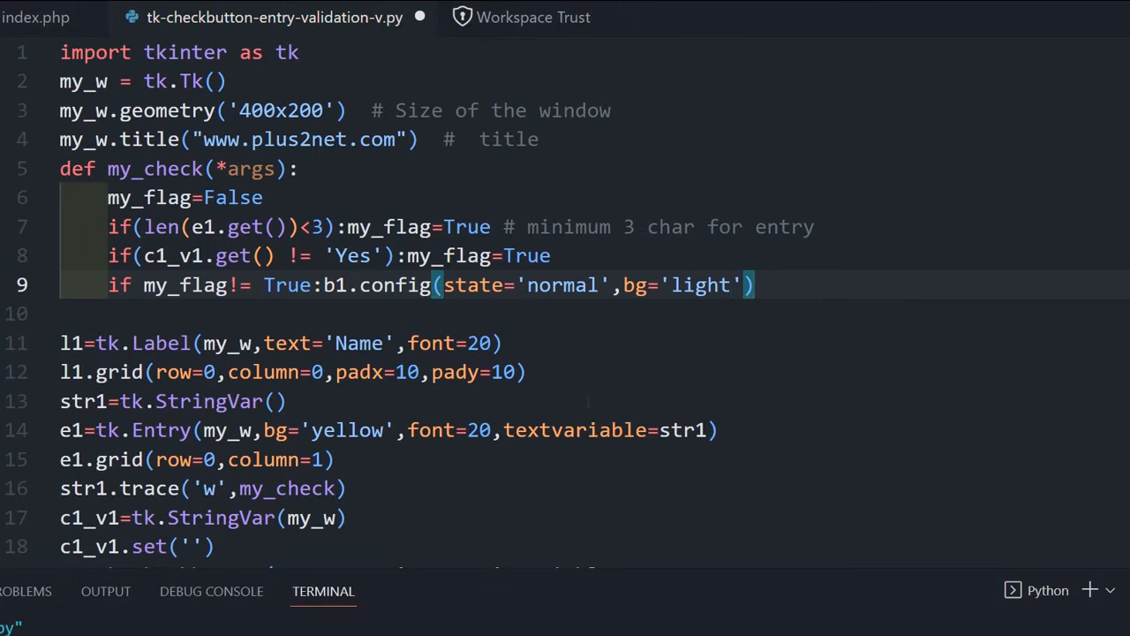
type("gre")
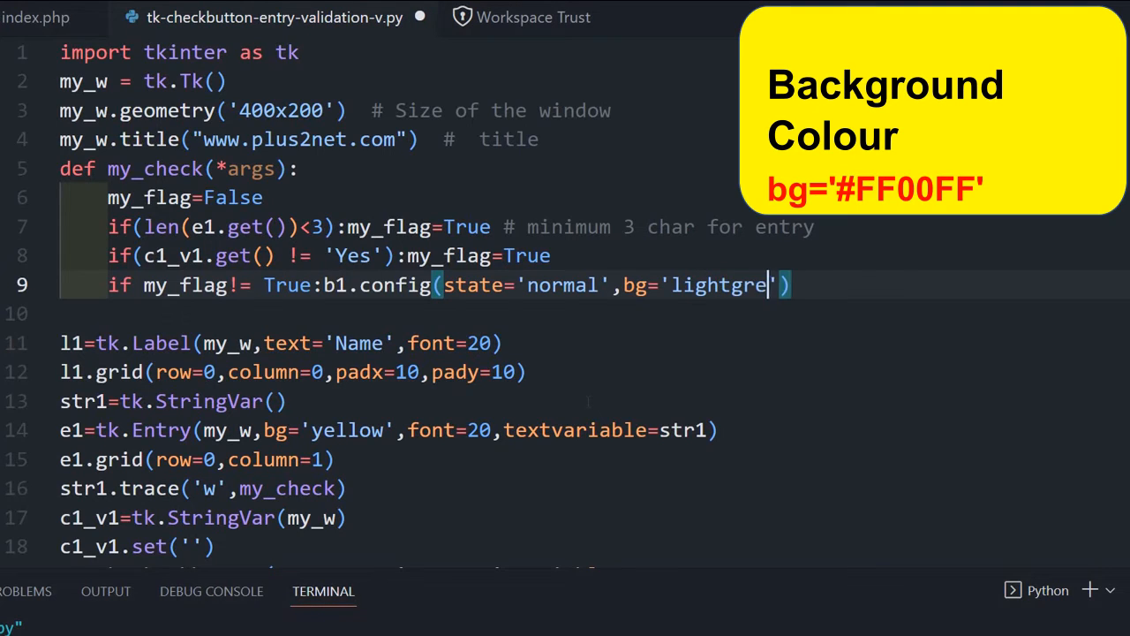
type("en")
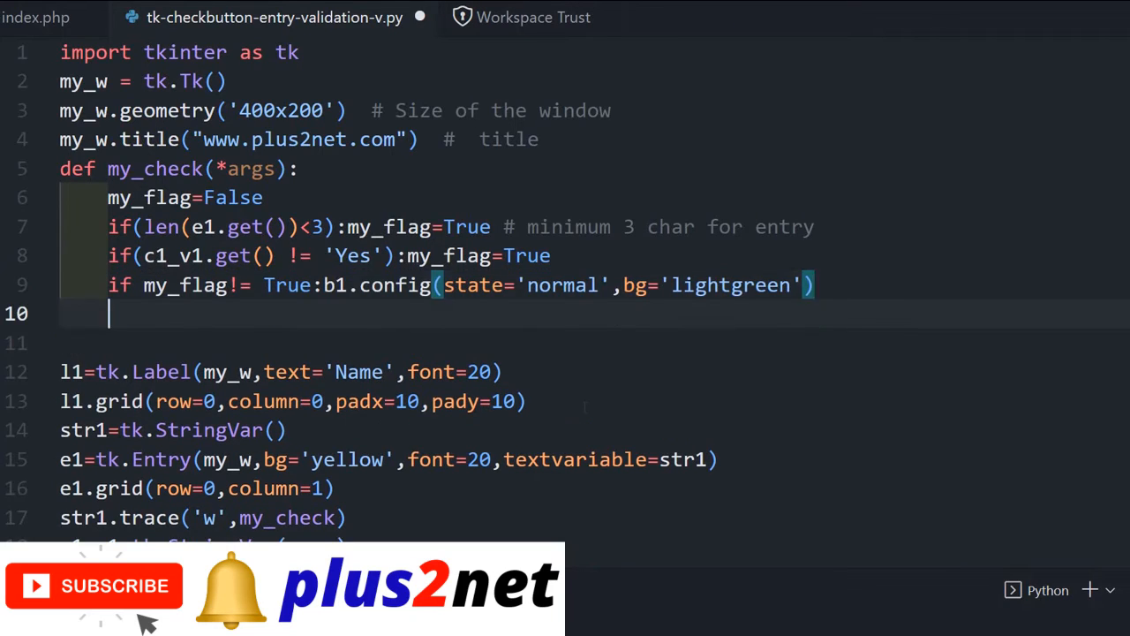
- Add else: b1.config(state='disabled', bg='lightyellow') on line 10 by editing a pasted copy
type("else")
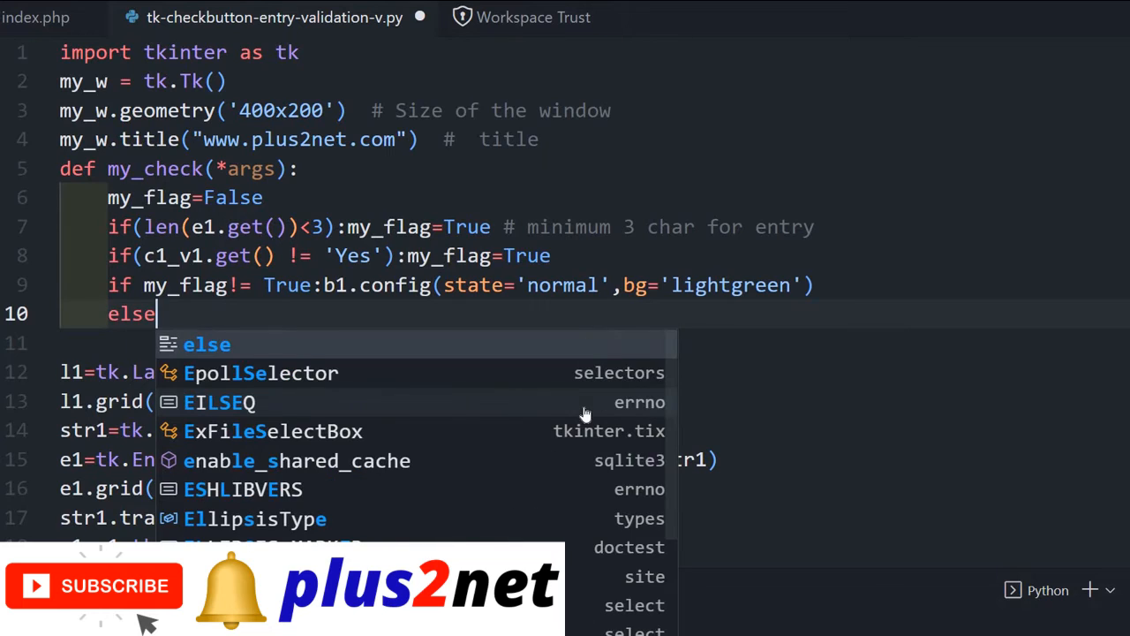
type(":")
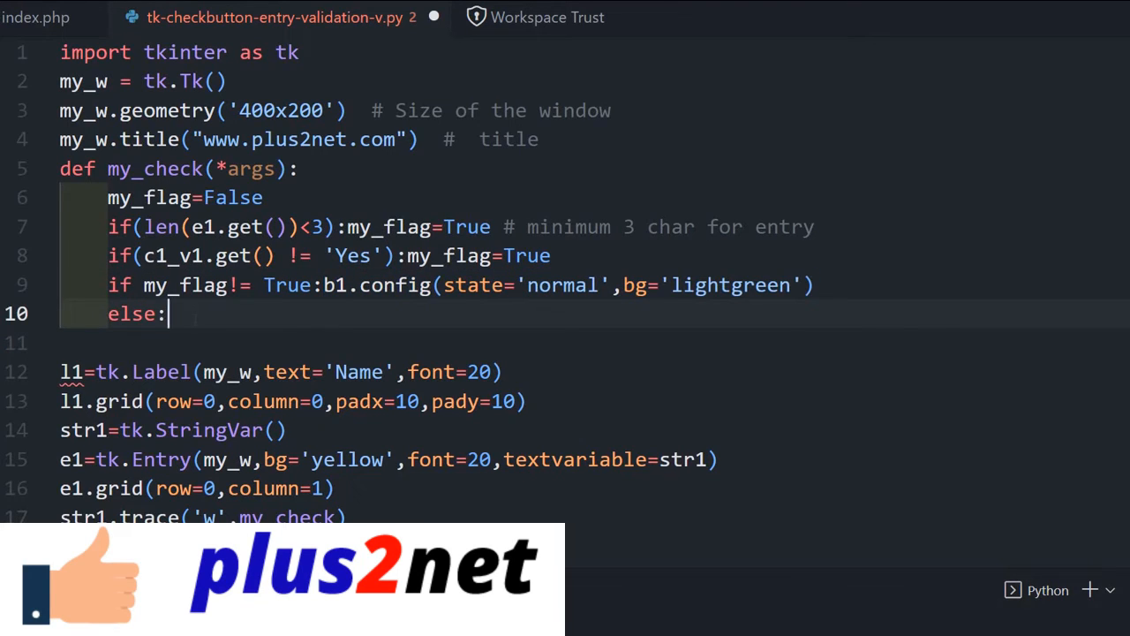
type("b1.config(state='normal',bg='lightgreen')")
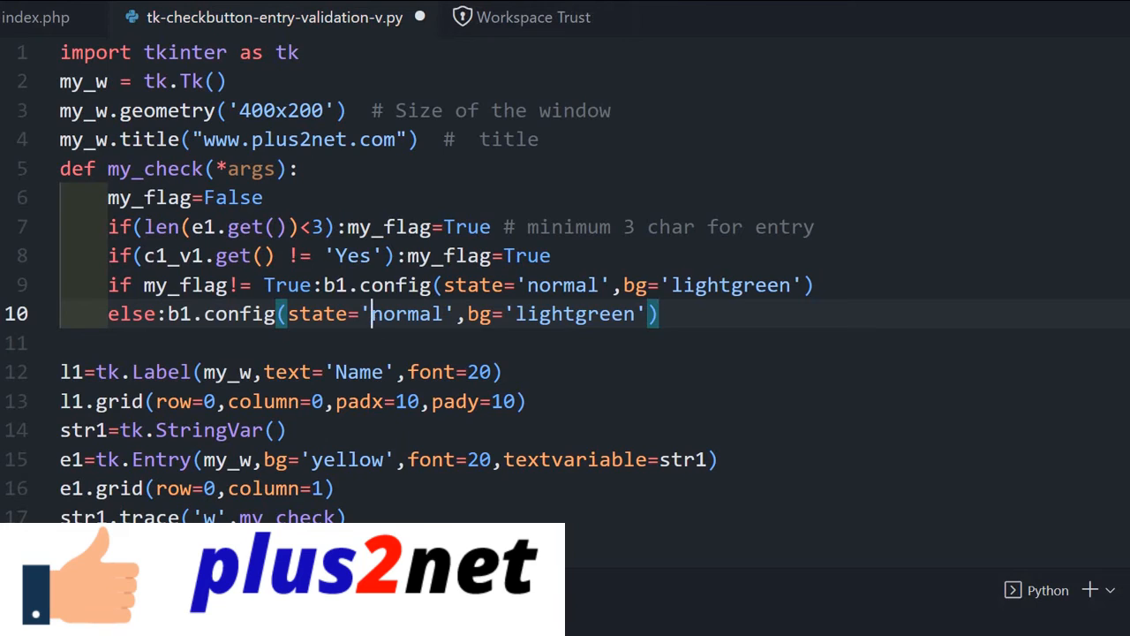
type("dis")
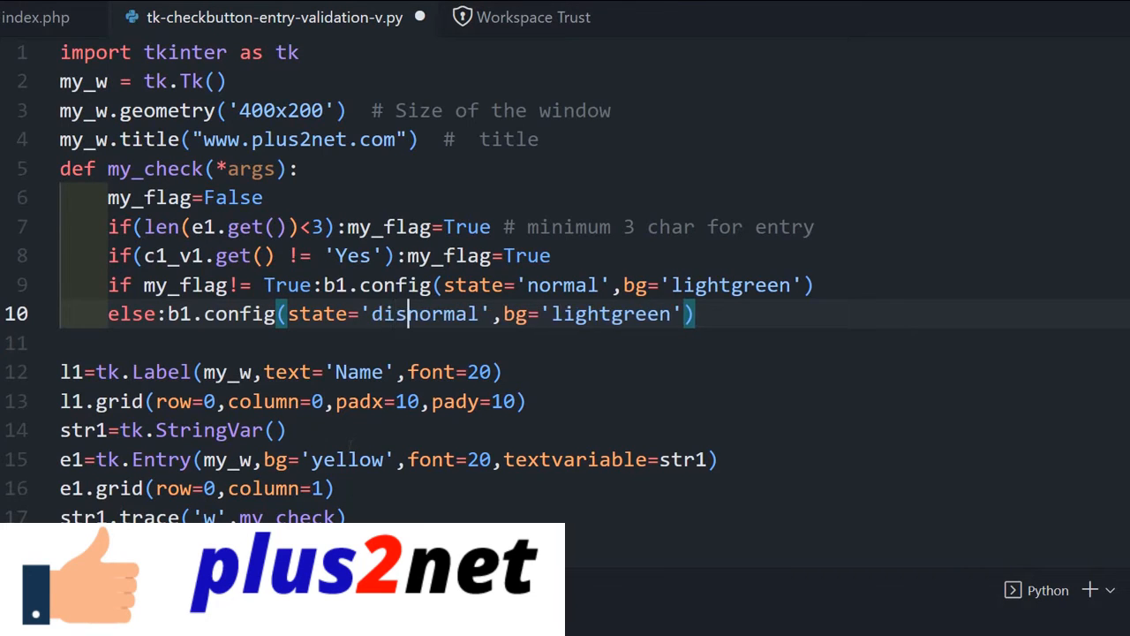
type("disabled")
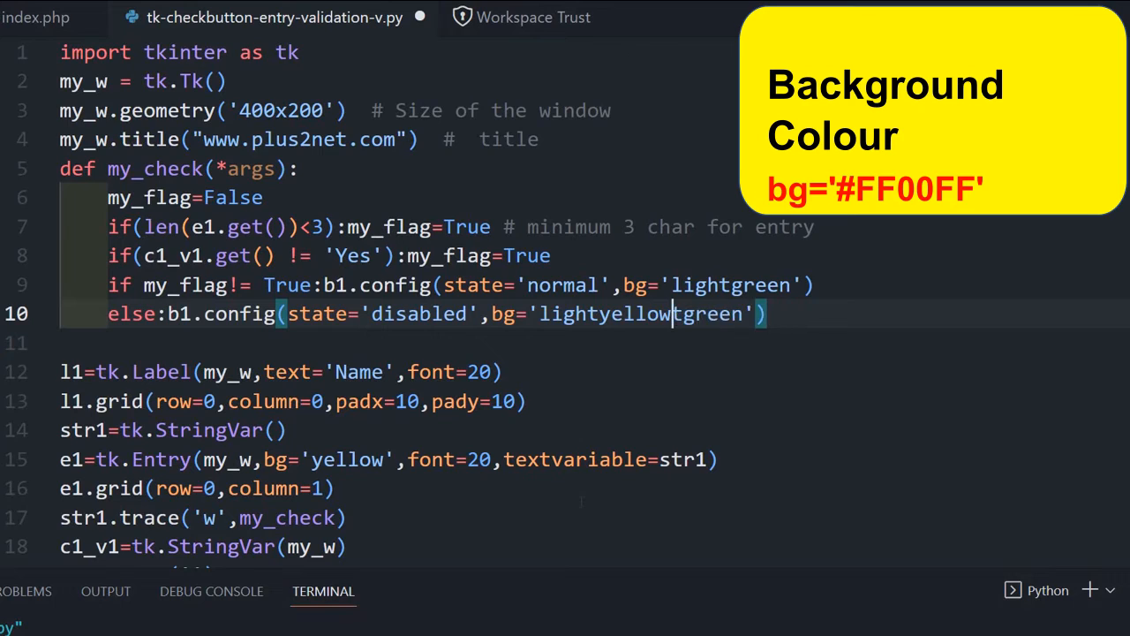
key("Delete")
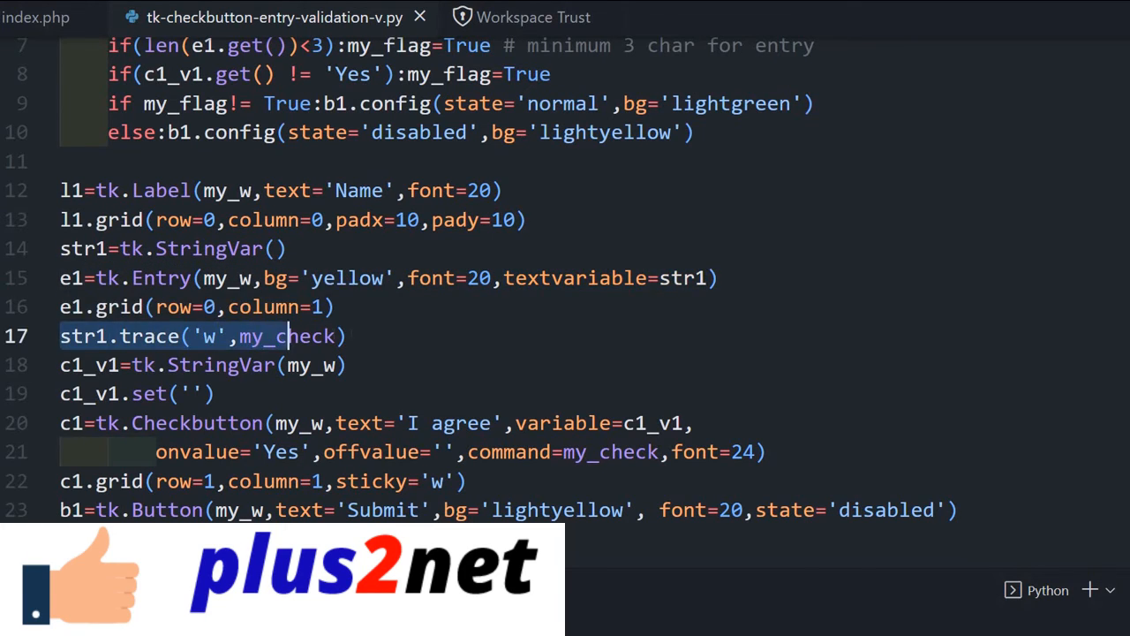
- Comment the str1.trace line '# trigger the function on change' and run the form
left_click(360, 335)
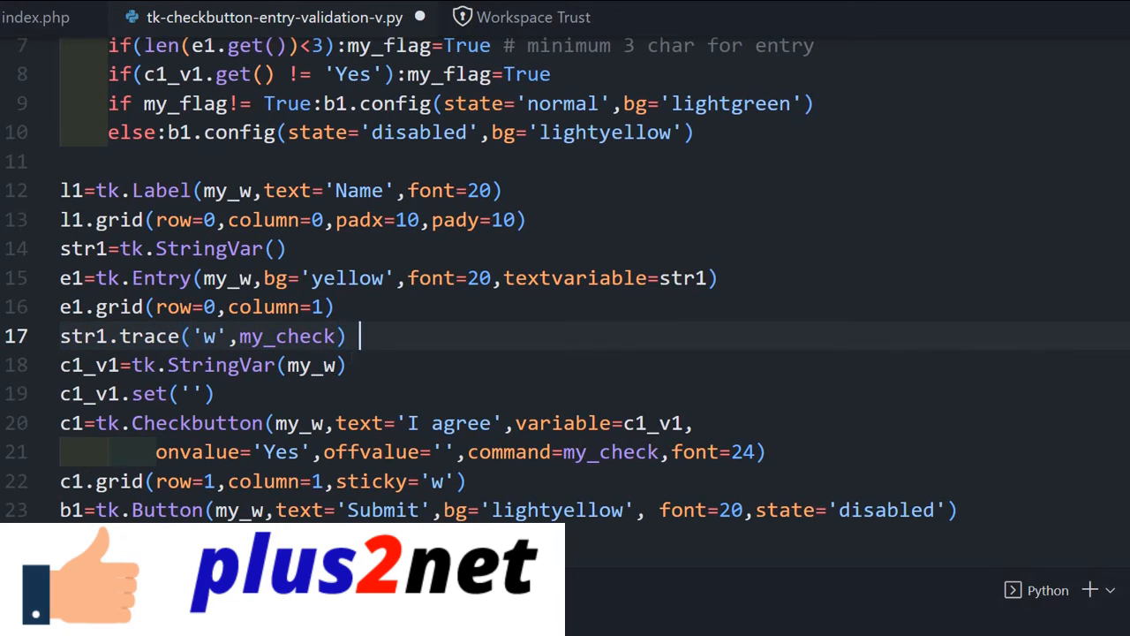
type("# trigger the function on")
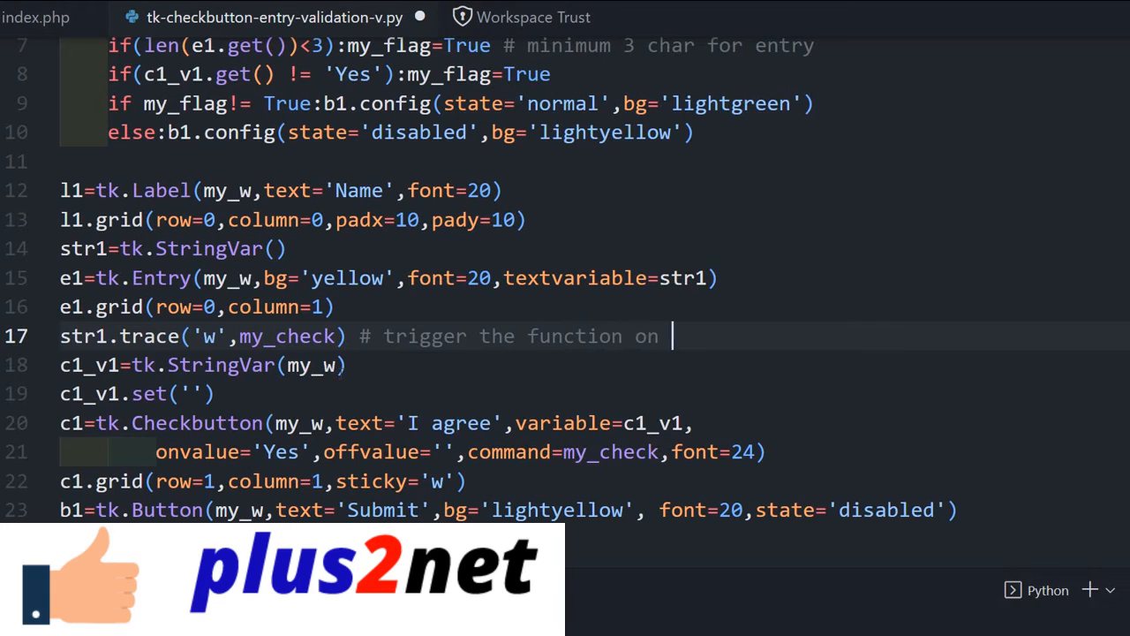
type("change")
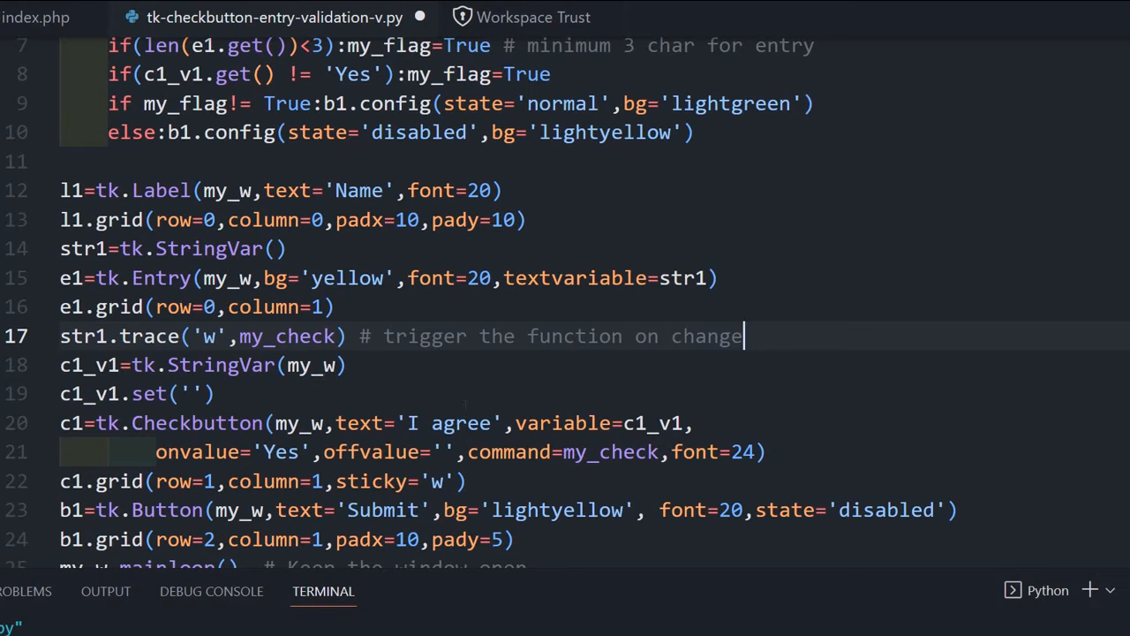
key("Ctrl+s")
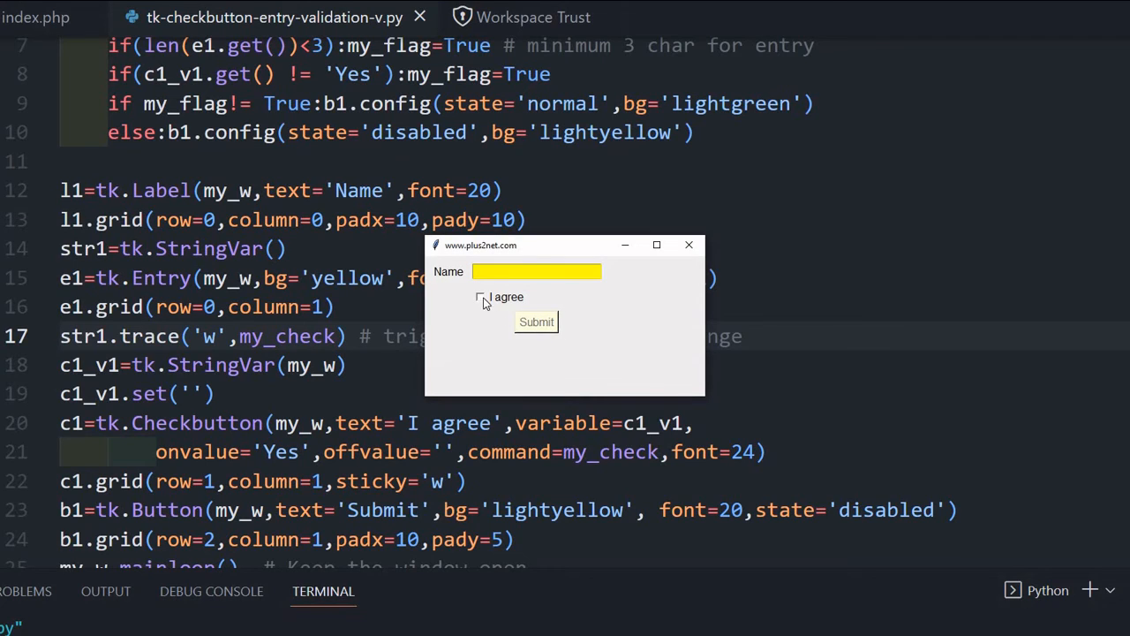
- Toggle I agree and edit the name to 'aba' to confirm Submit enables and disables correctly
left_click(481, 297)
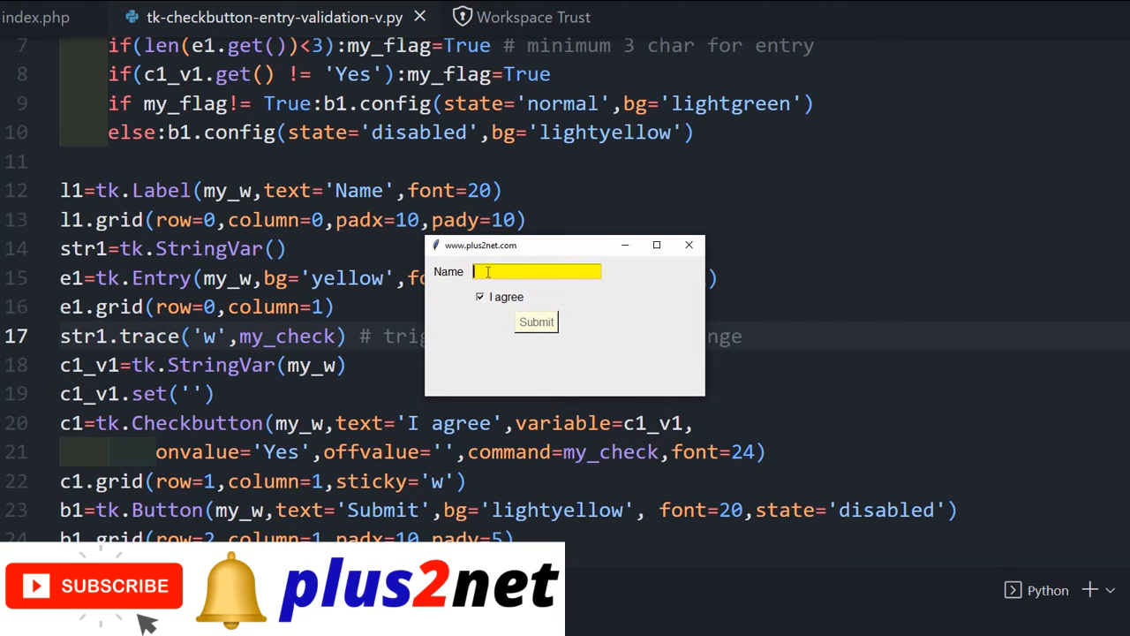
type("abc")
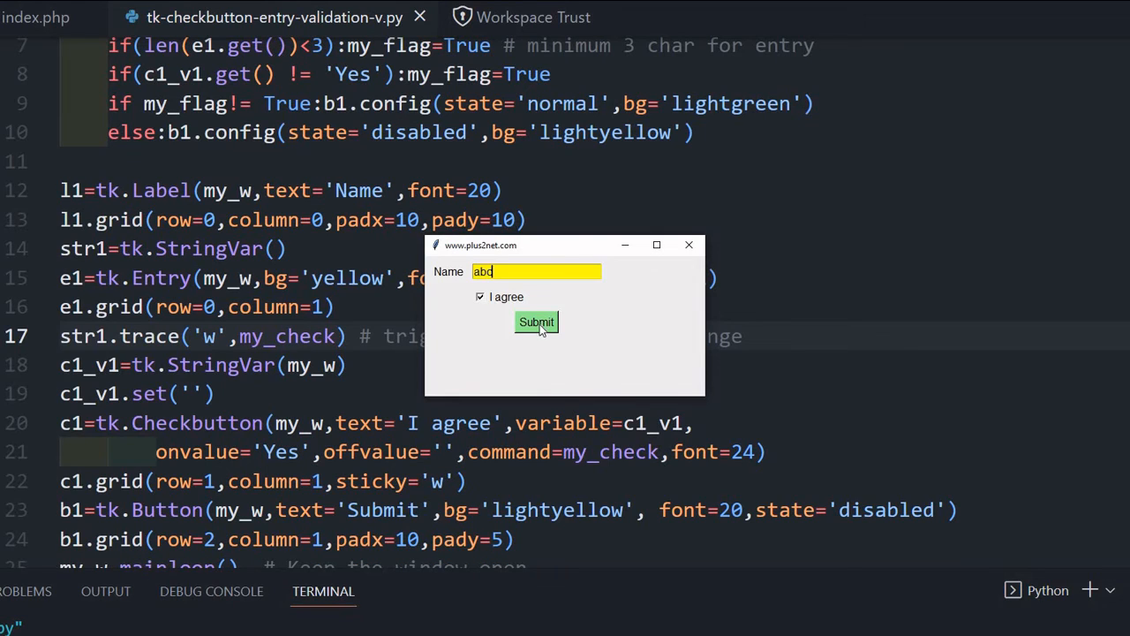
left_click(479, 296)
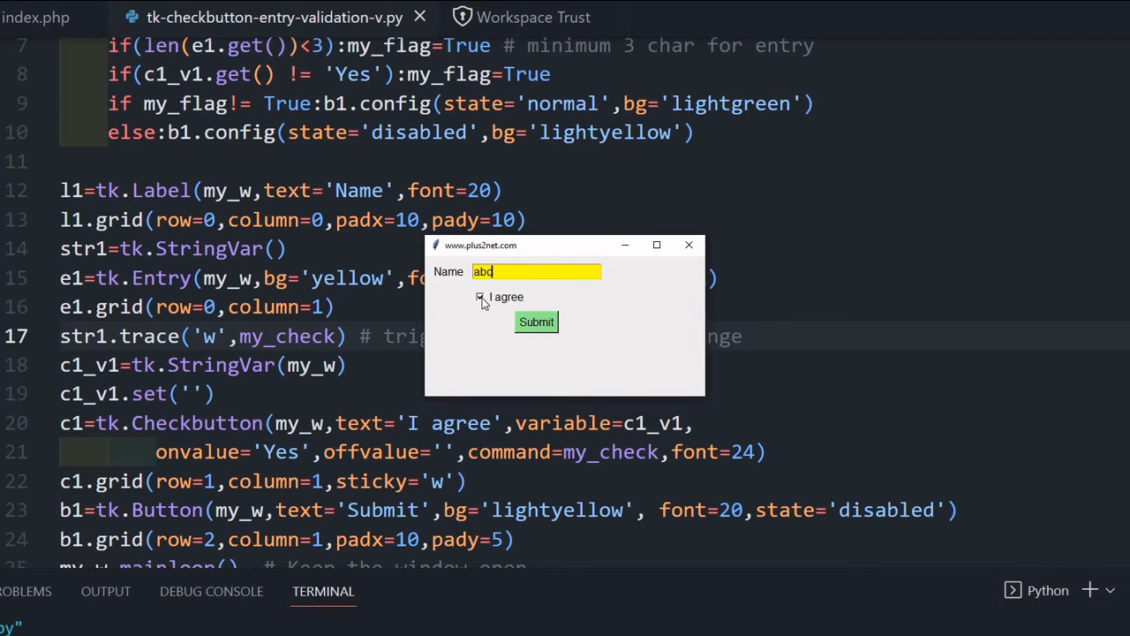
left_click(480, 297)
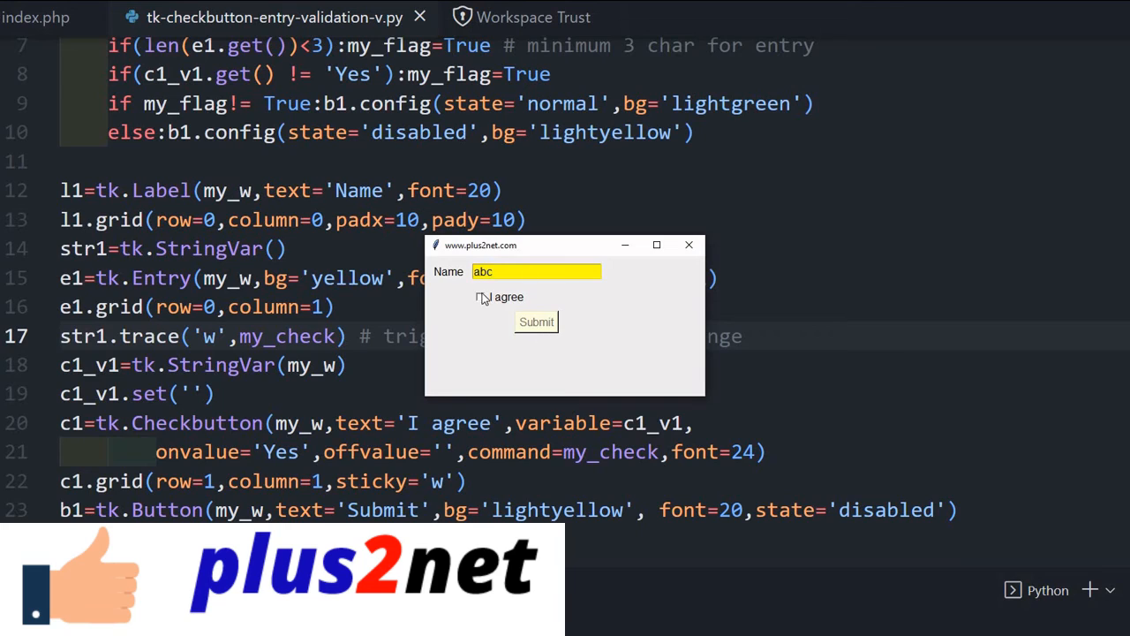
left_click(481, 297)
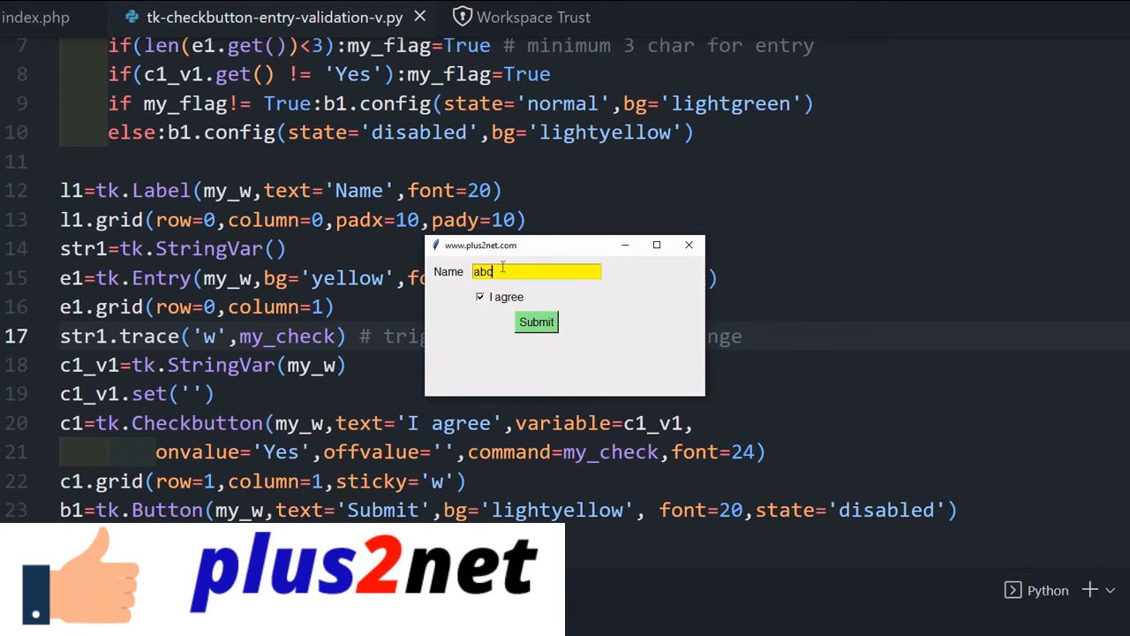
key("Backspace")
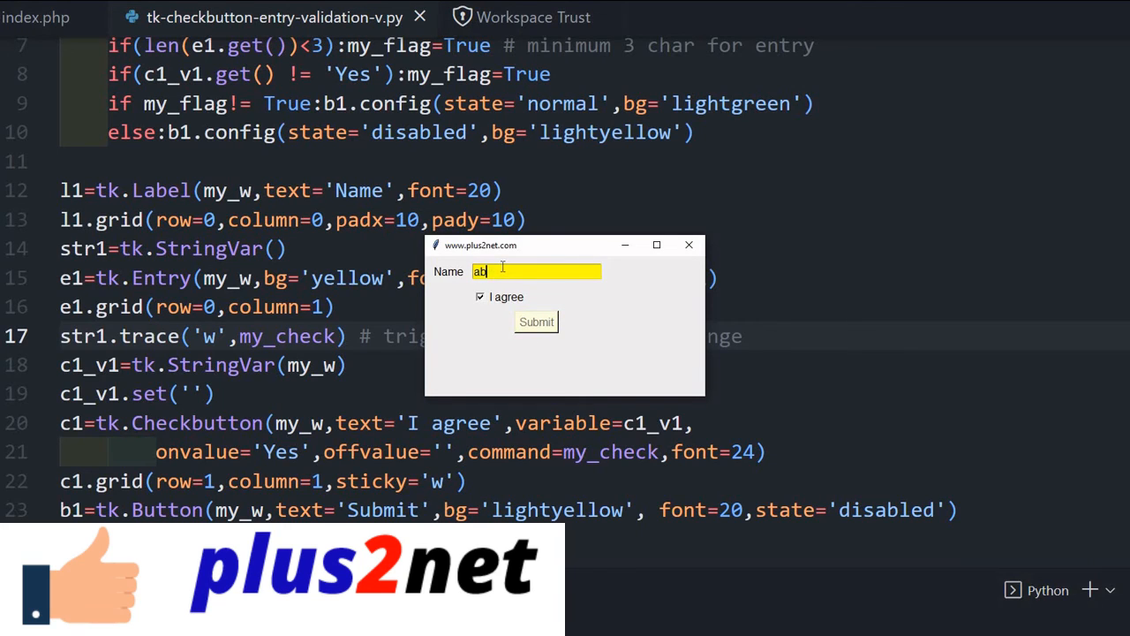
type("a")
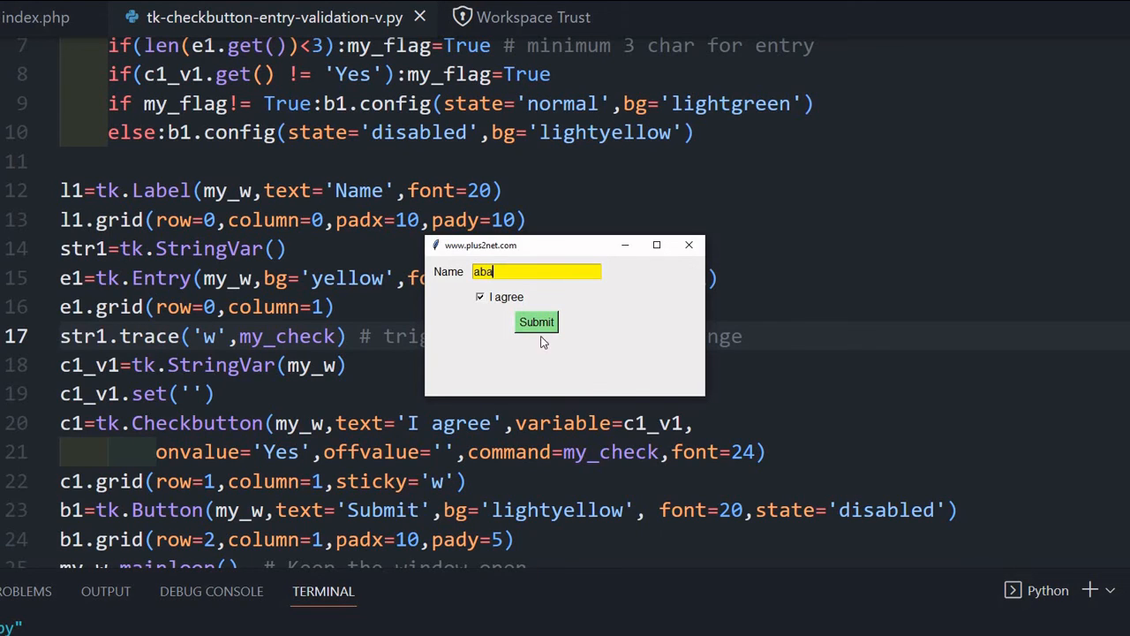